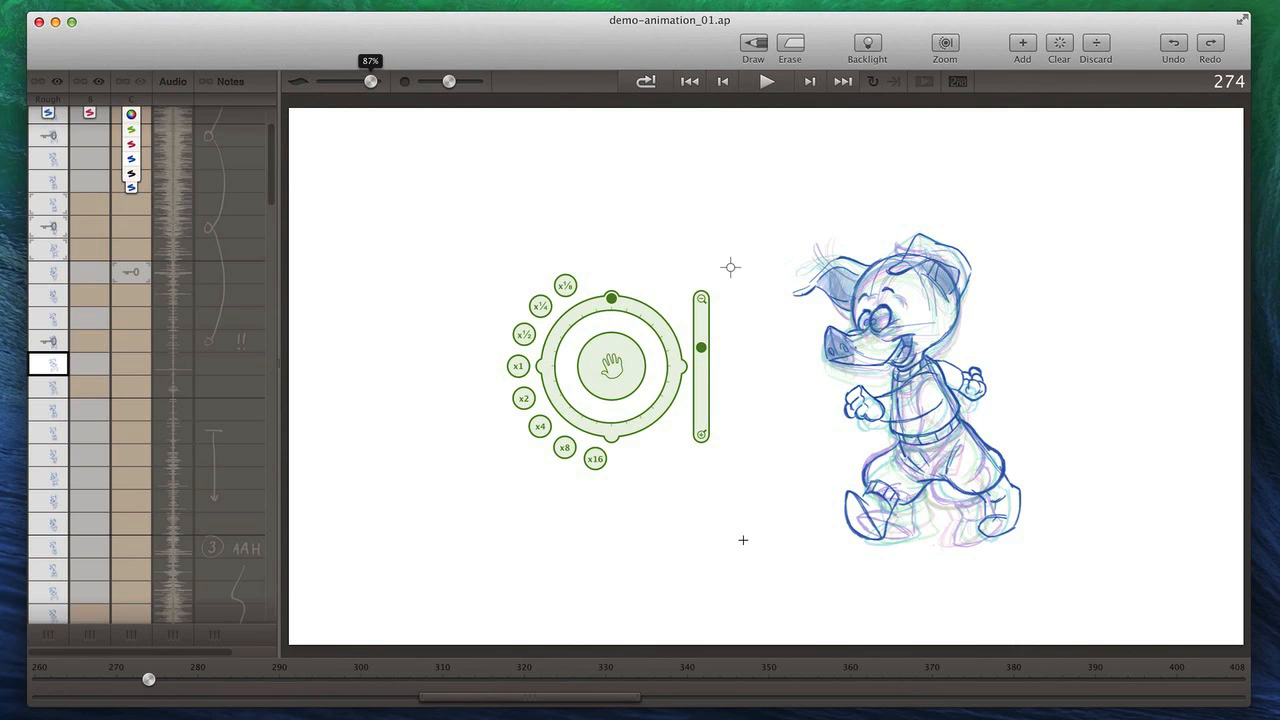
mouse_move(776, 488)
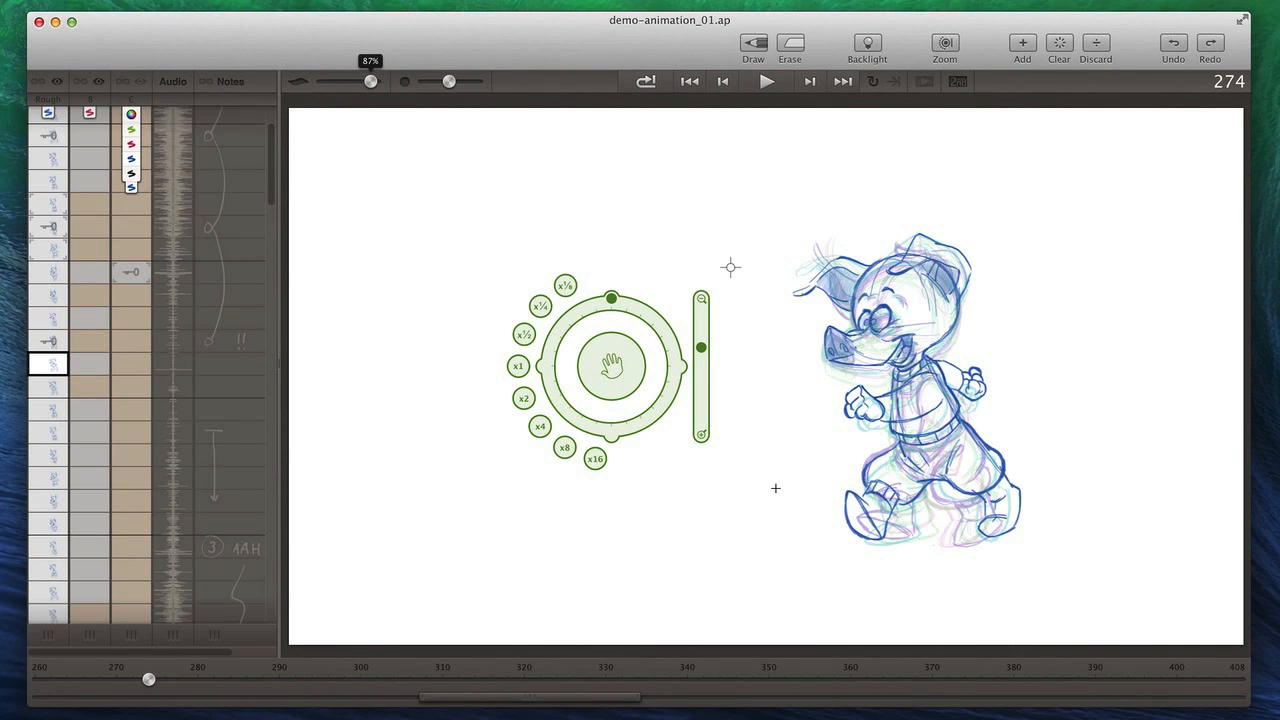
mouse_move(514, 136)
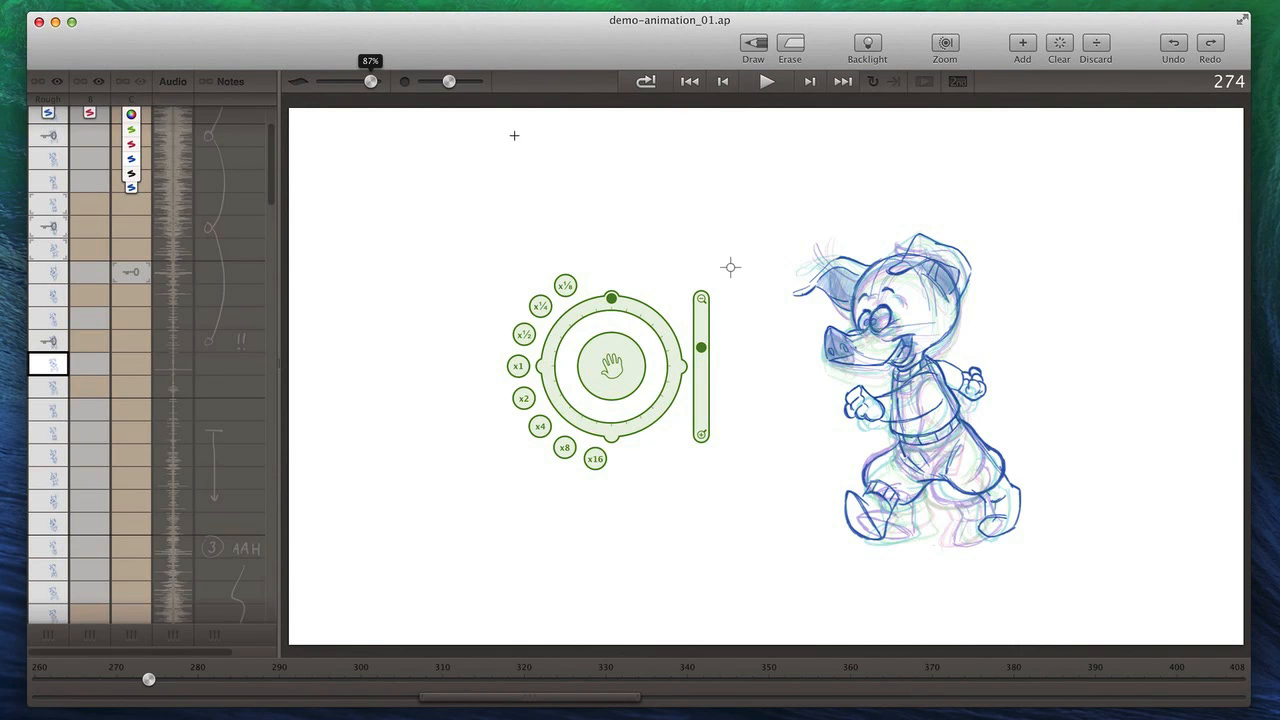
mouse_move(544, 172)
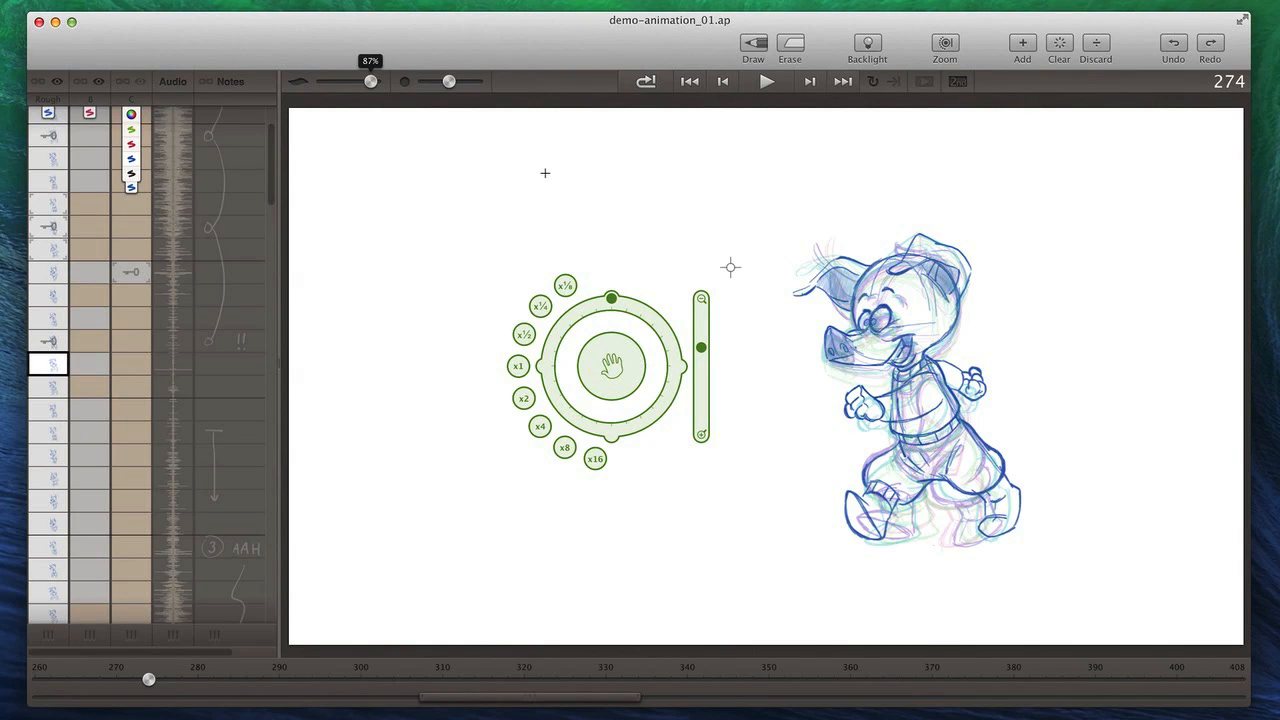
mouse_move(600, 190)
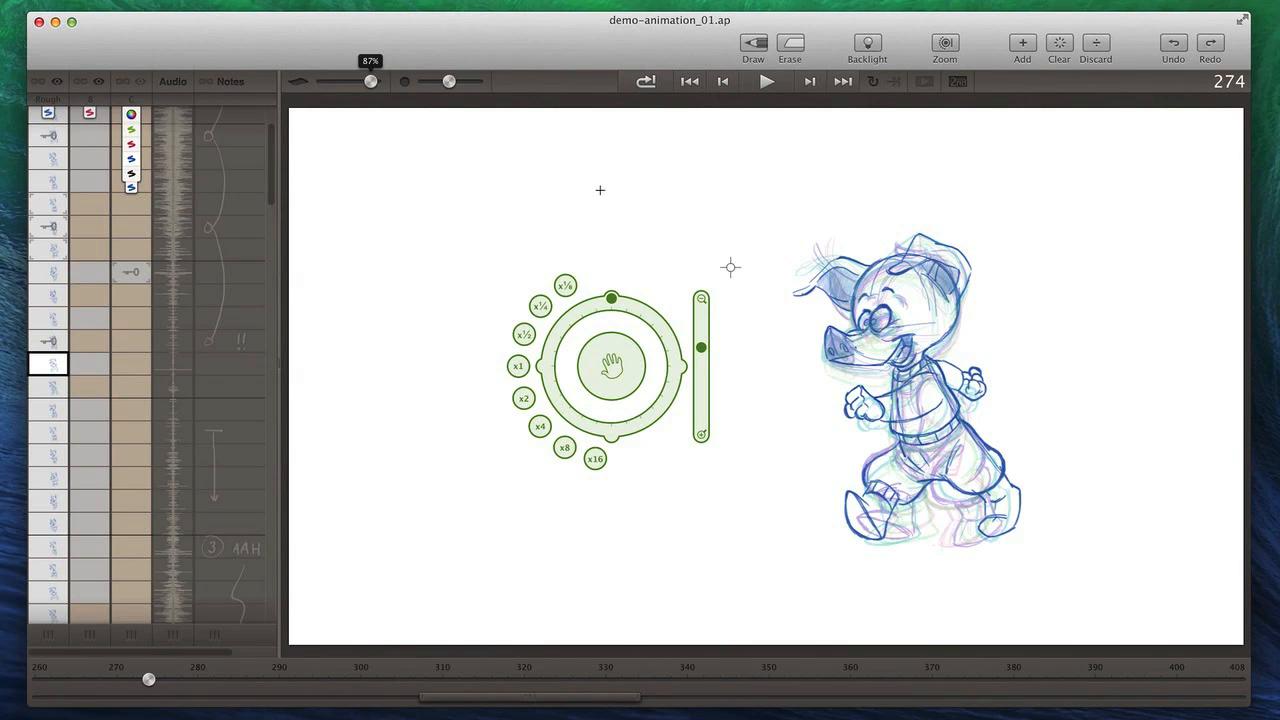
mouse_move(596, 184)
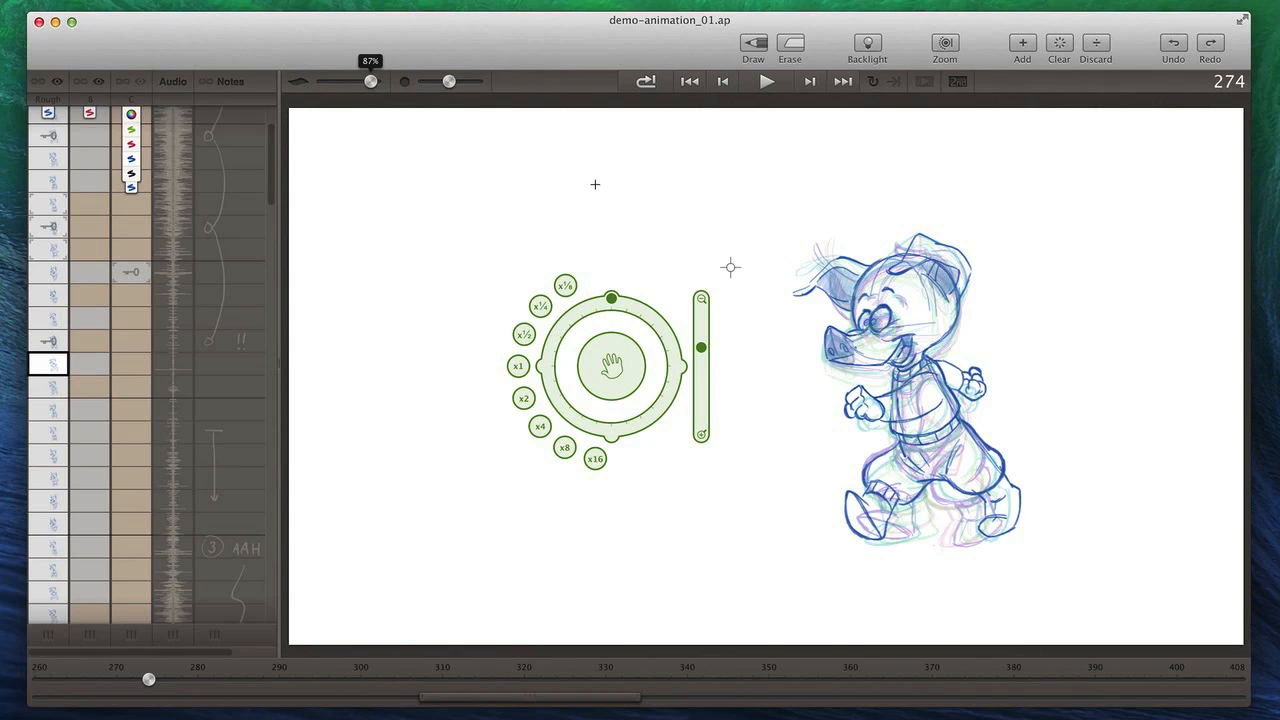
mouse_move(384, 248)
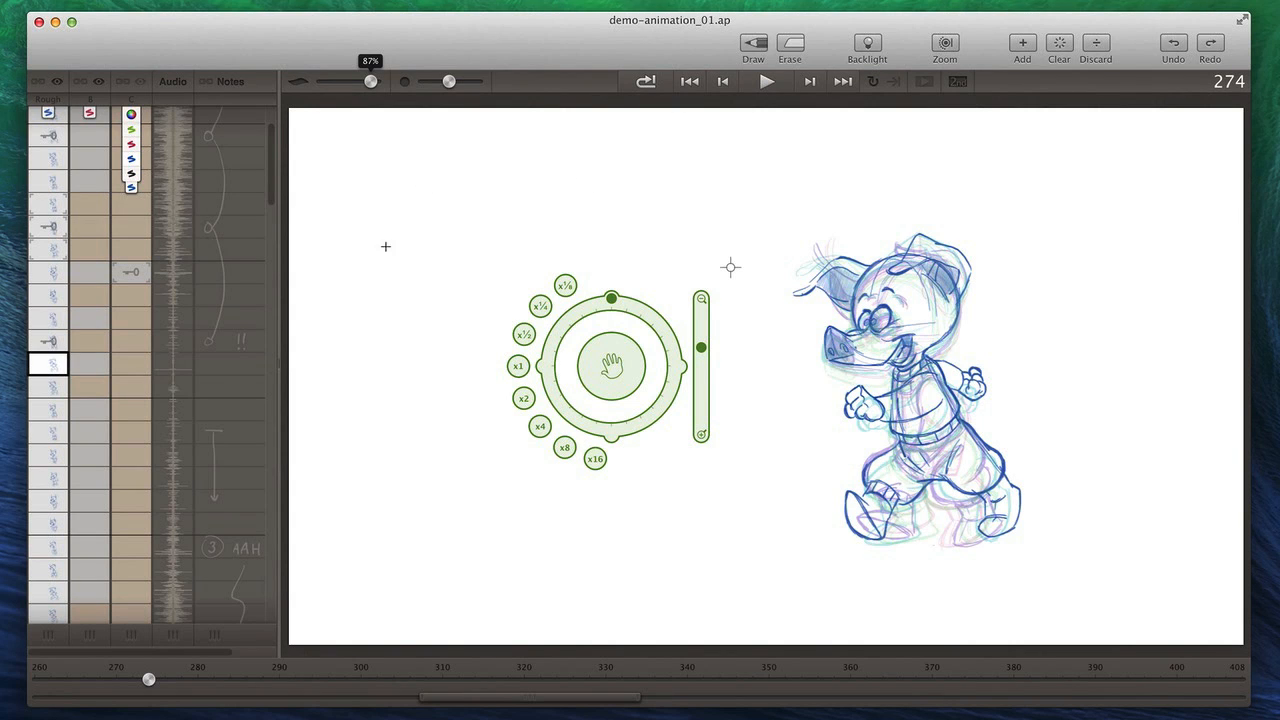
mouse_move(524, 552)
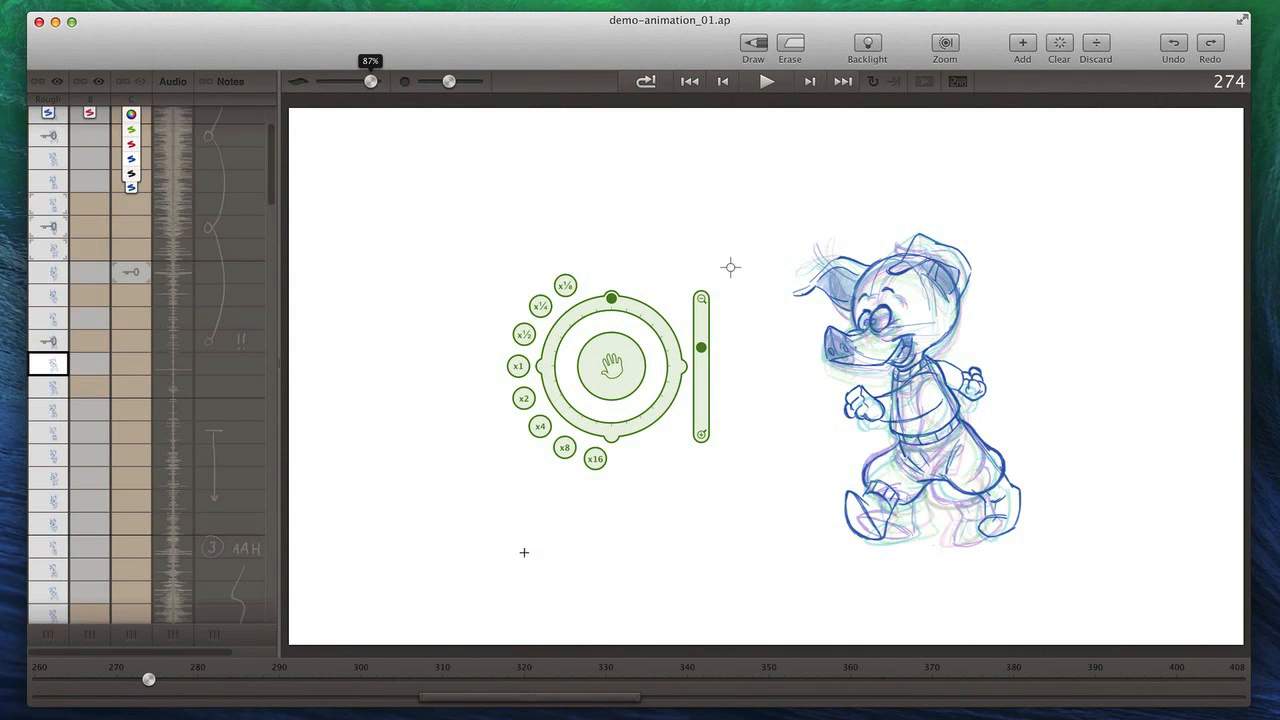
mouse_move(1006, 400)
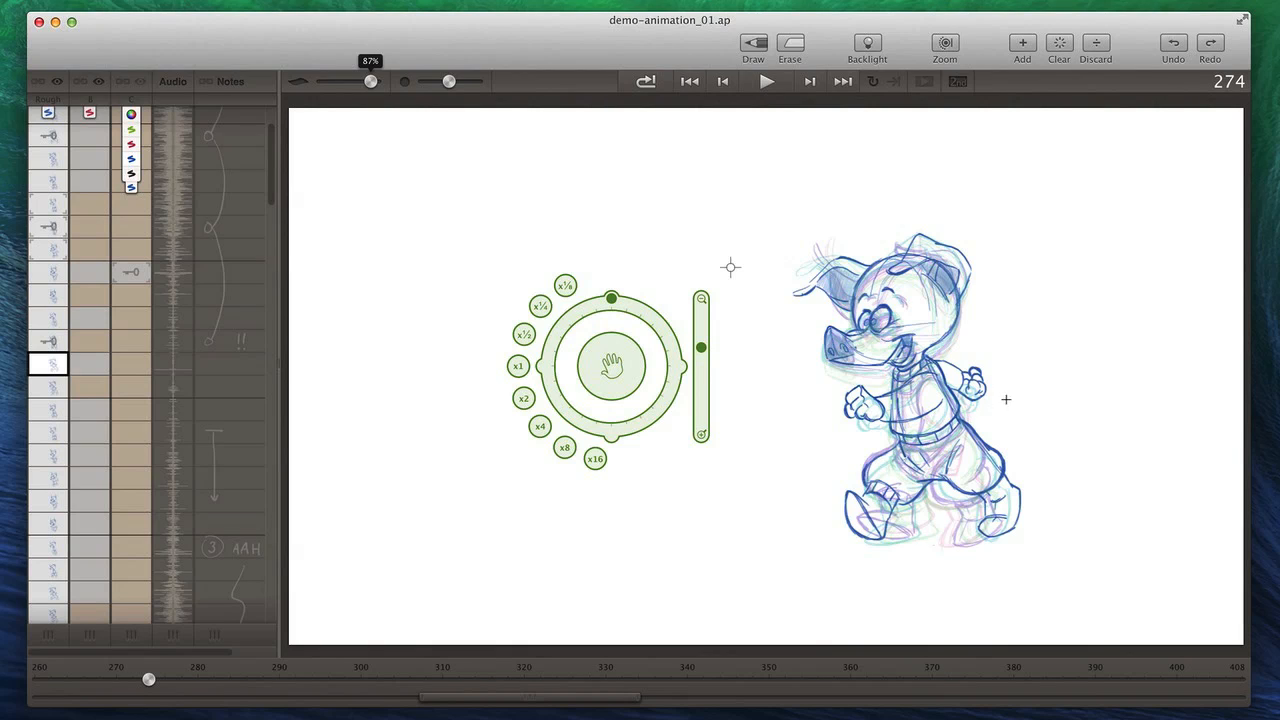
mouse_move(298, 500)
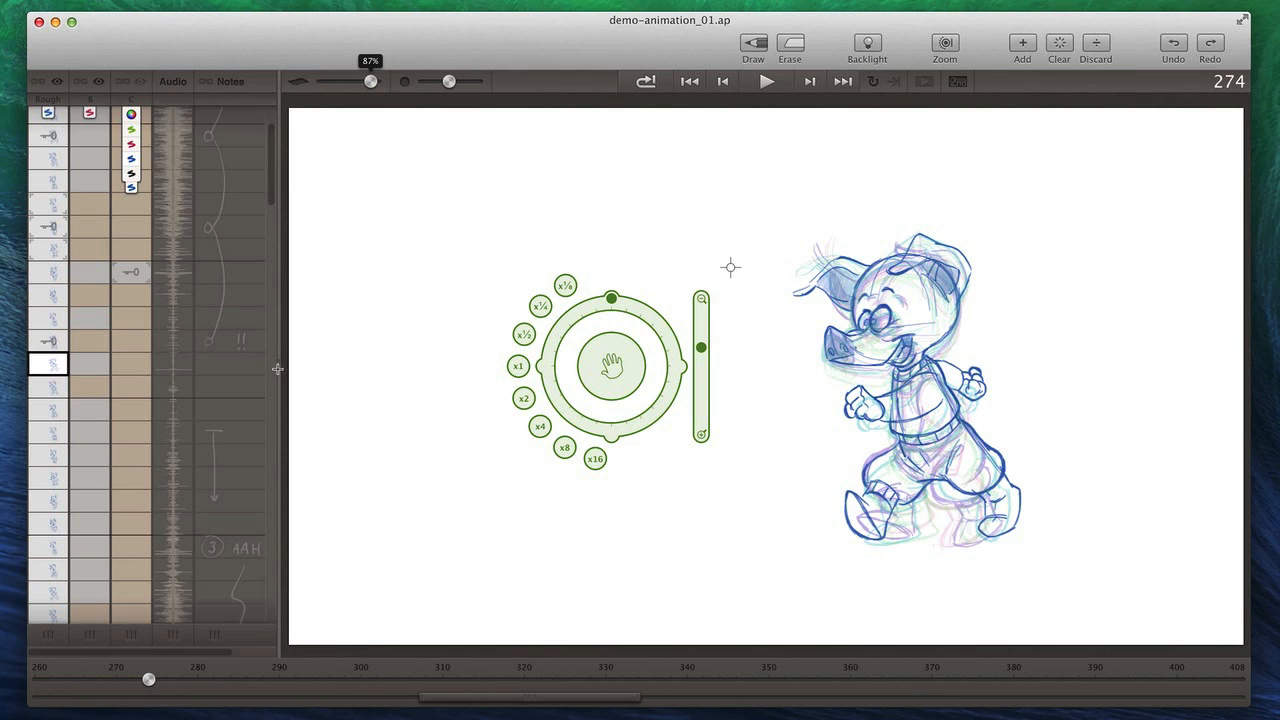
mouse_move(418, 364)
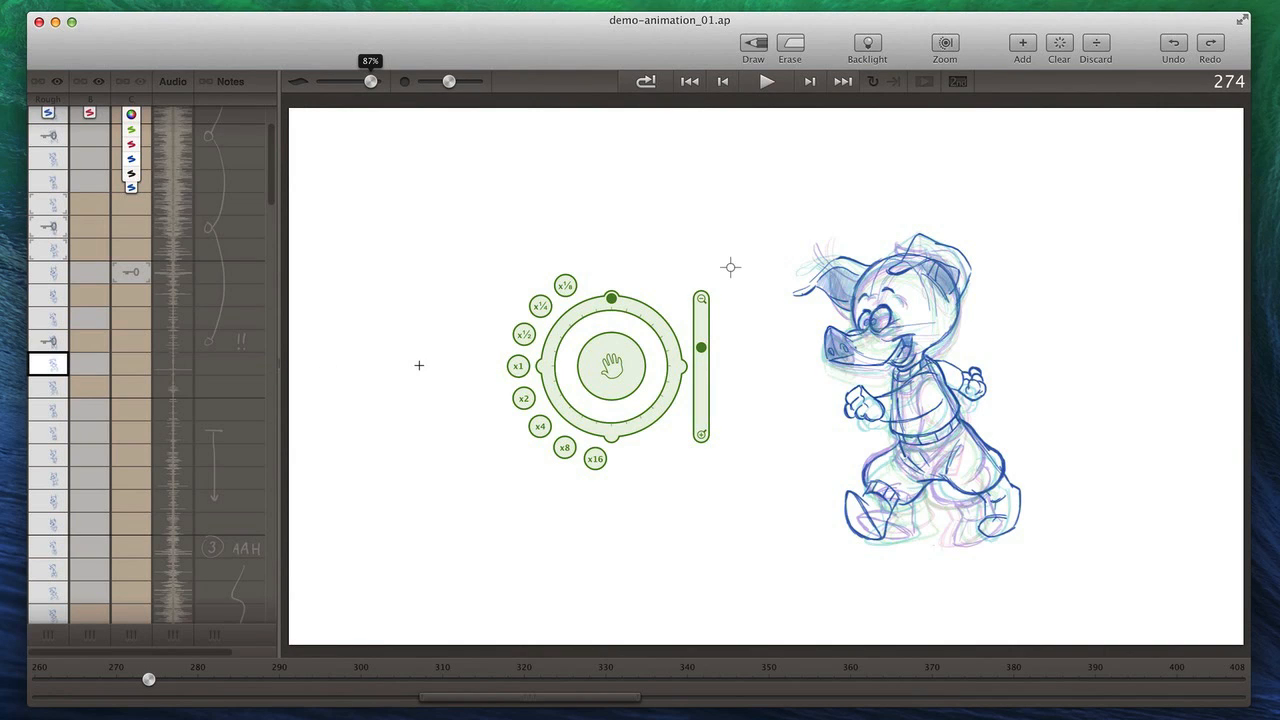
mouse_move(142, 374)
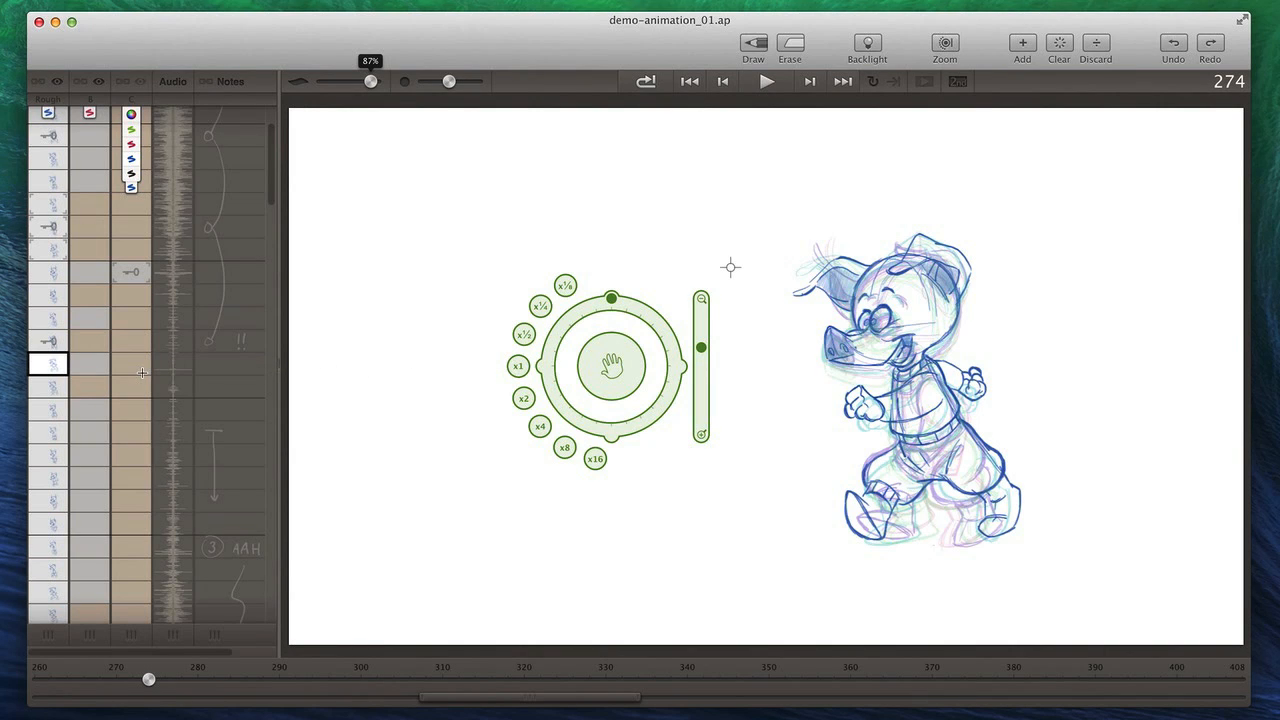
mouse_move(80, 376)
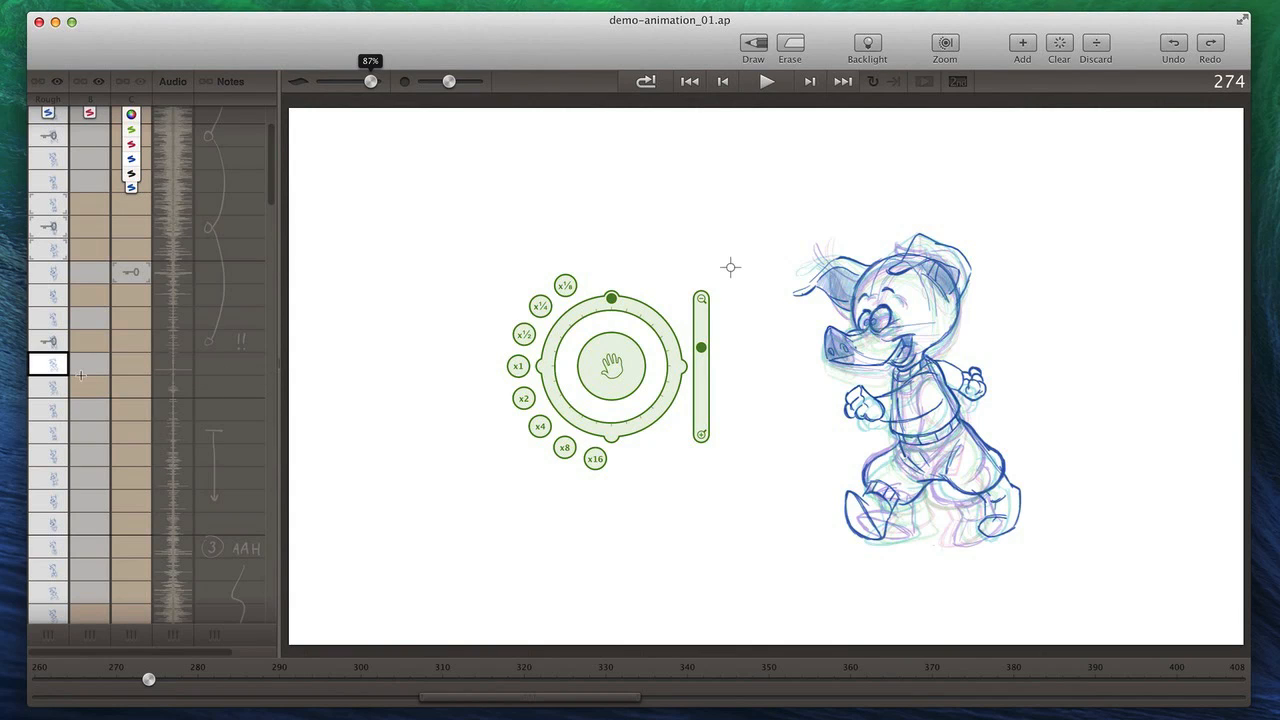
mouse_move(332, 400)
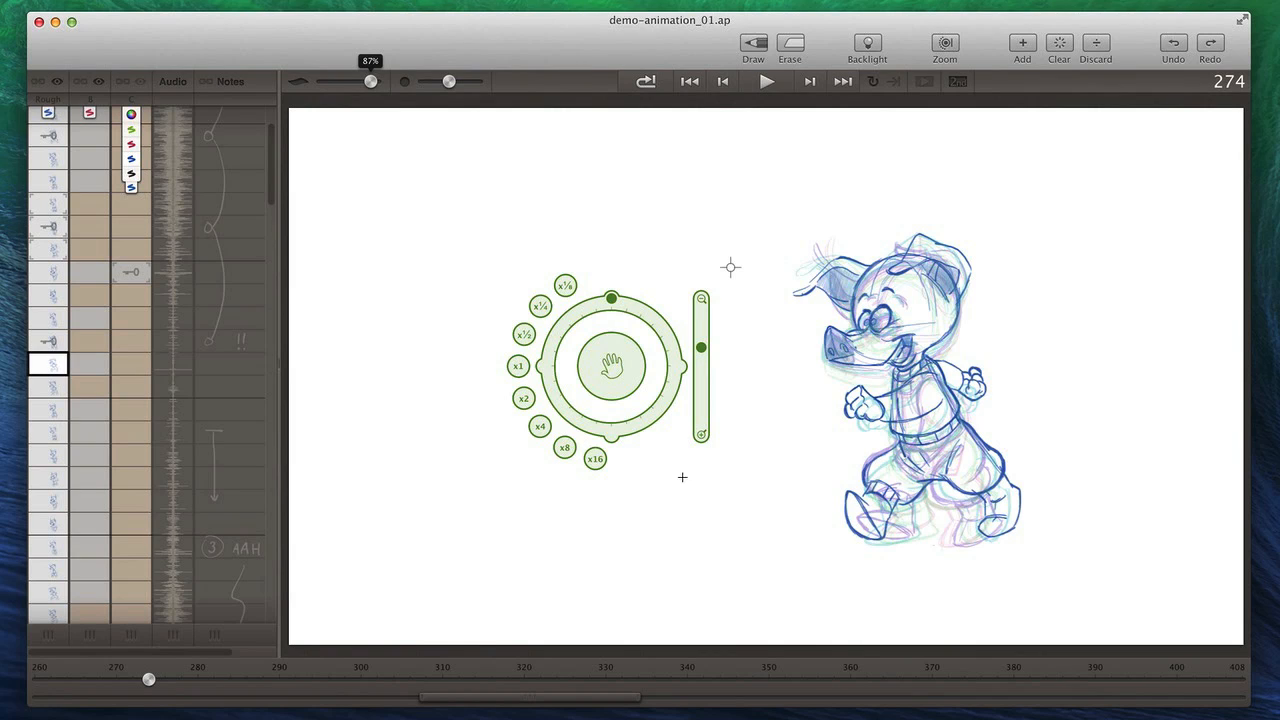
mouse_move(736, 458)
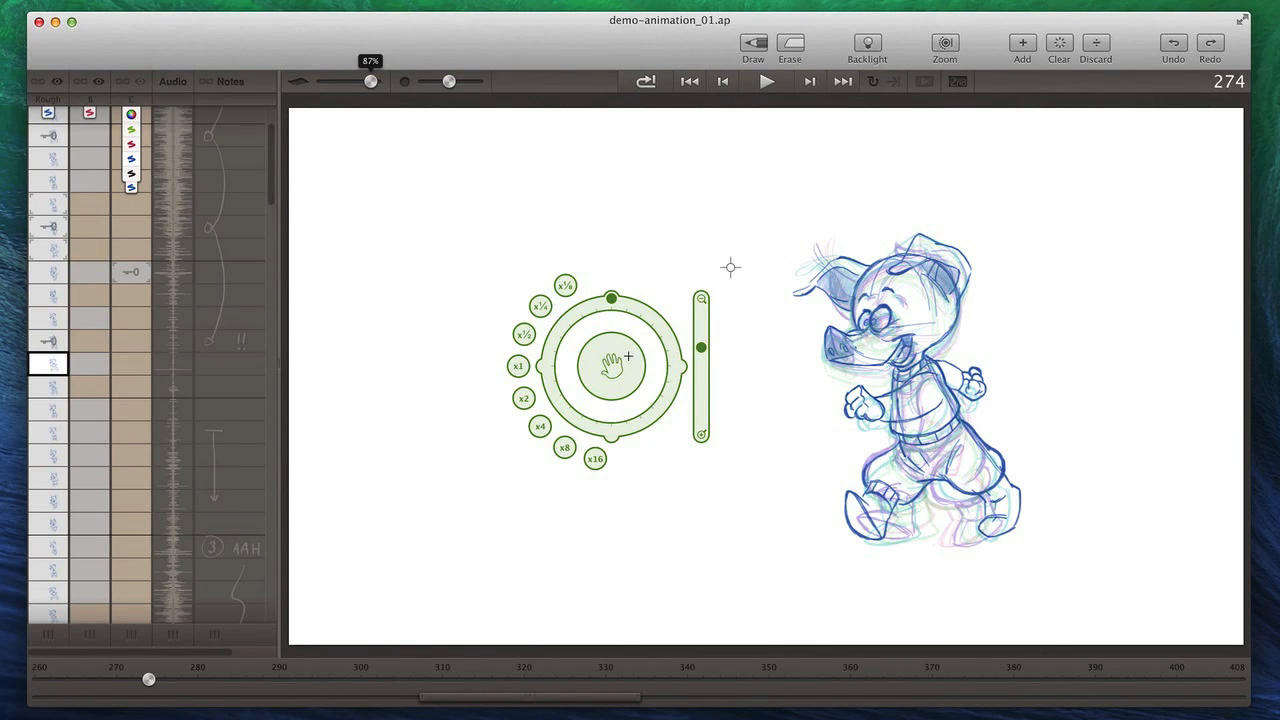
mouse_move(722, 360)
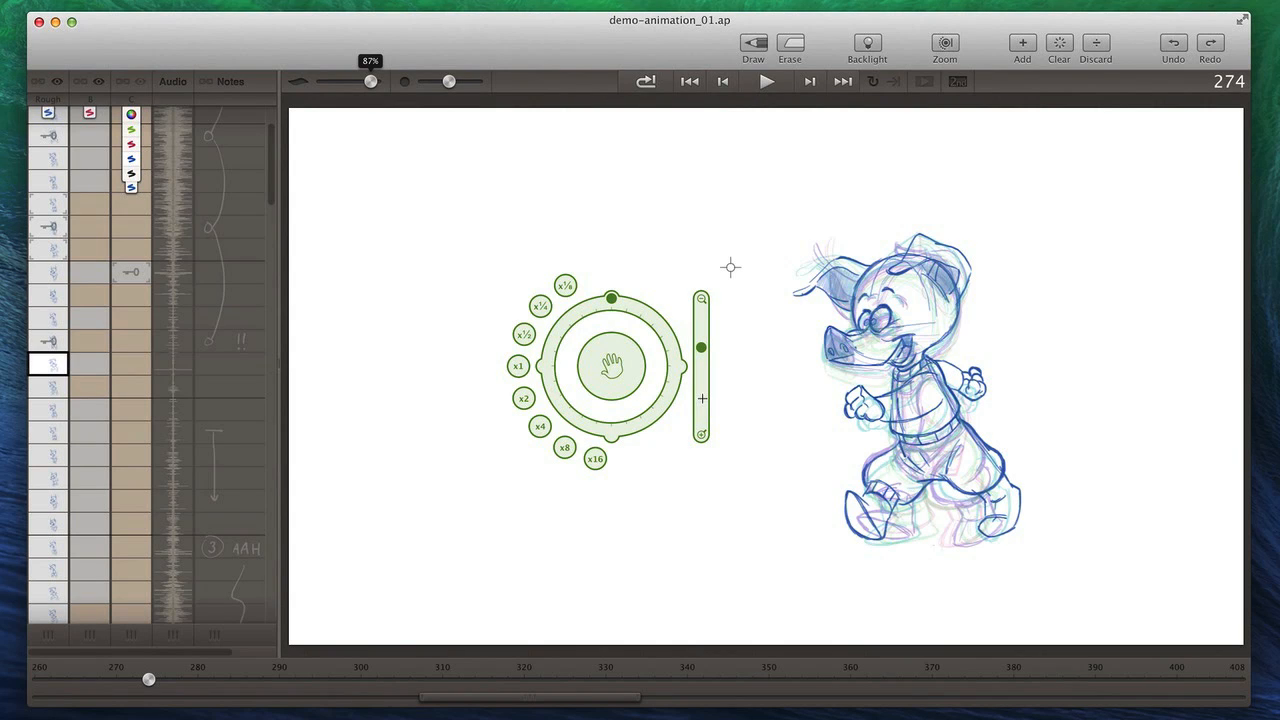
mouse_move(684, 472)
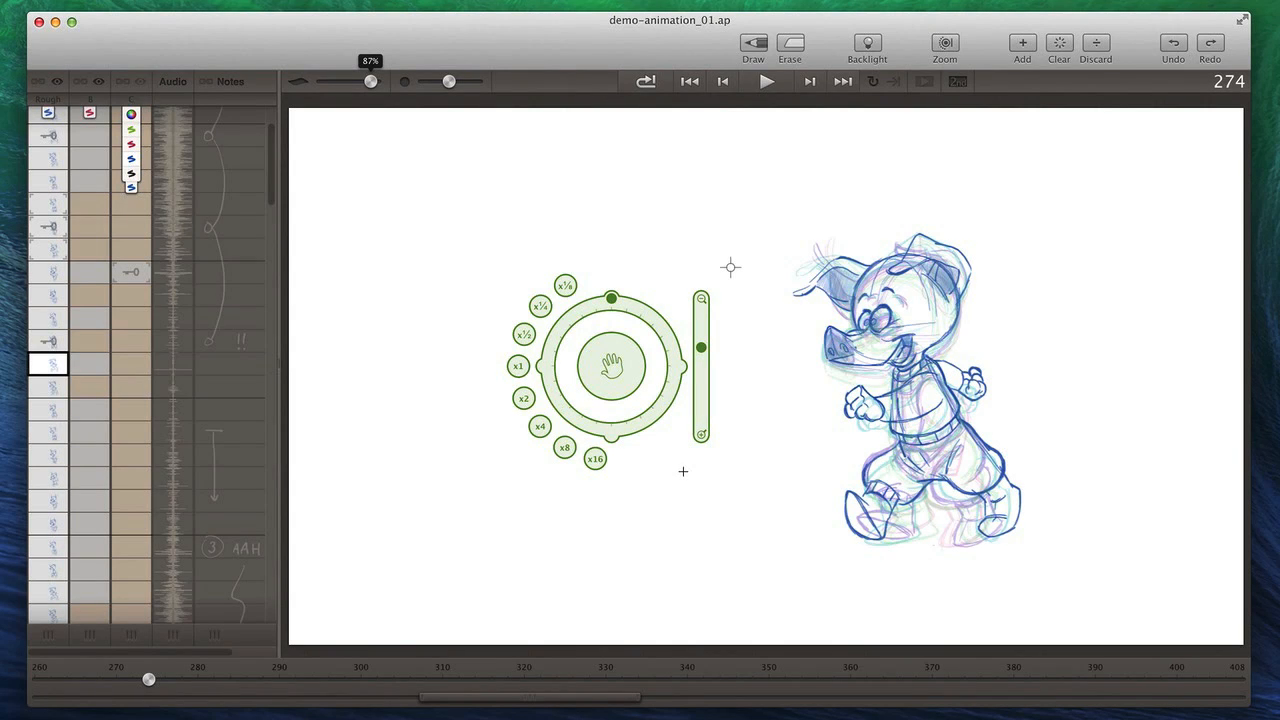
mouse_move(408, 678)
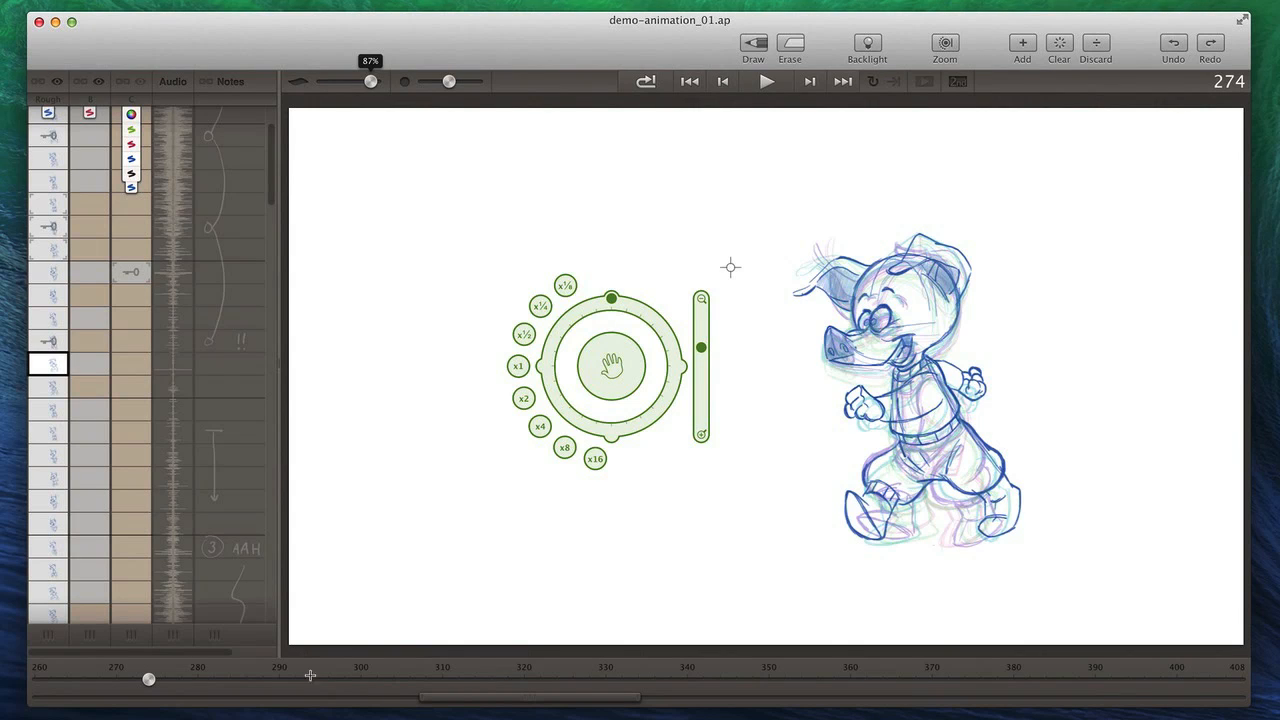
mouse_move(178, 680)
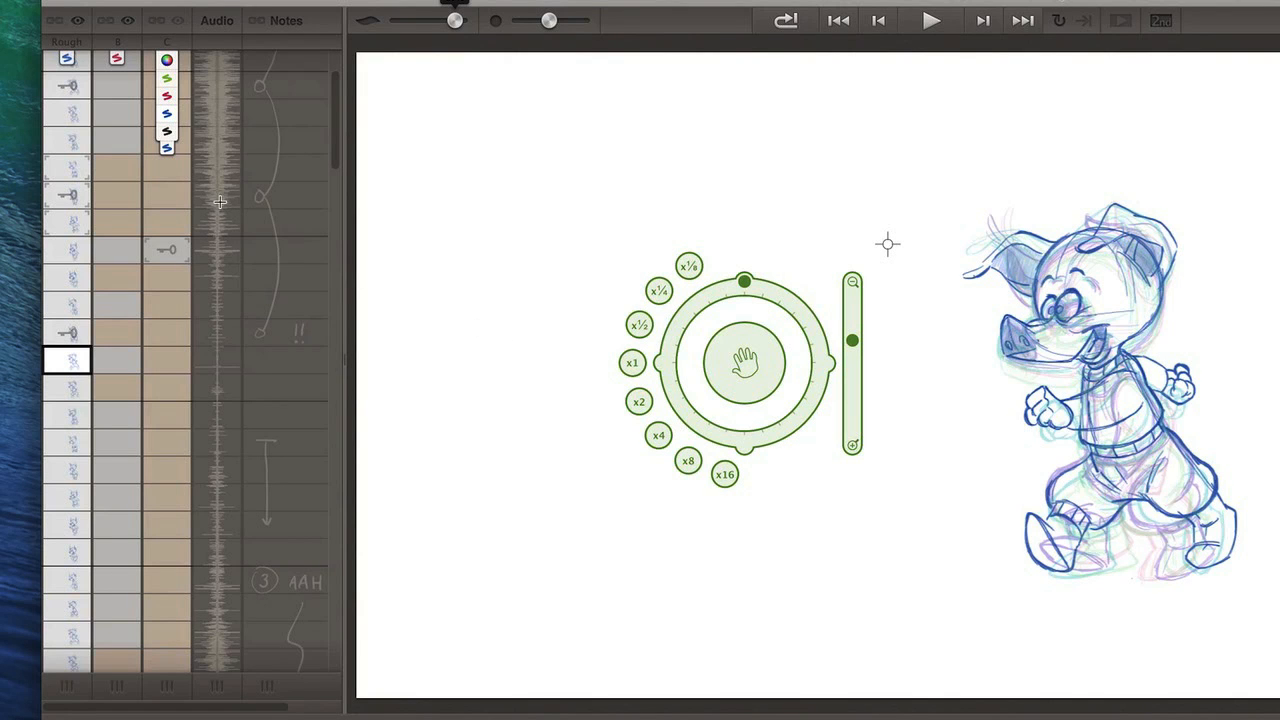
mouse_move(72, 276)
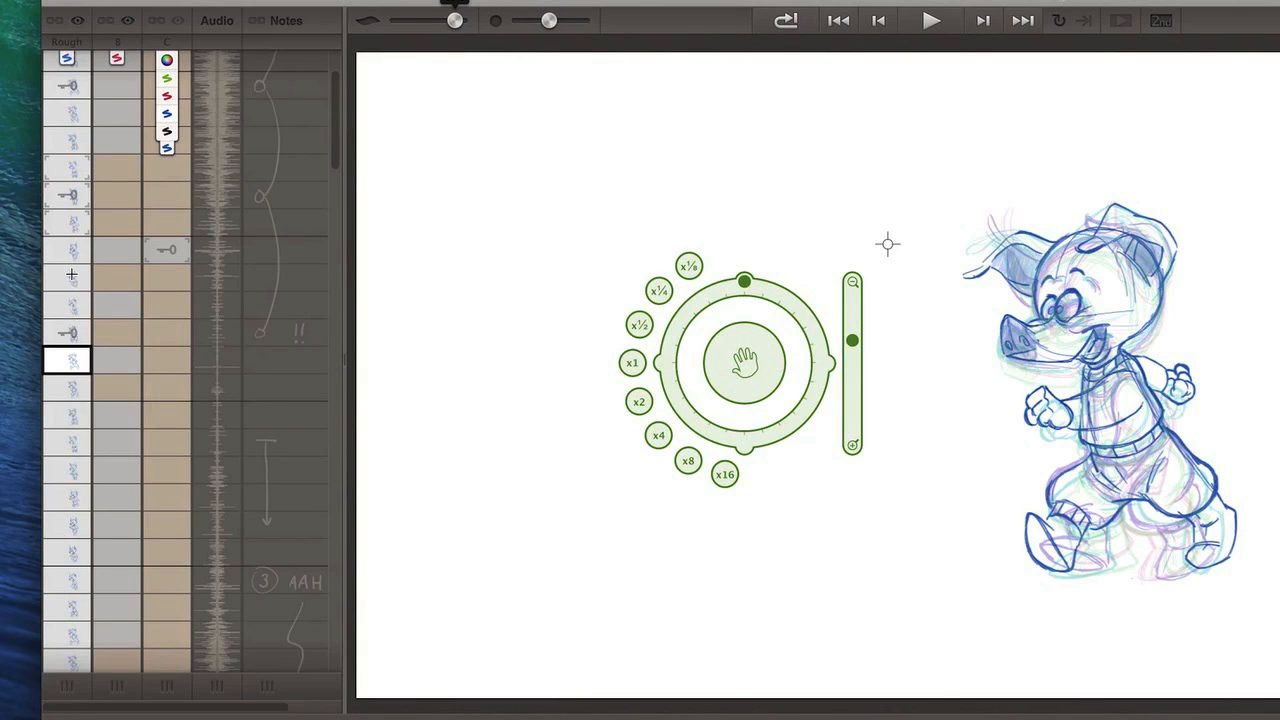
mouse_move(72, 324)
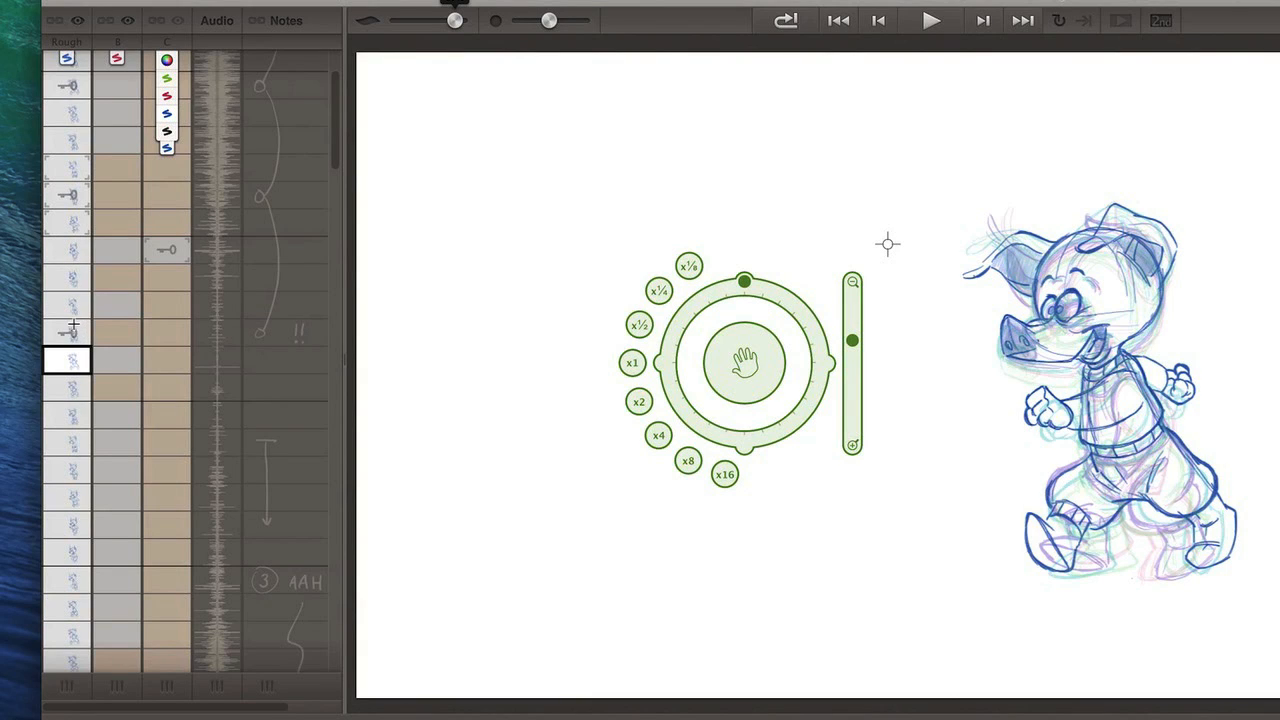
mouse_move(80, 428)
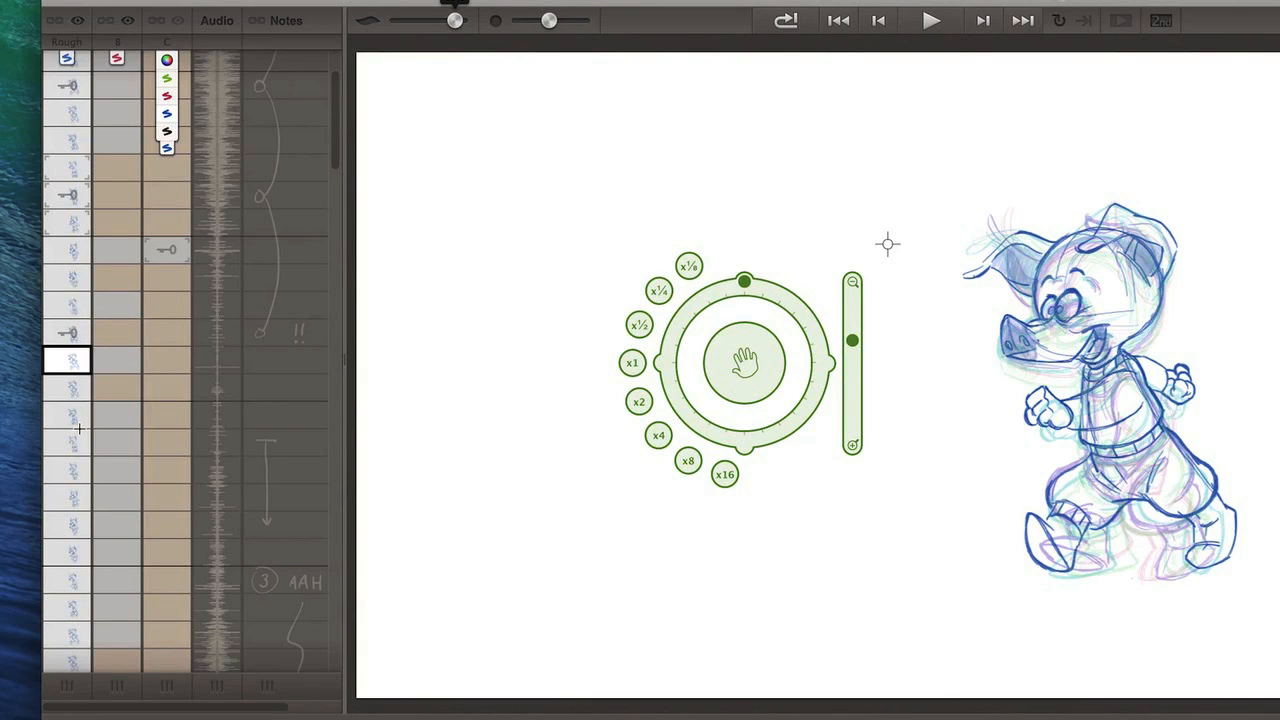
mouse_move(80, 308)
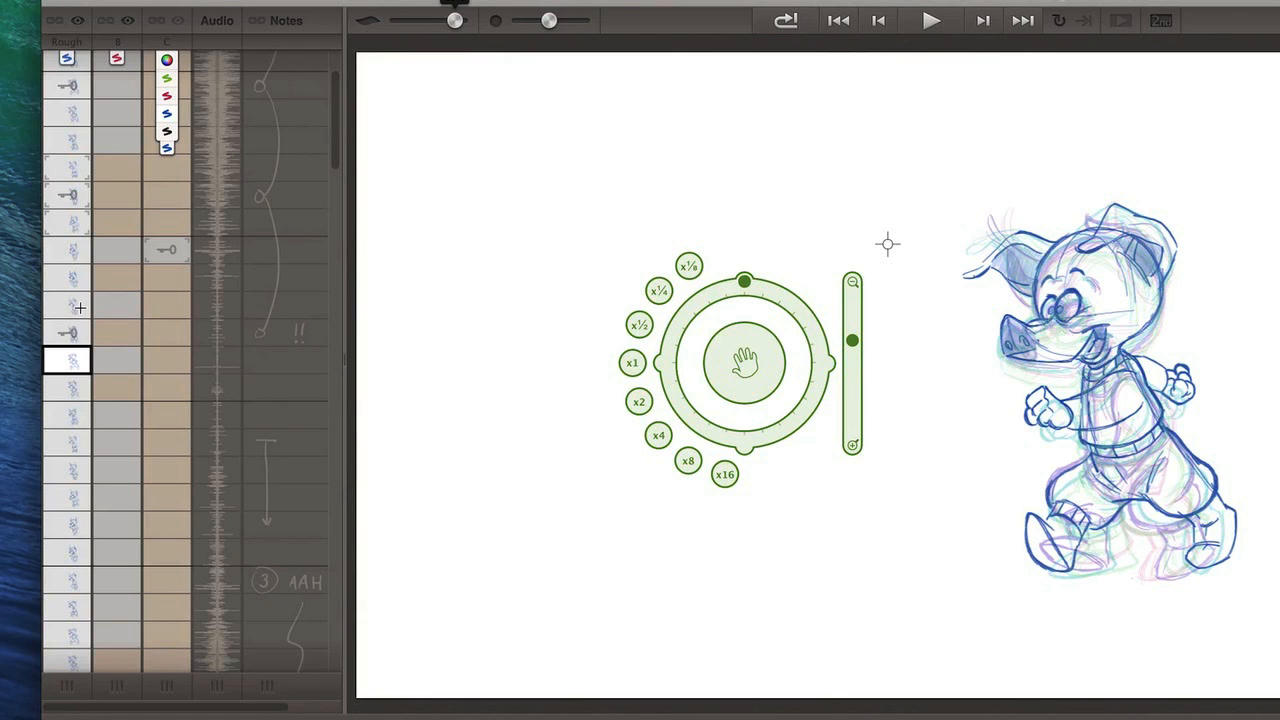
mouse_move(84, 308)
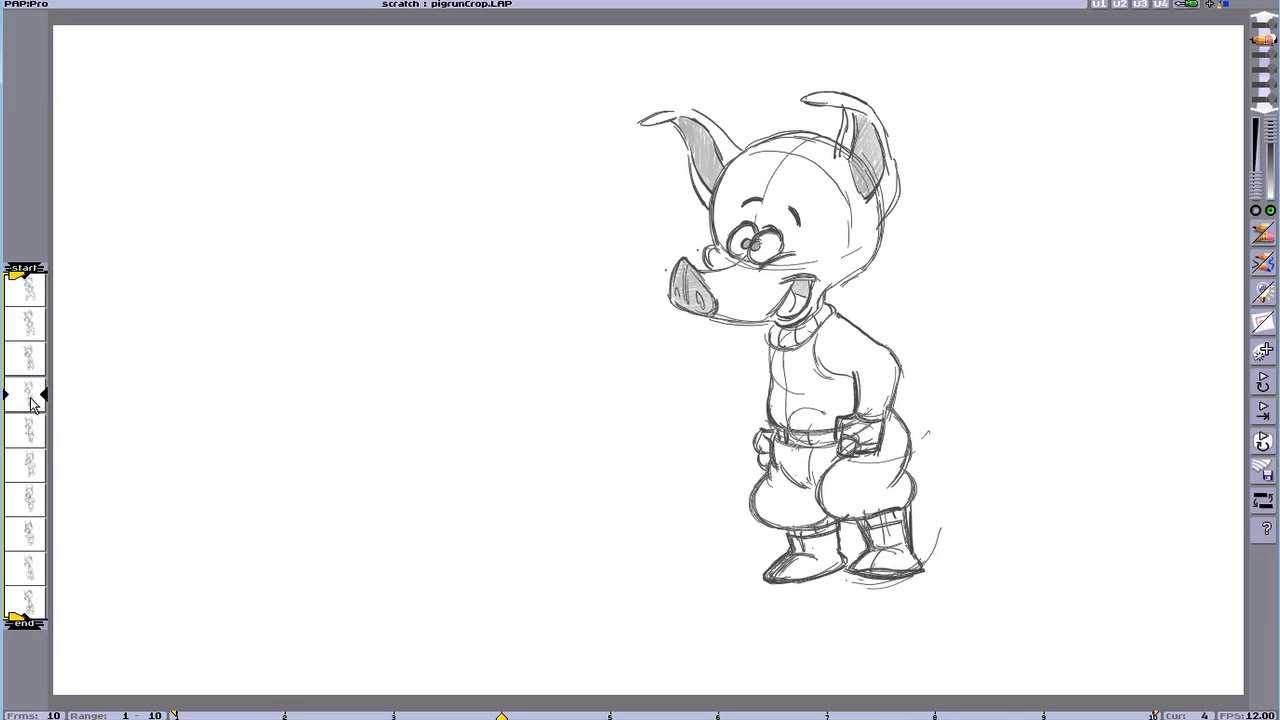
mouse_move(30, 418)
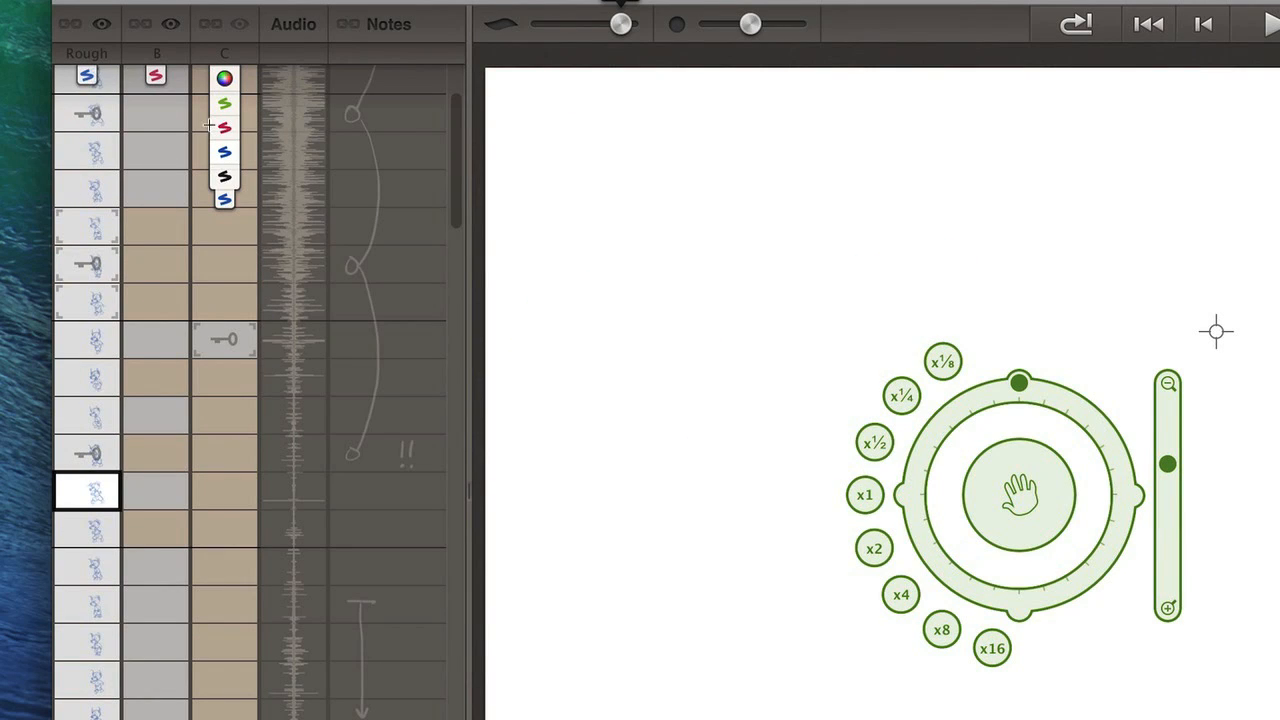
mouse_move(218, 308)
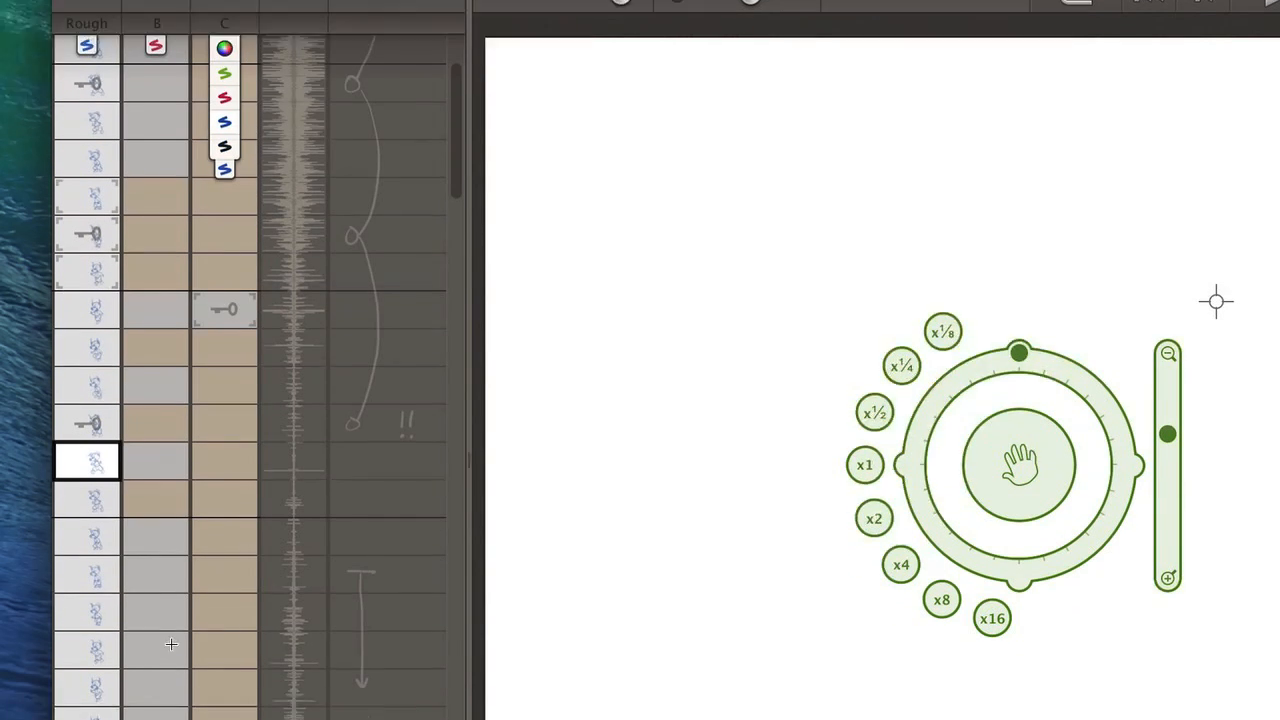
Pull a cutout of the pig's head aside, discard it, then start Flip & Play playback
scroll(down, 3)
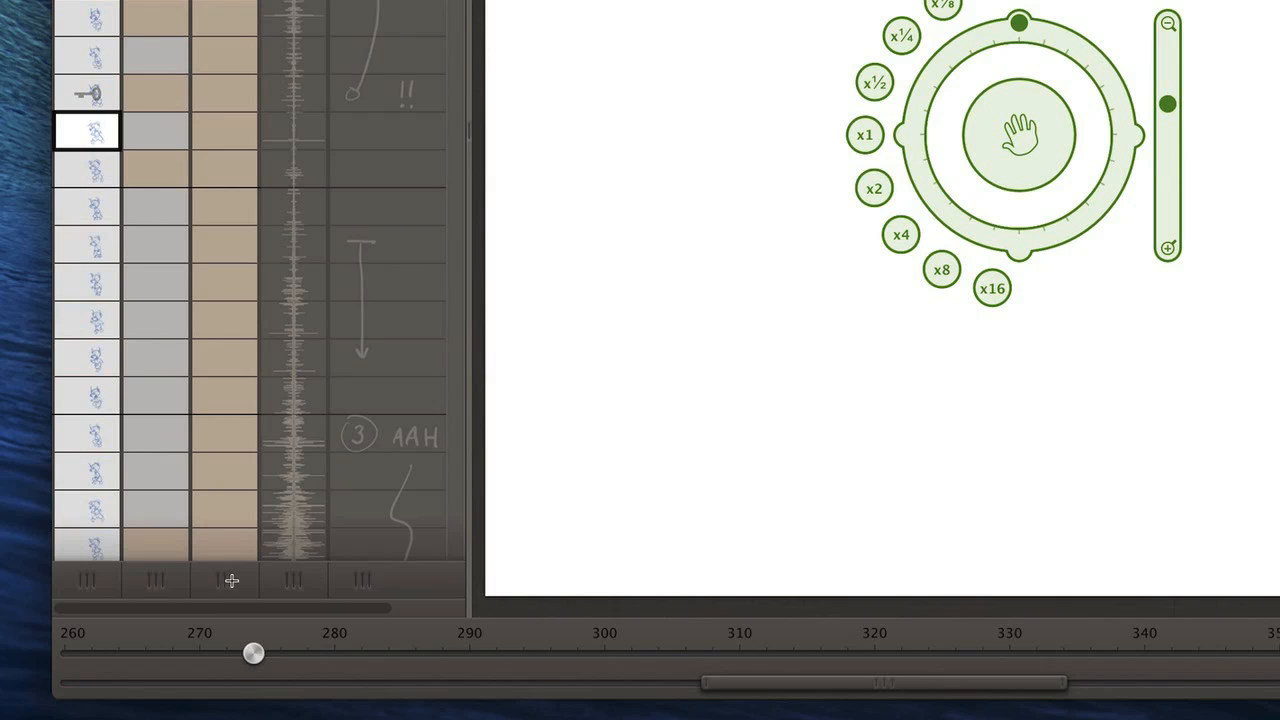
mouse_move(192, 570)
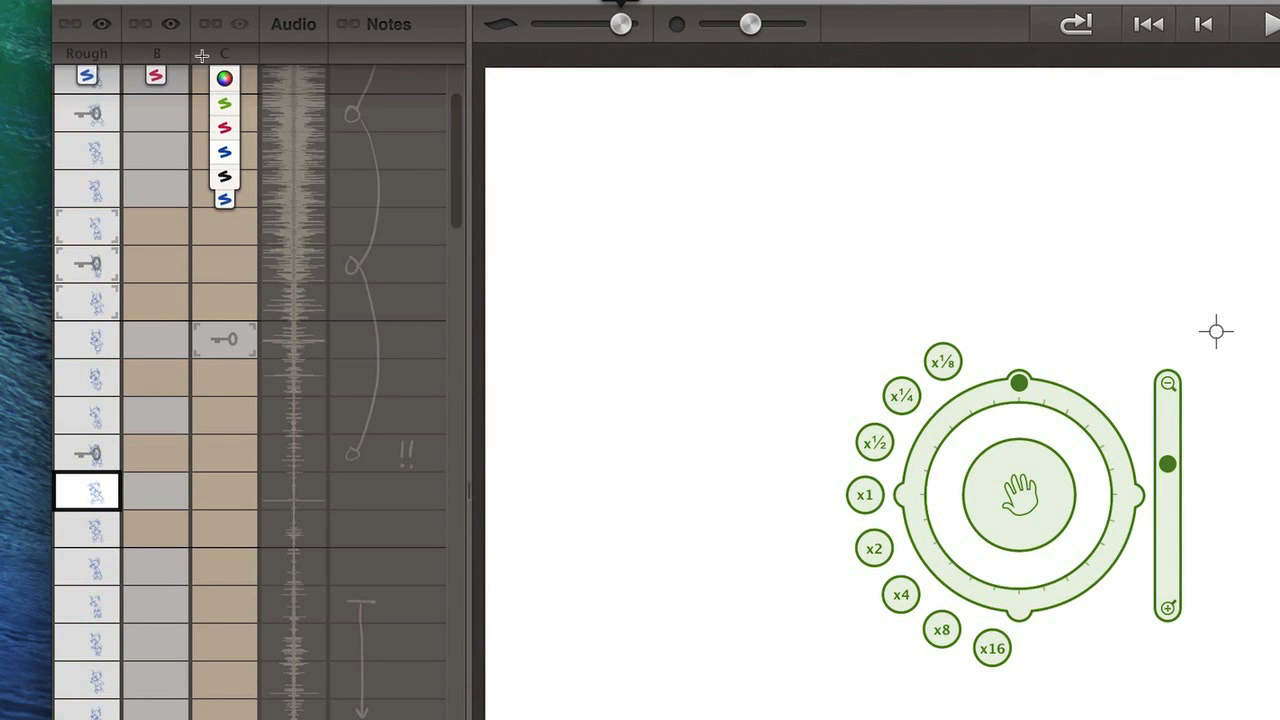
mouse_move(146, 42)
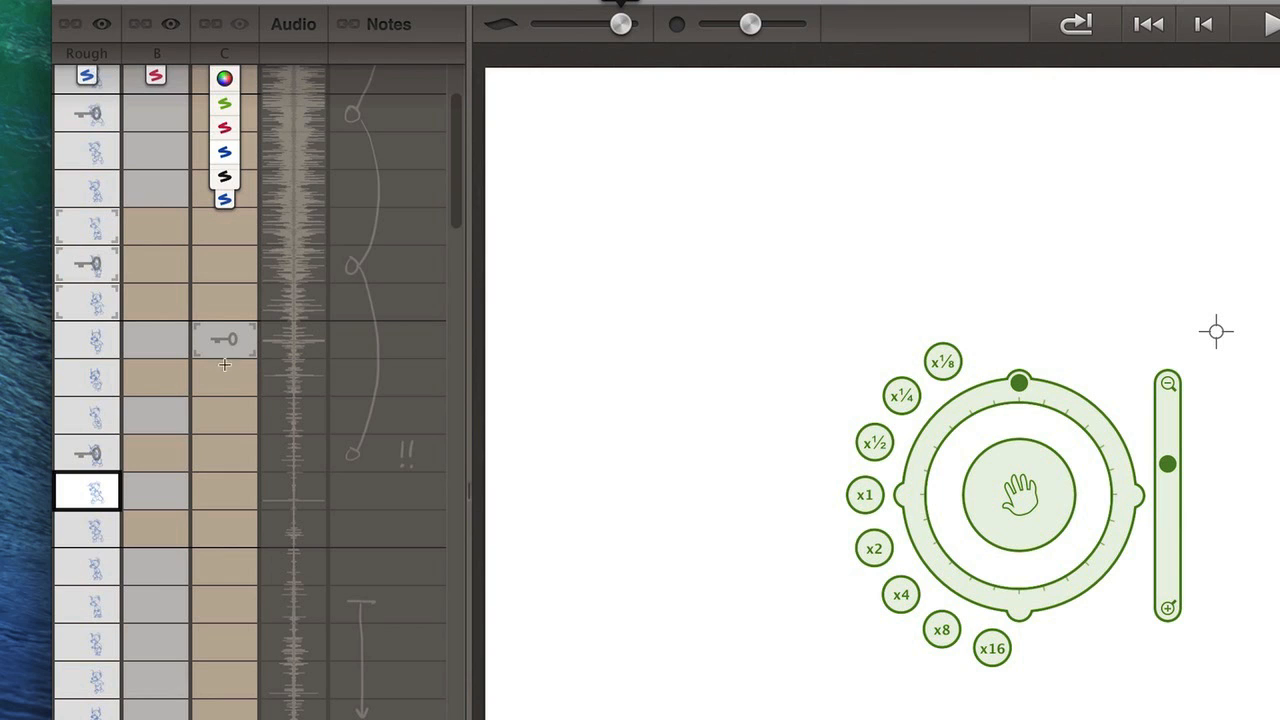
mouse_move(222, 380)
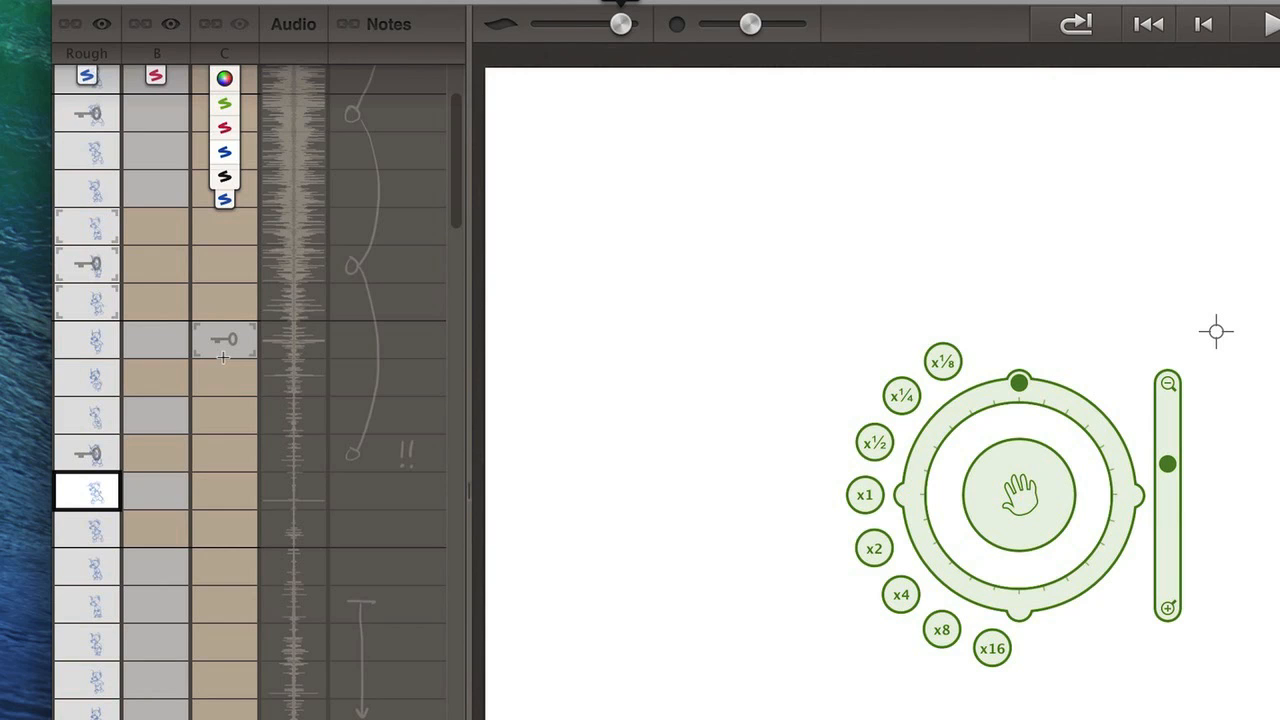
mouse_move(90, 156)
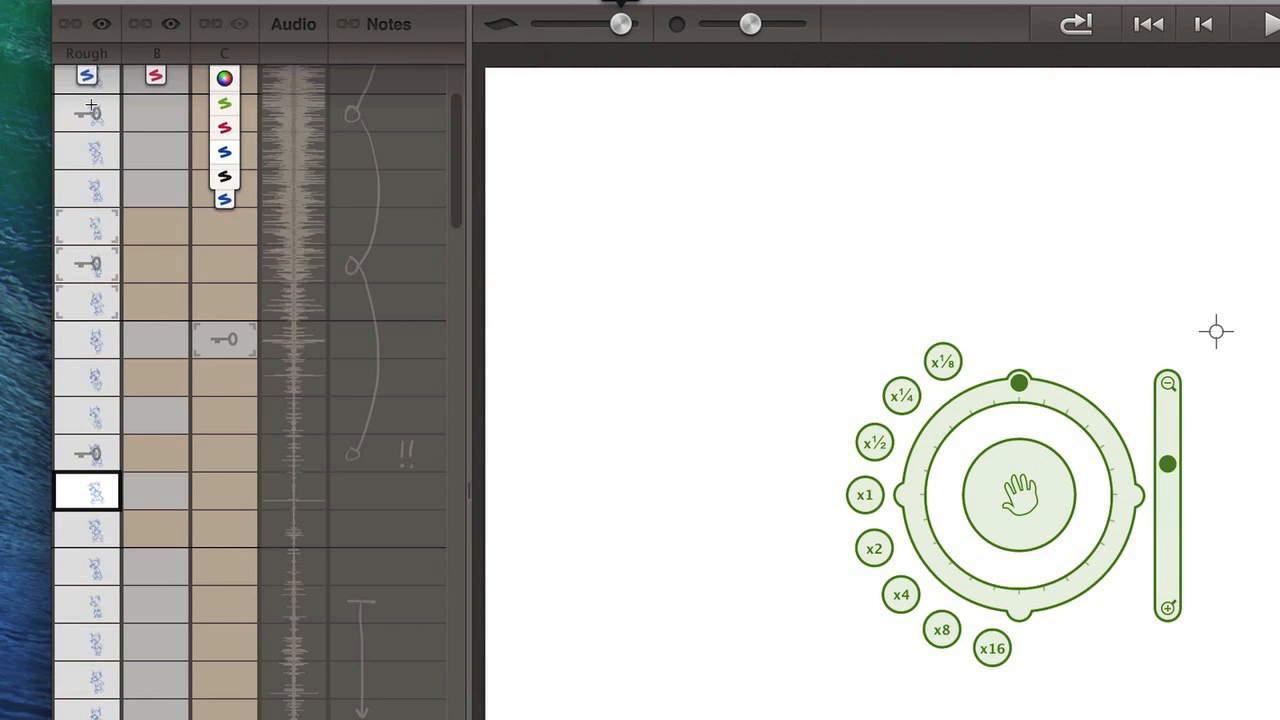
mouse_move(88, 130)
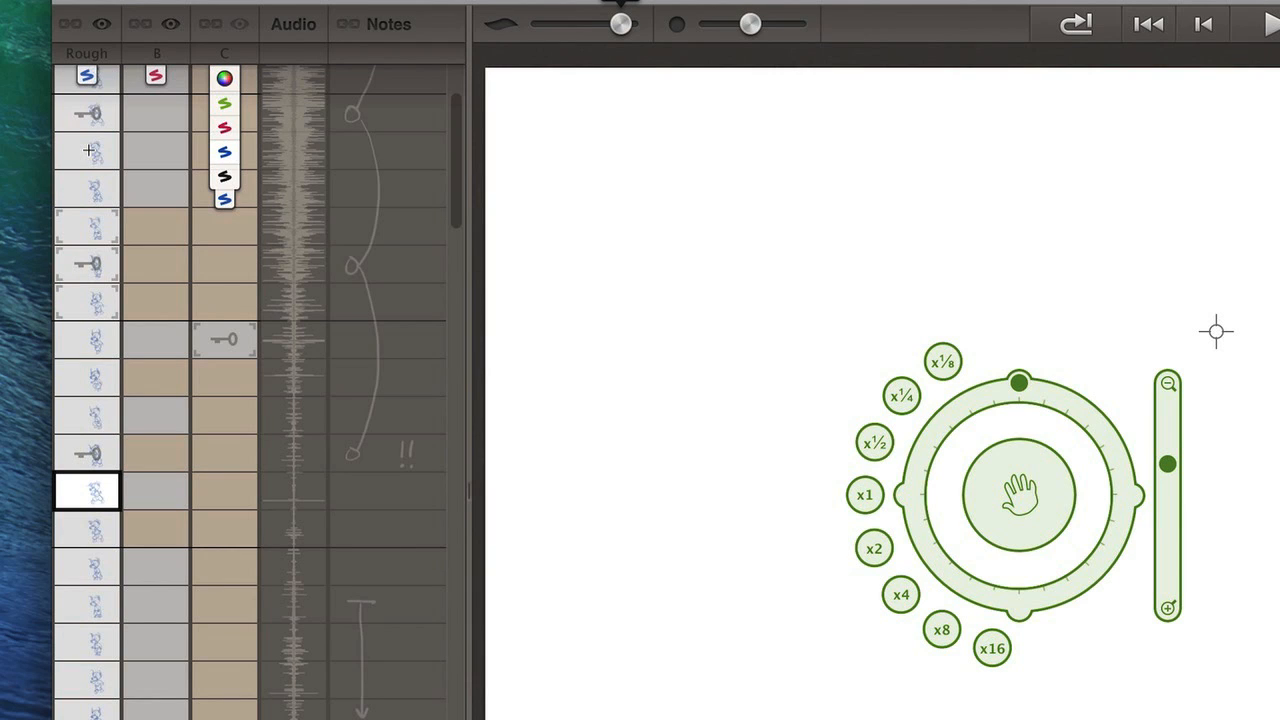
mouse_move(148, 160)
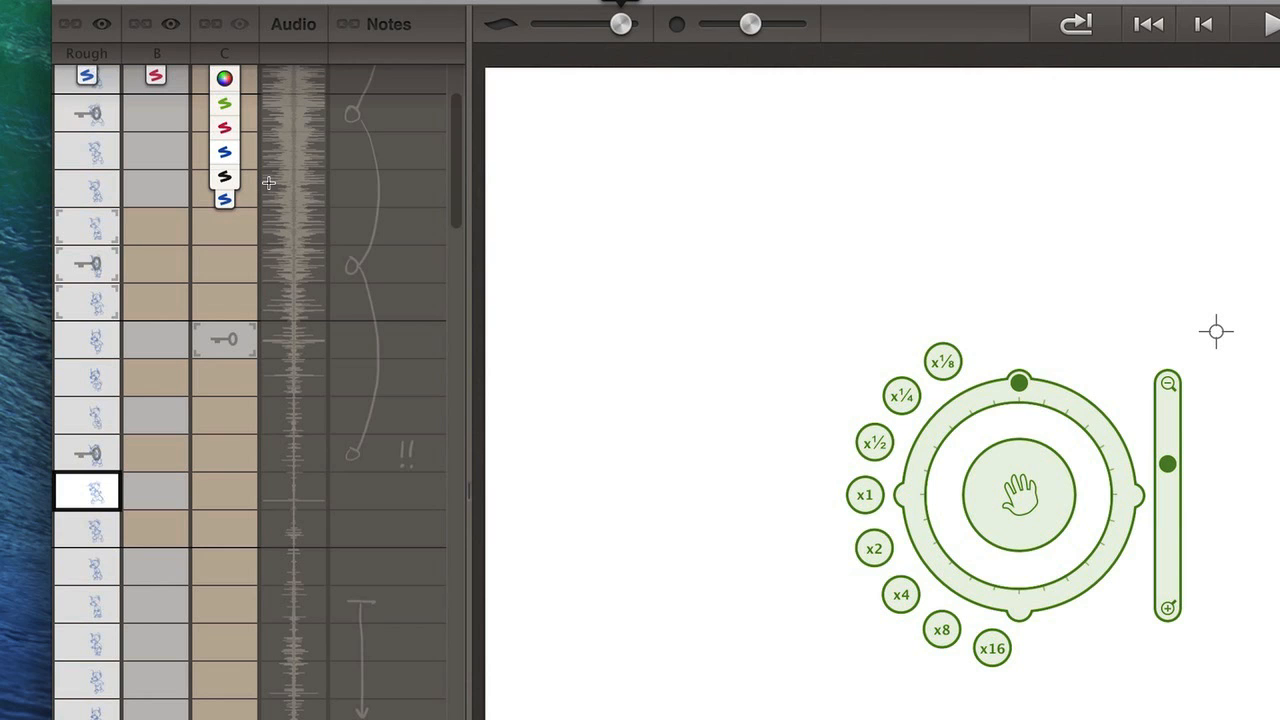
mouse_move(140, 192)
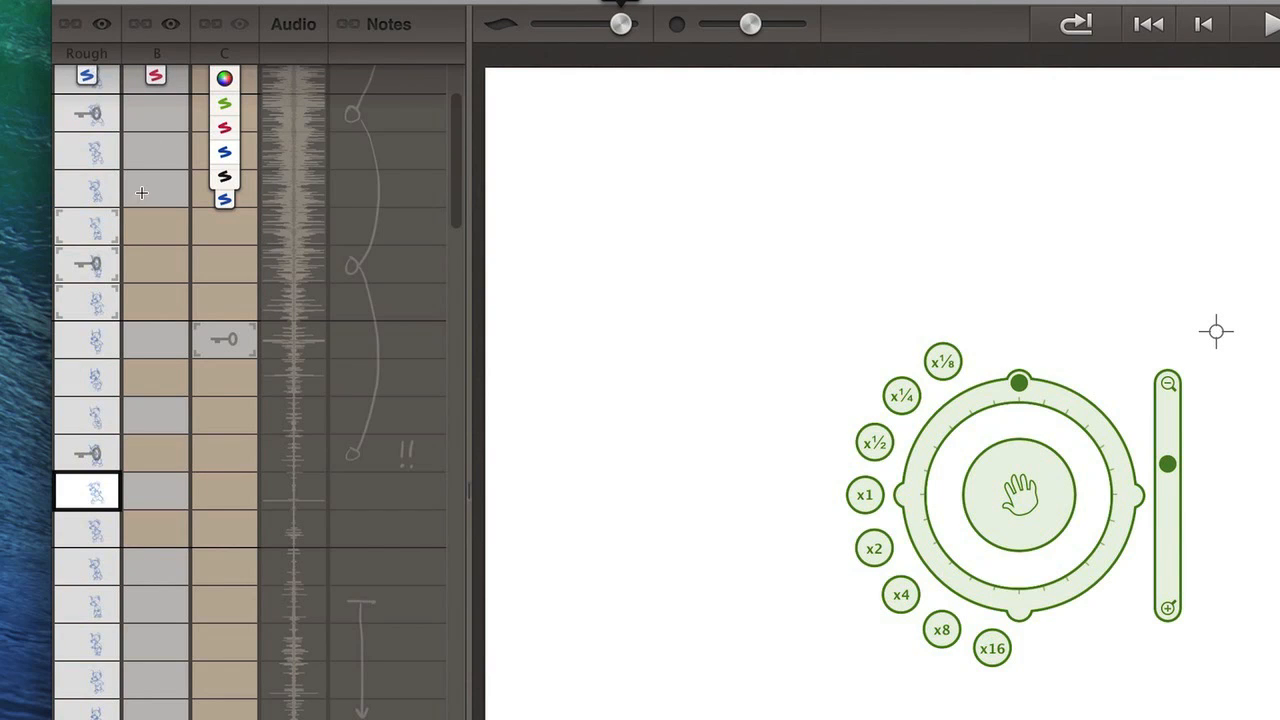
mouse_move(252, 206)
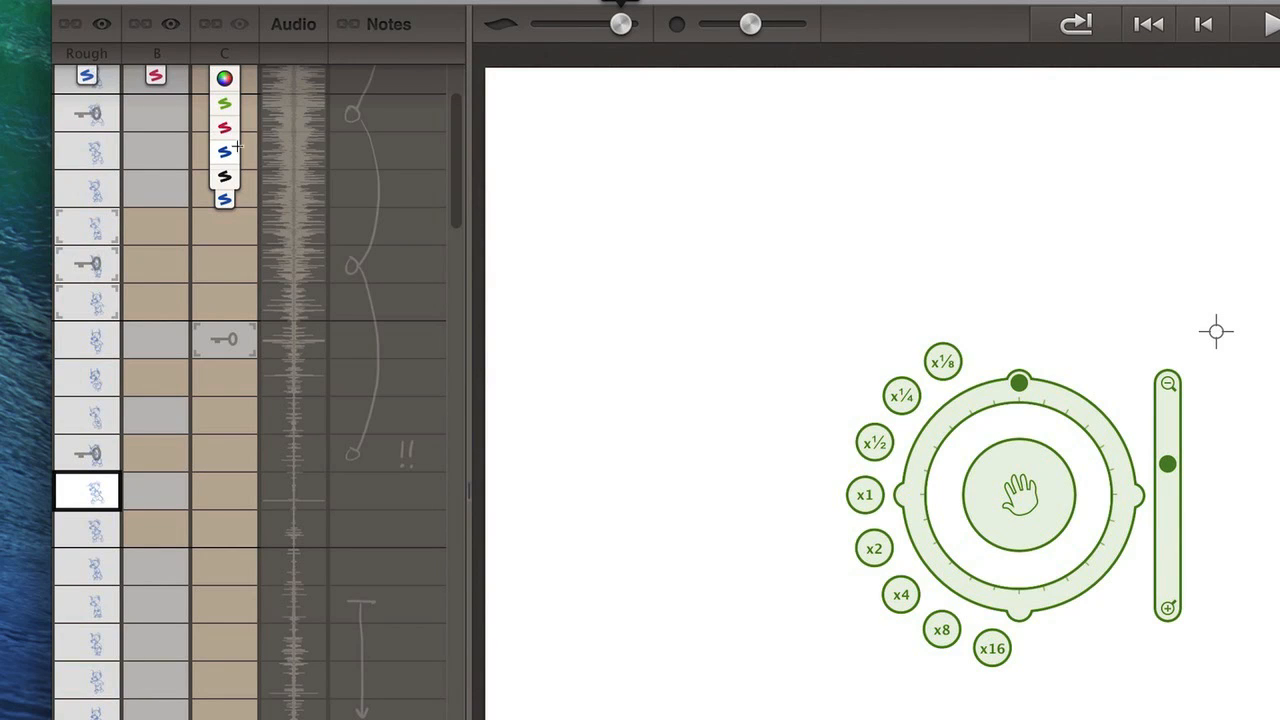
mouse_move(220, 304)
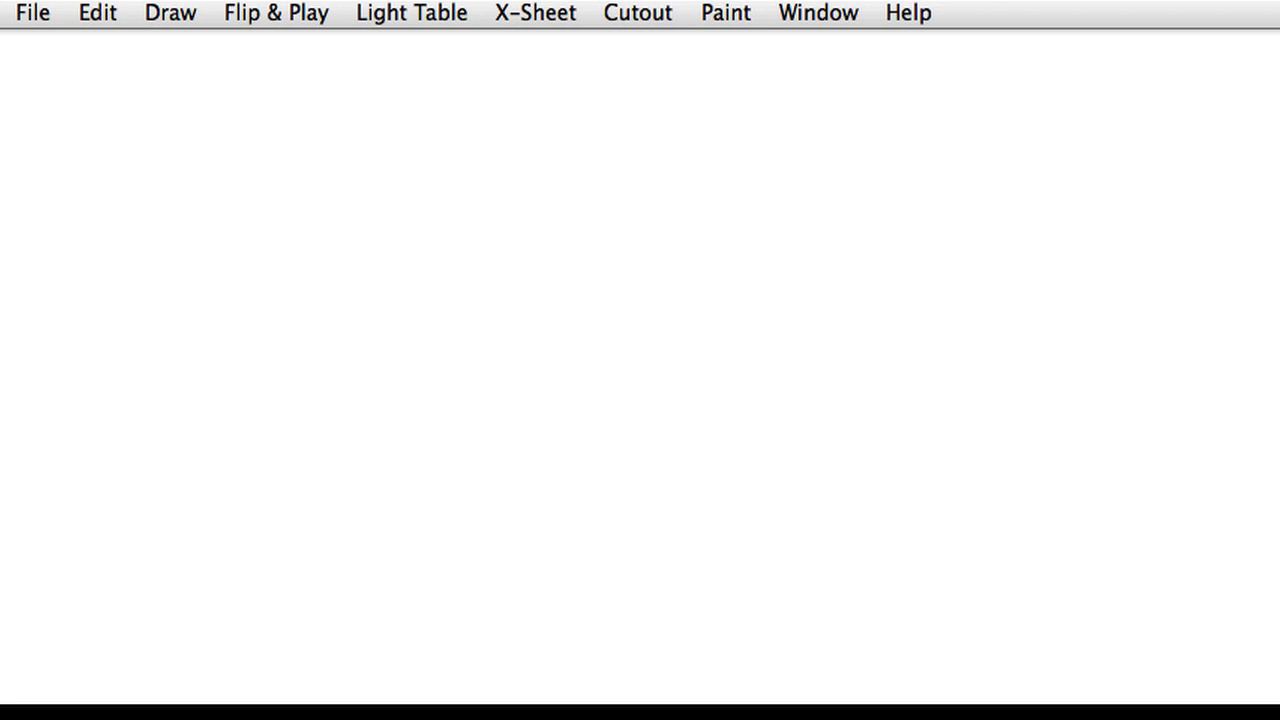
click(724, 12)
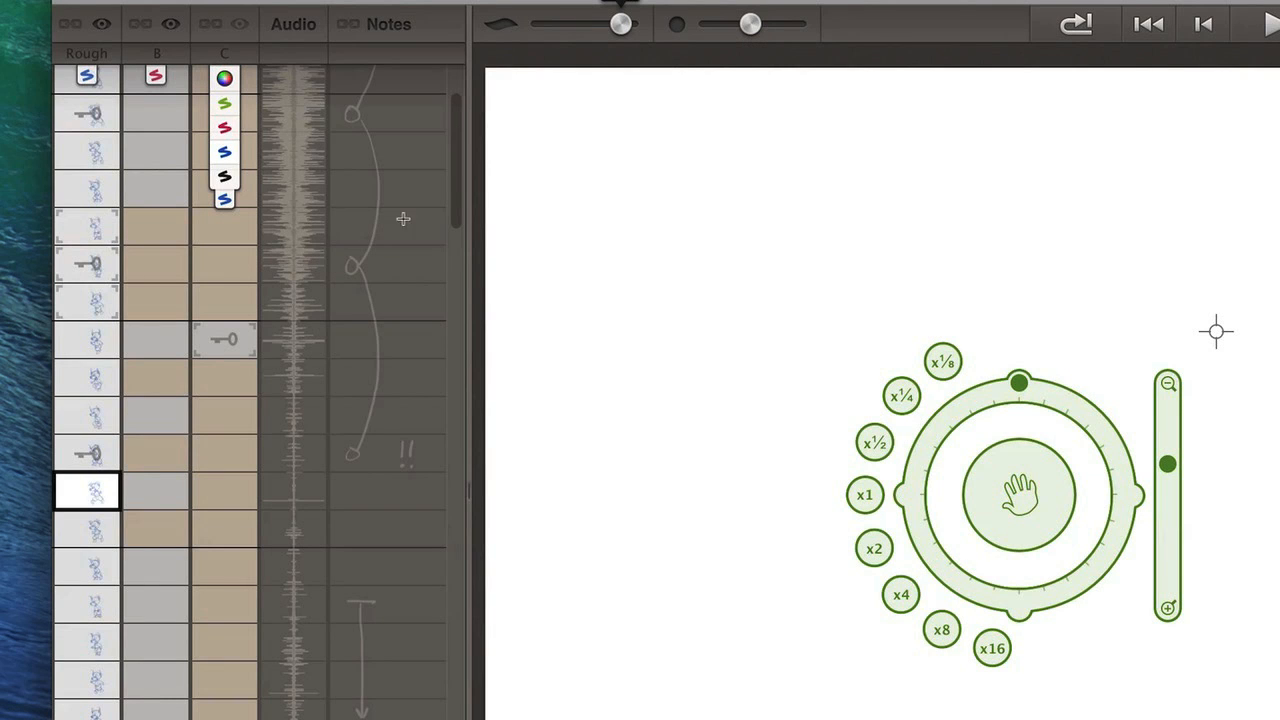
mouse_move(394, 318)
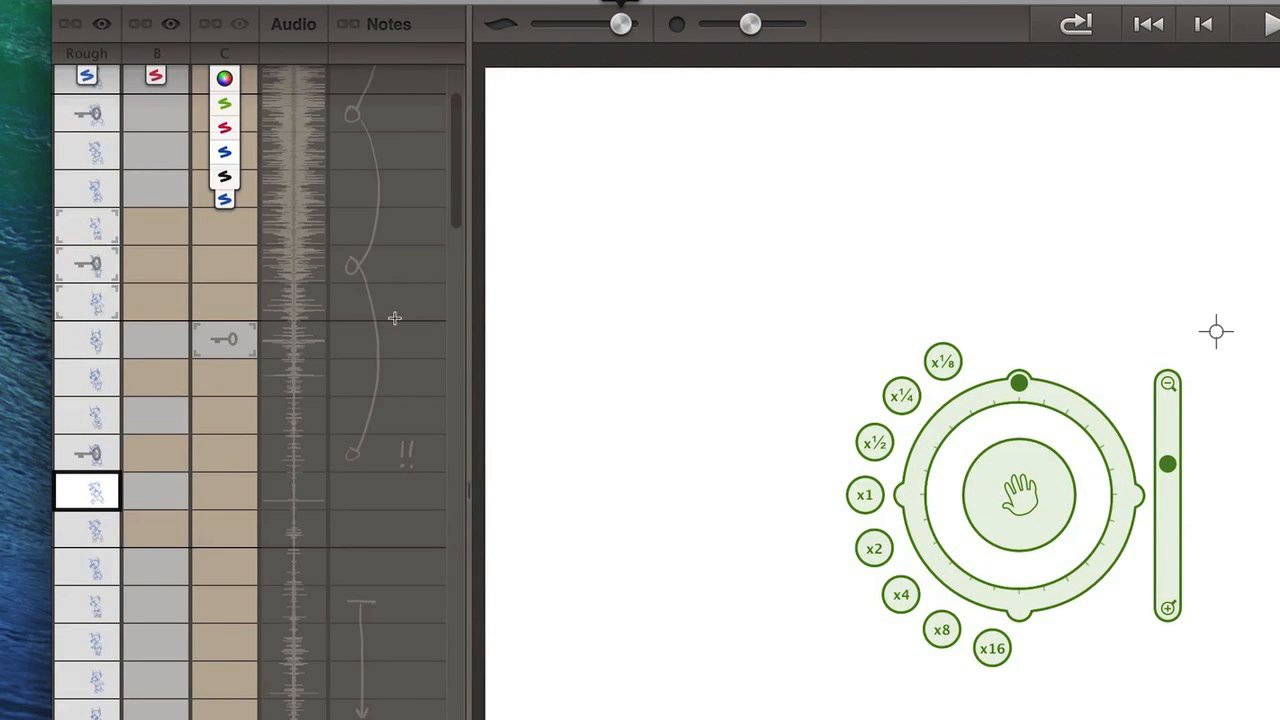
mouse_move(524, 496)
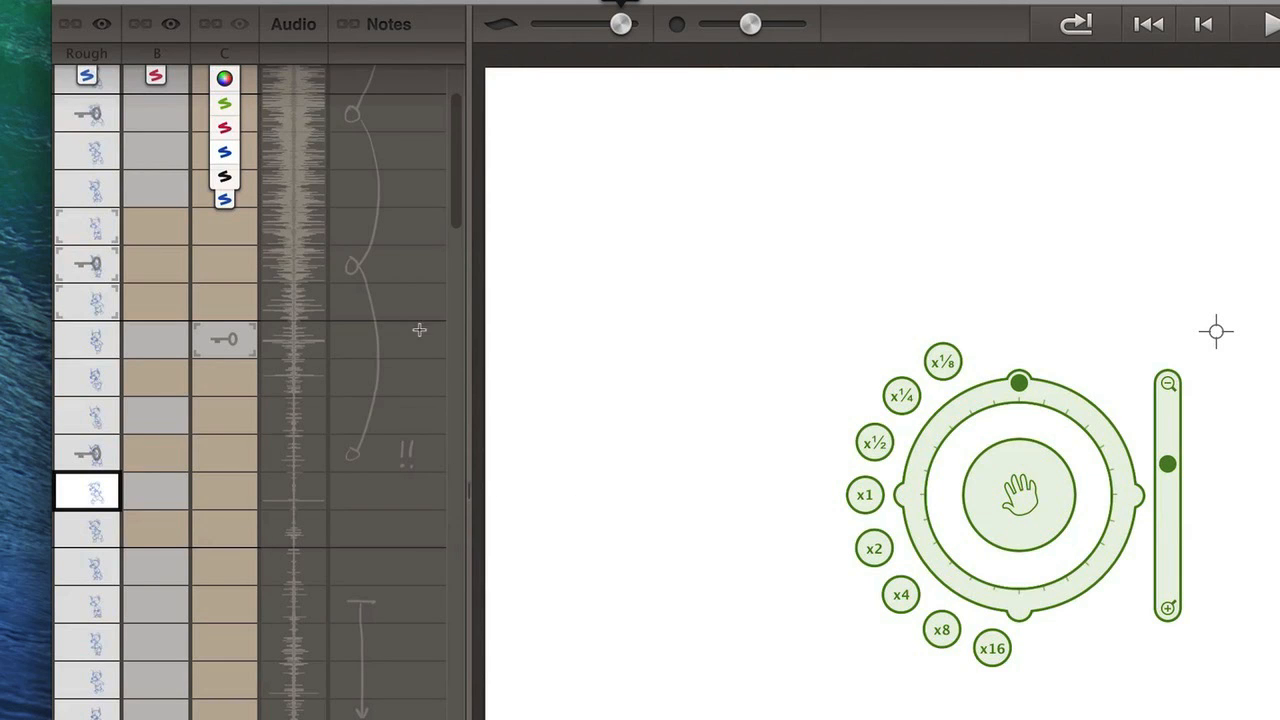
mouse_move(414, 316)
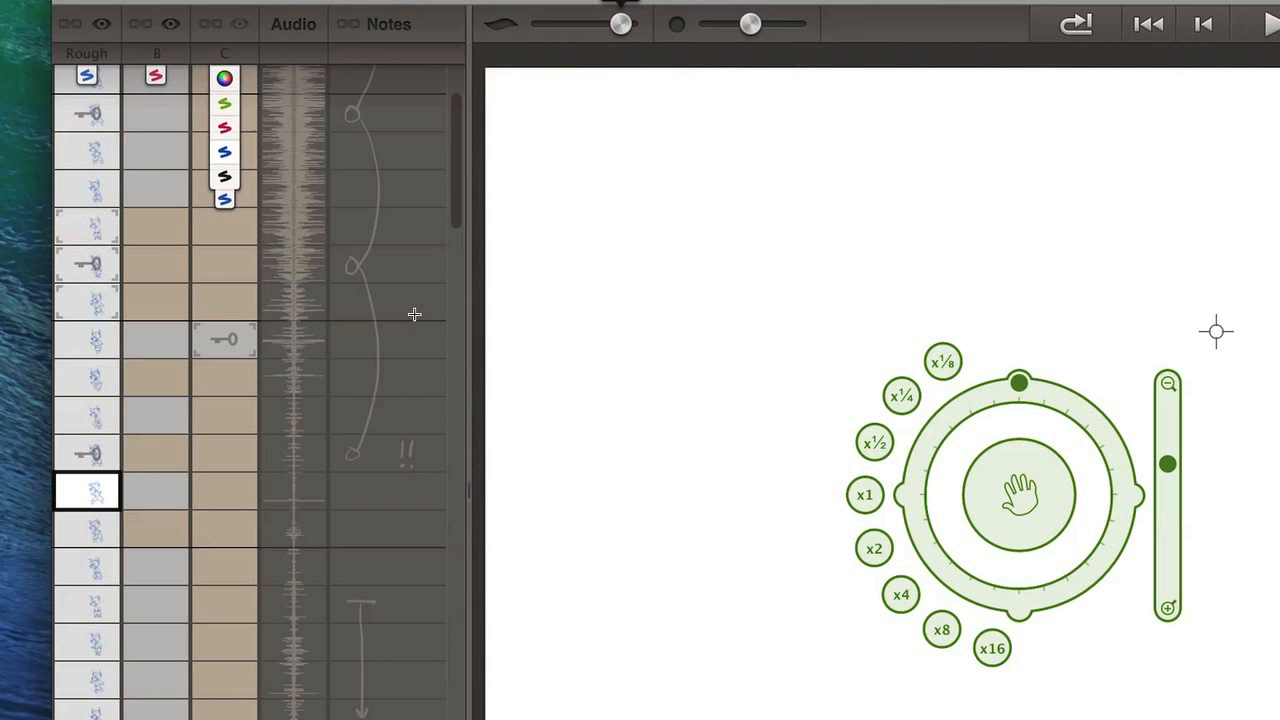
mouse_move(360, 206)
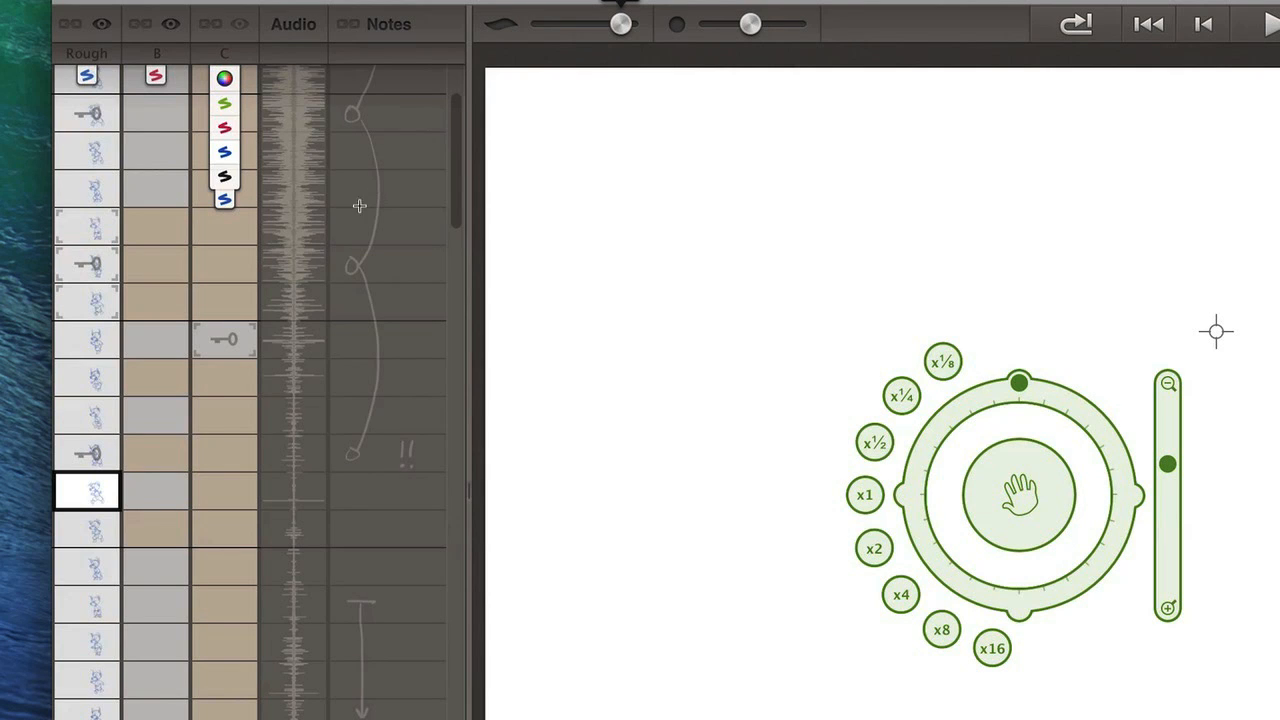
mouse_move(388, 410)
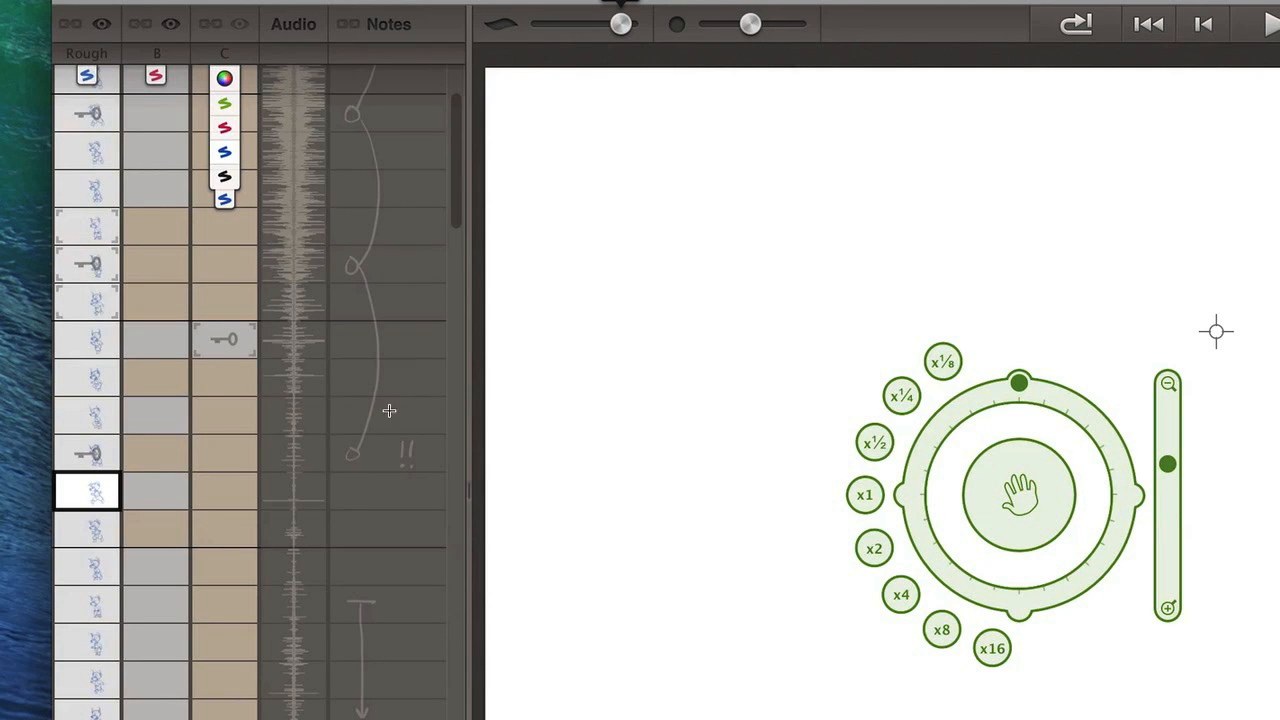
mouse_move(372, 614)
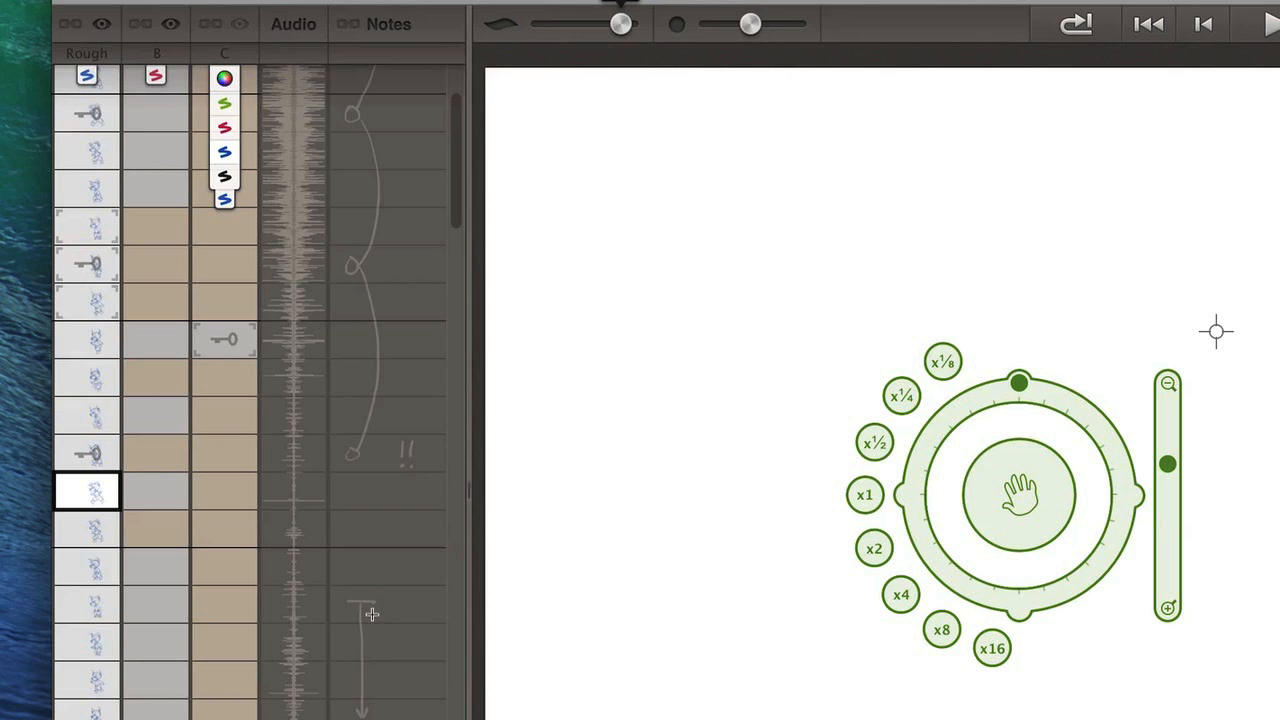
mouse_move(416, 714)
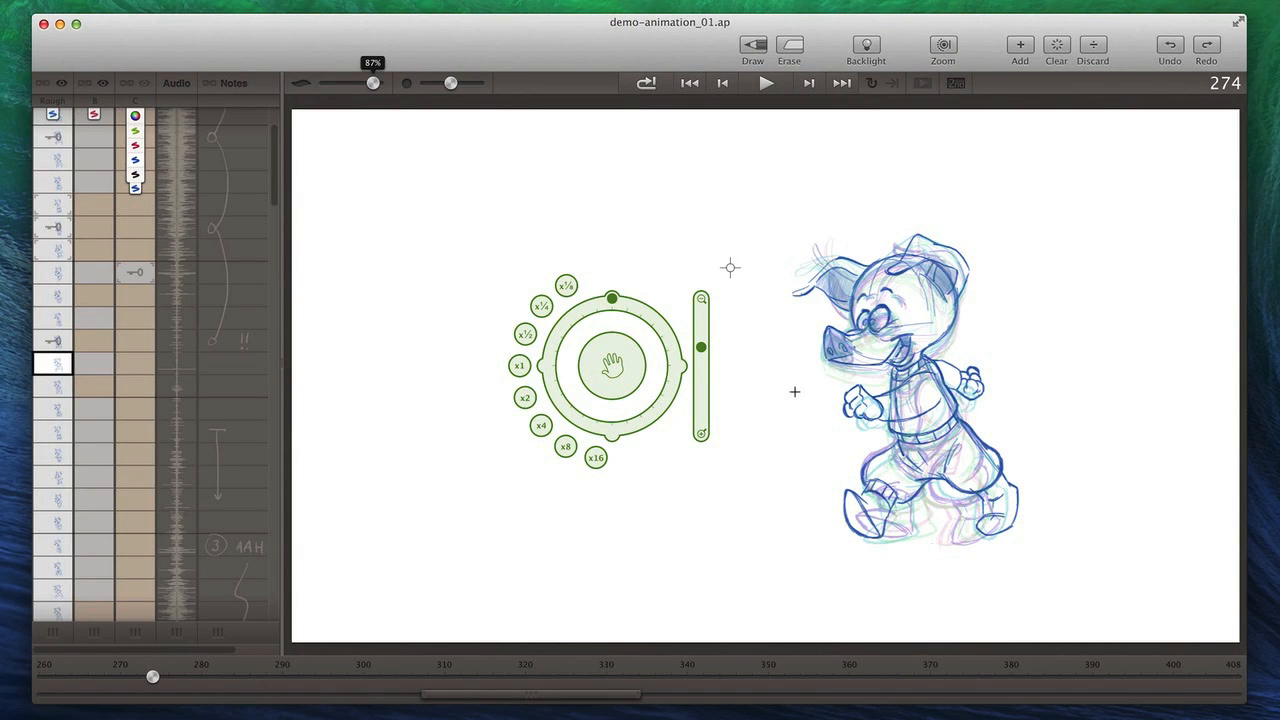
mouse_move(804, 404)
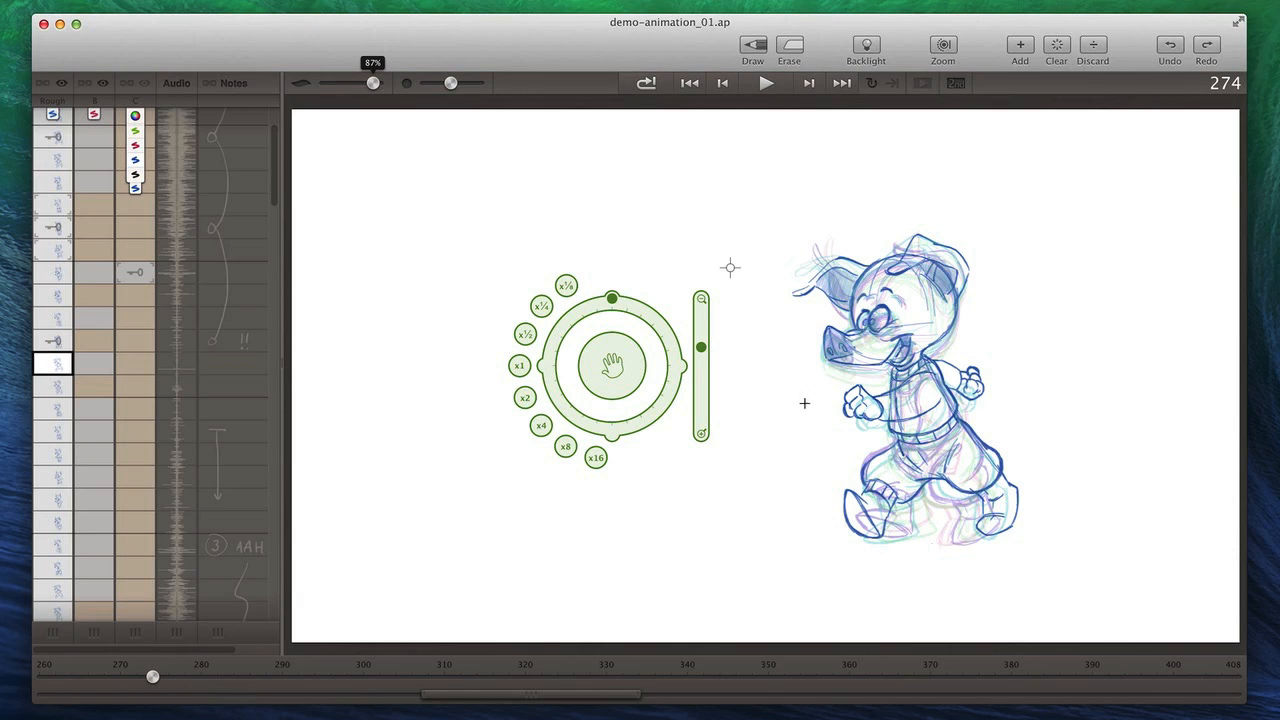
mouse_move(782, 392)
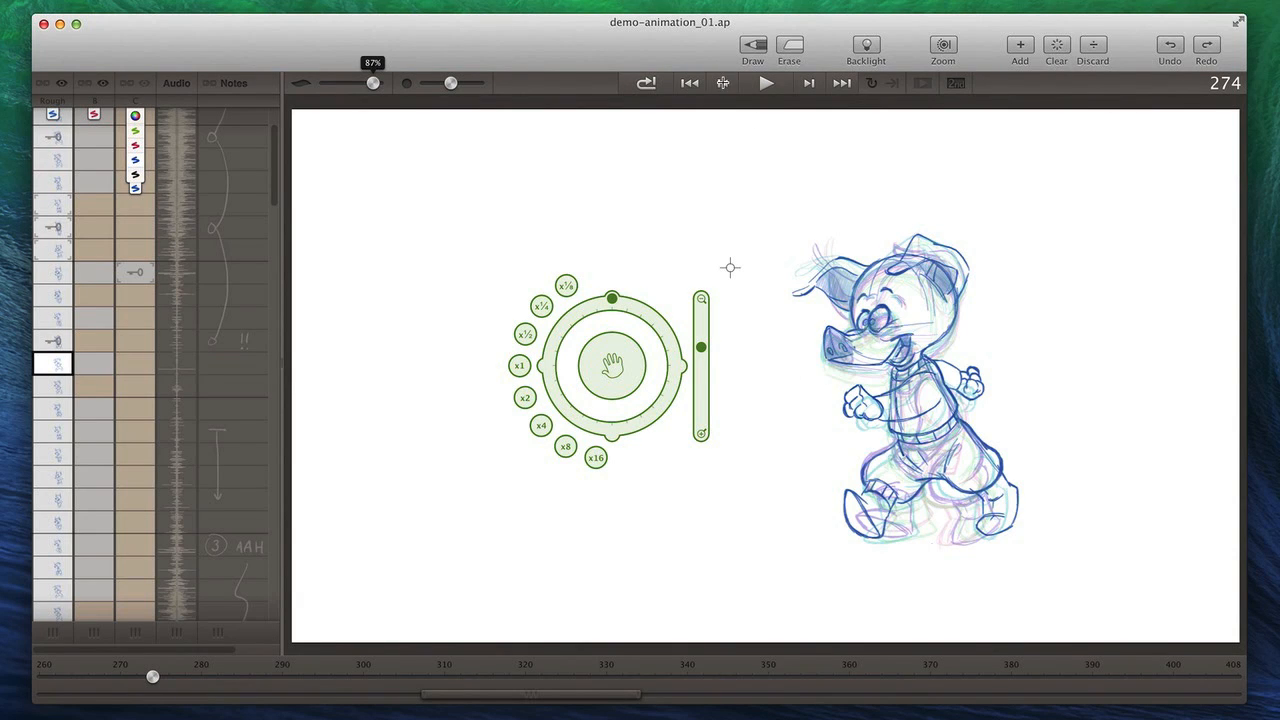
mouse_move(834, 164)
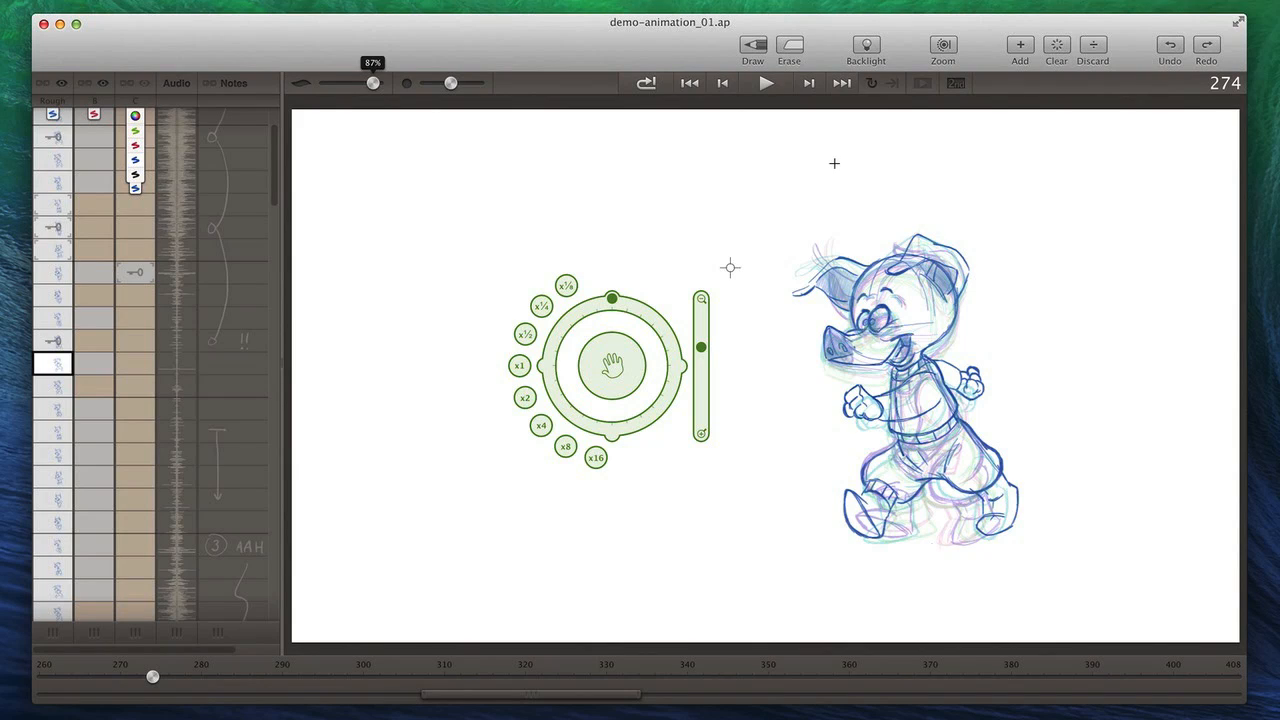
mouse_move(648, 106)
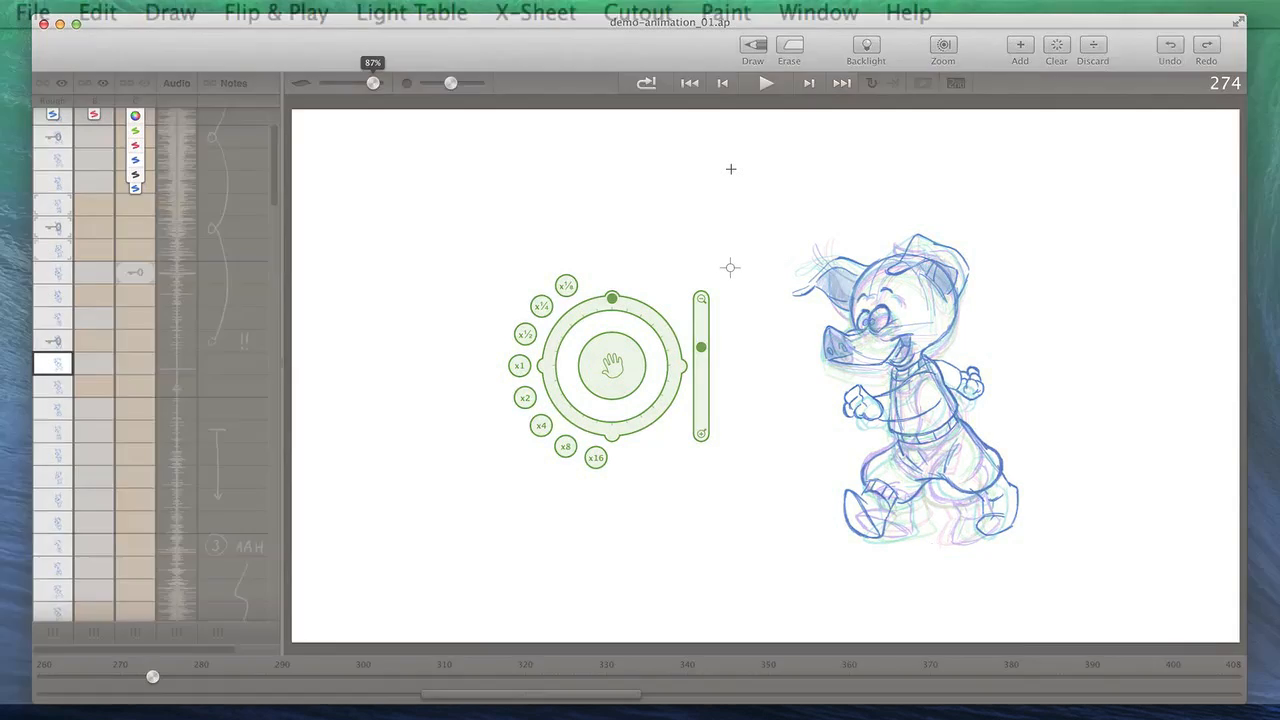
click(636, 12)
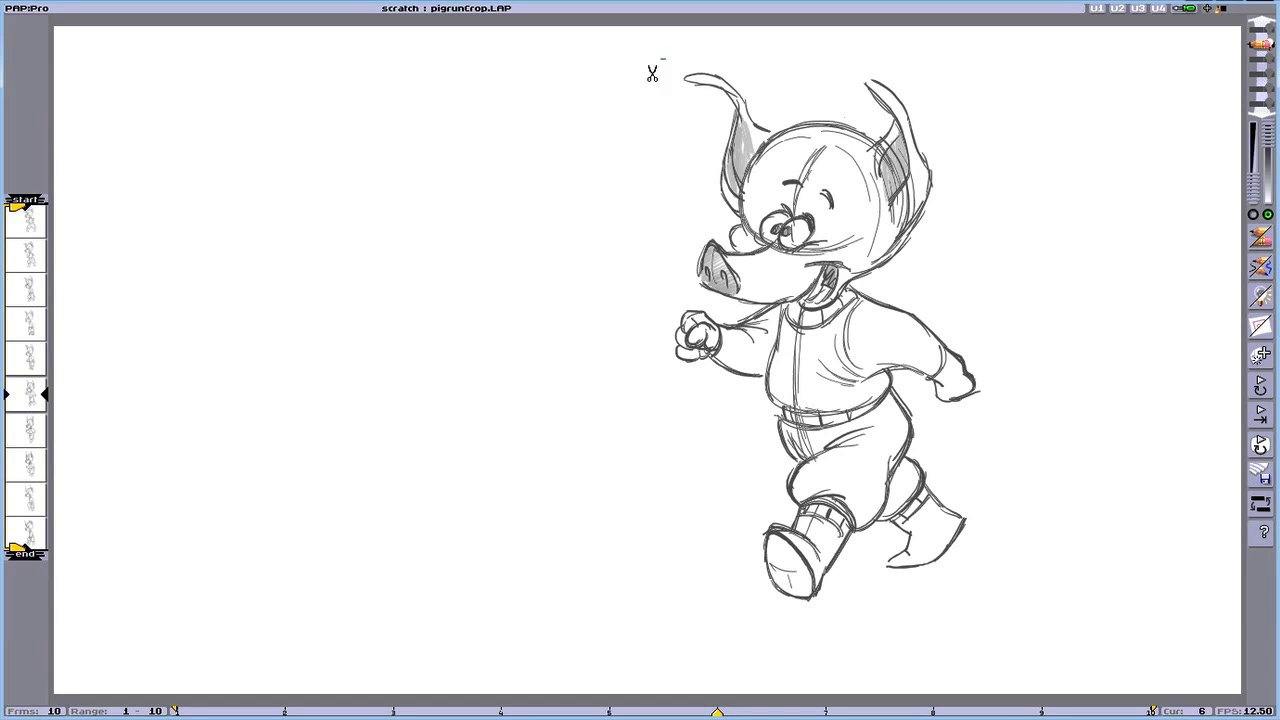
drag(650, 70, 730, 316)
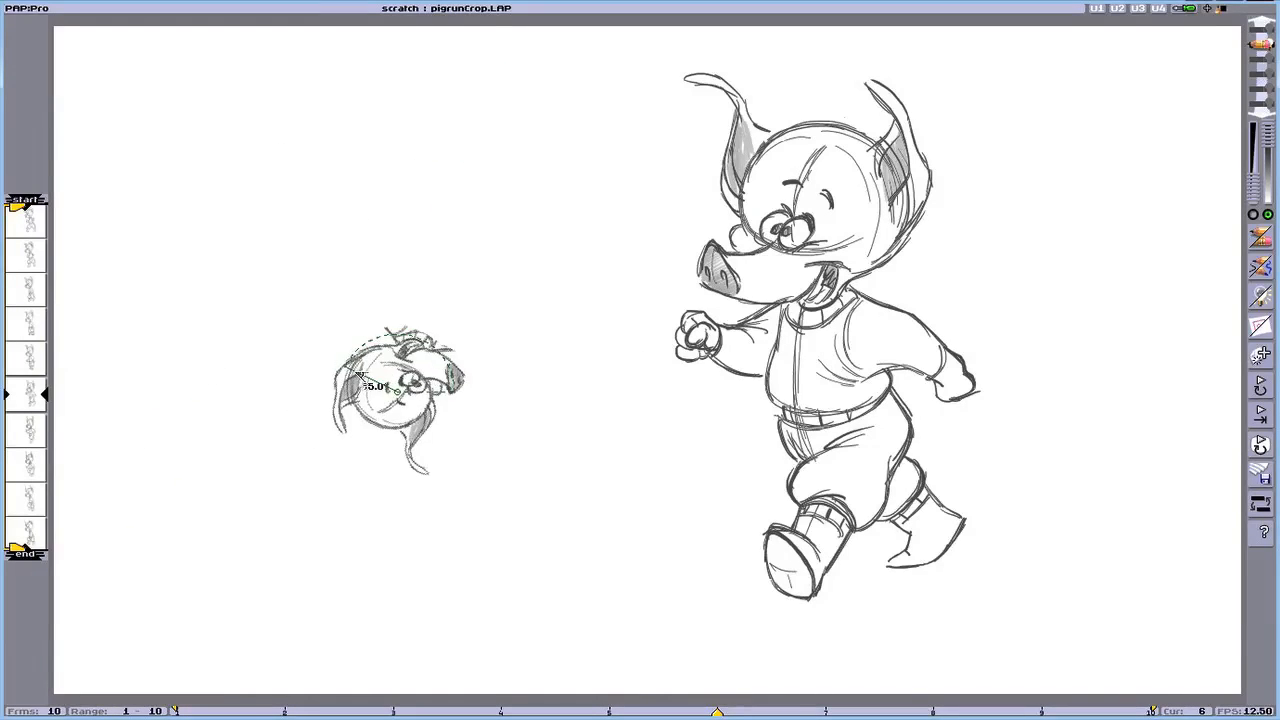
drag(400, 396, 484, 444)
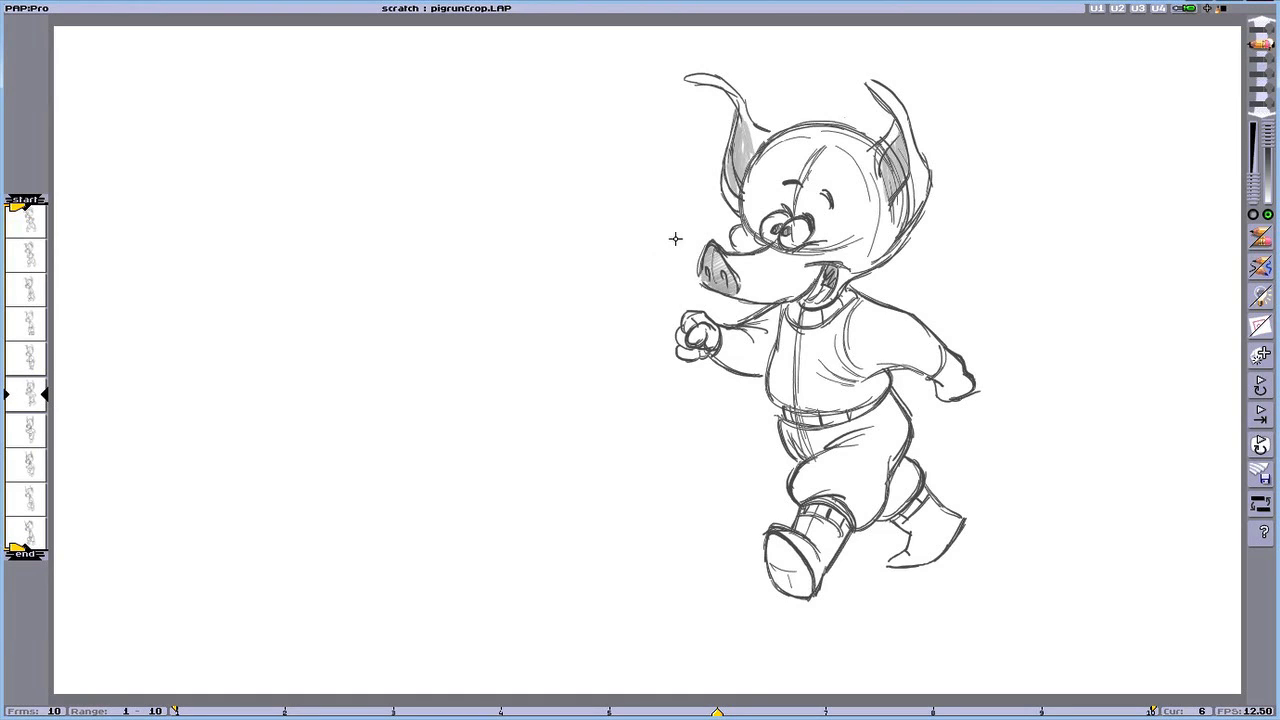
mouse_move(638, 130)
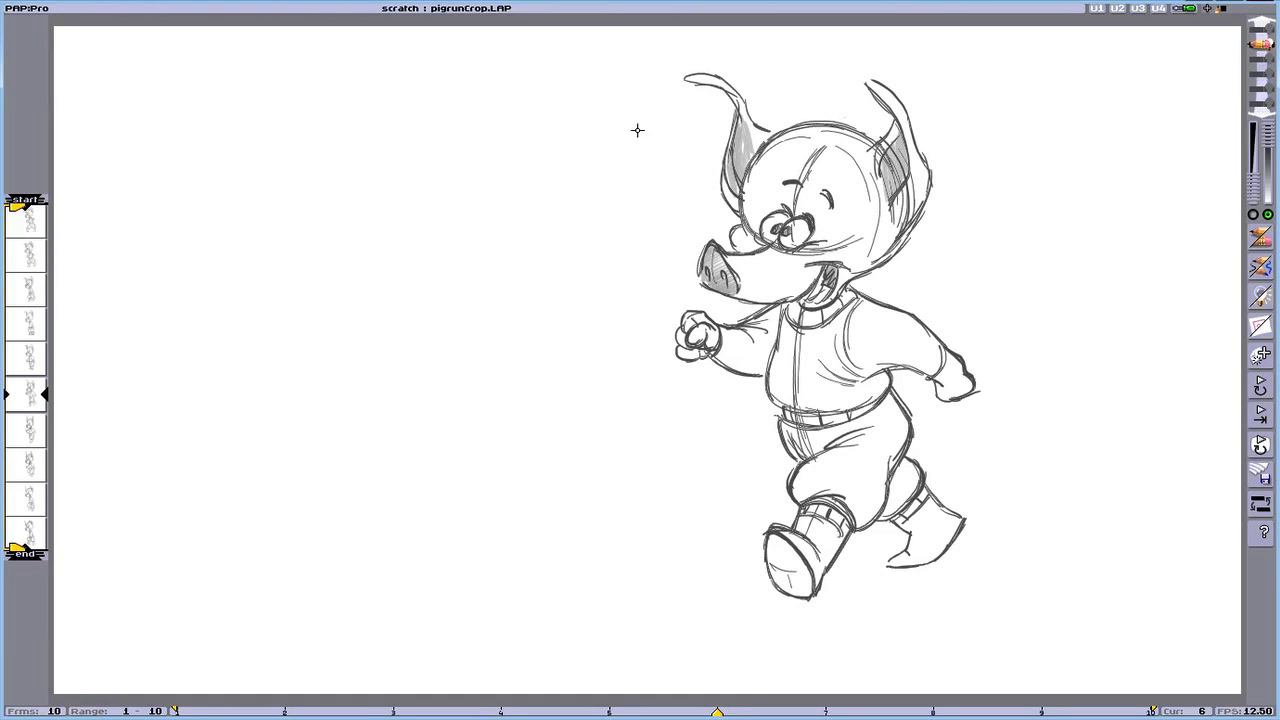
mouse_move(546, 368)
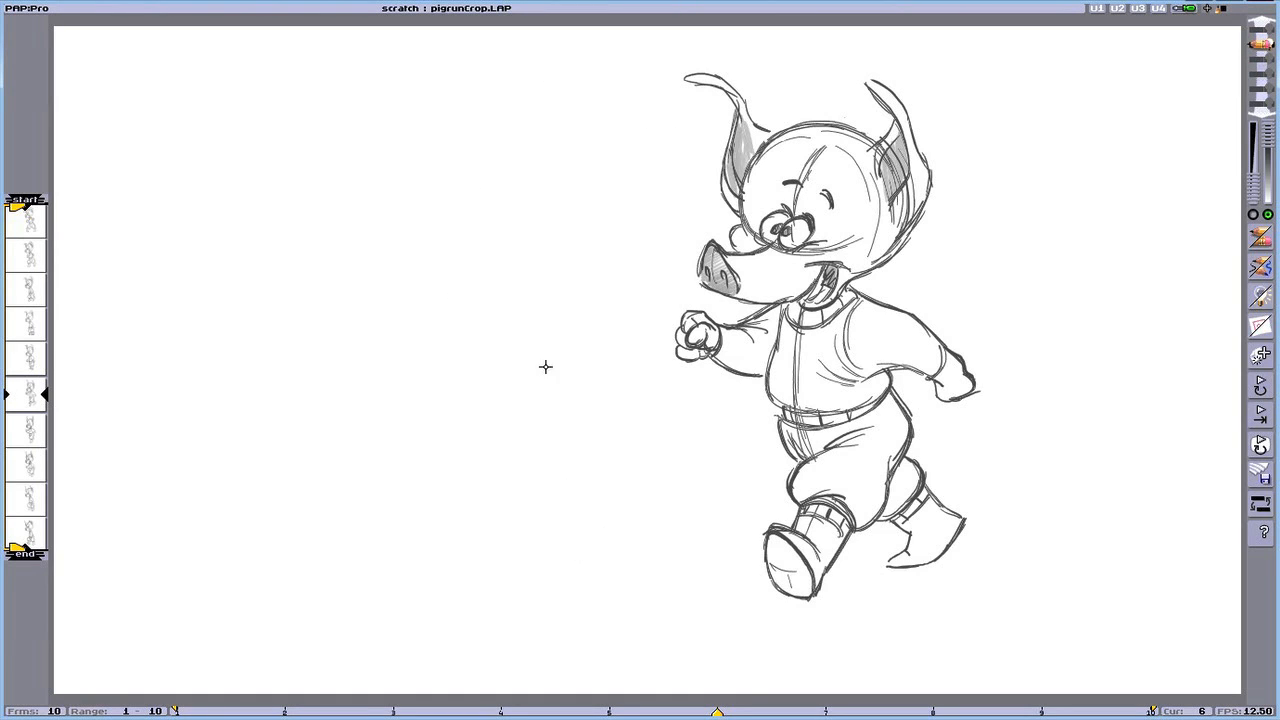
mouse_move(568, 240)
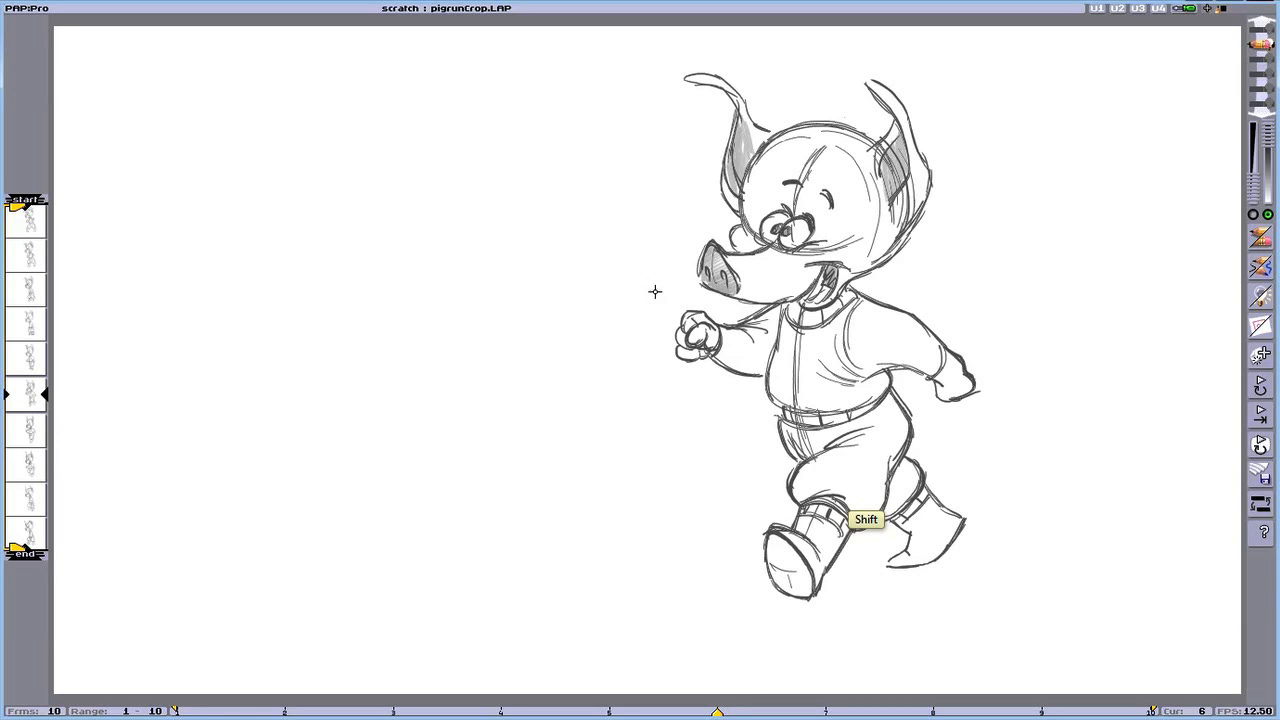
mouse_move(598, 54)
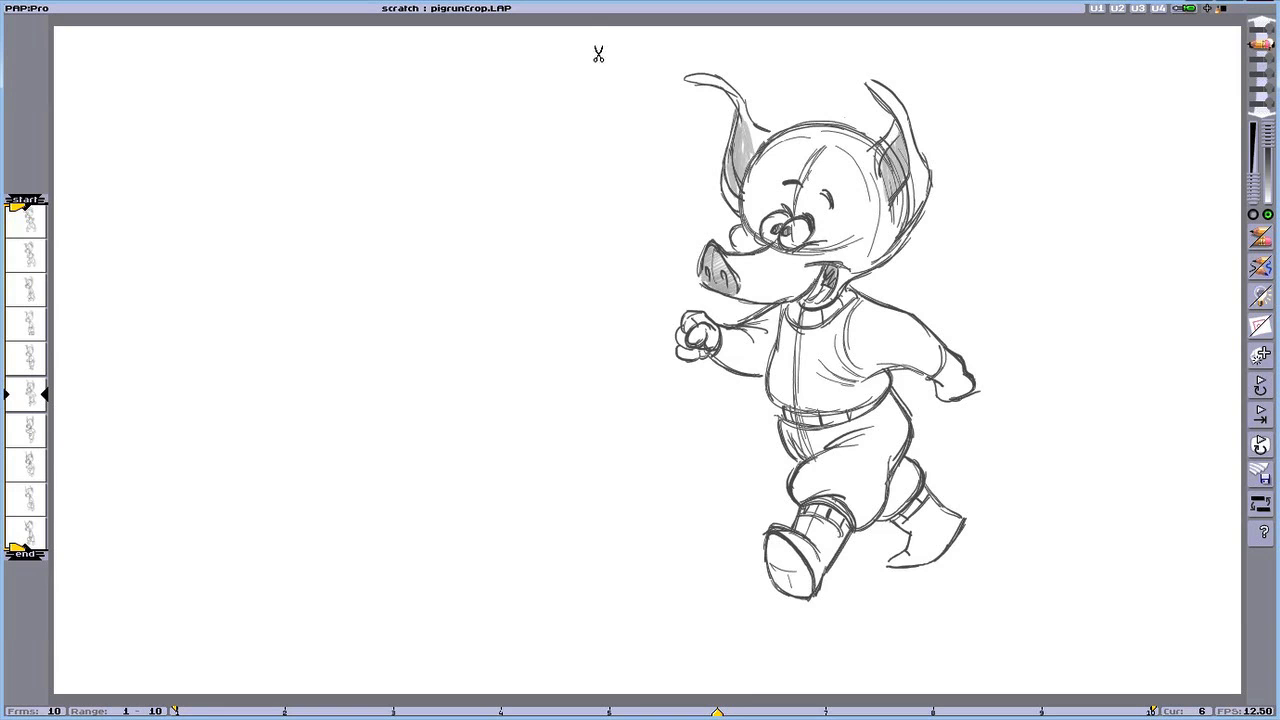
drag(598, 52, 688, 24)
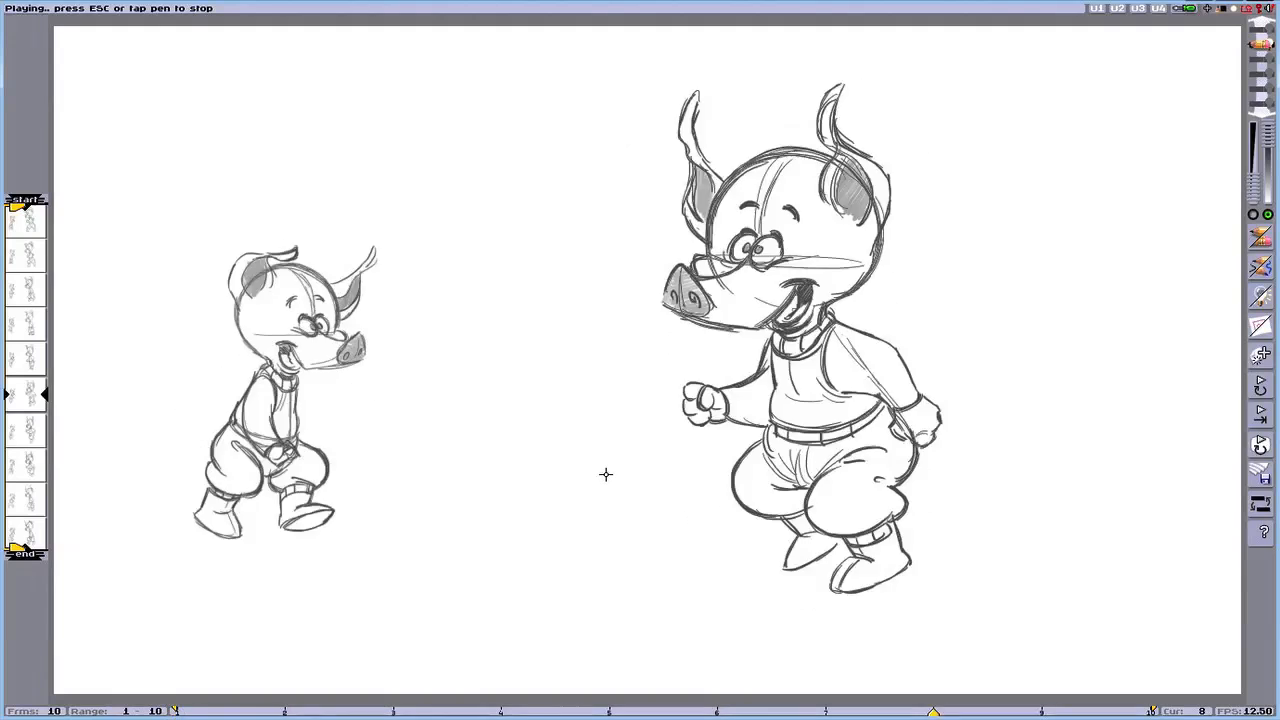
click(96, 12)
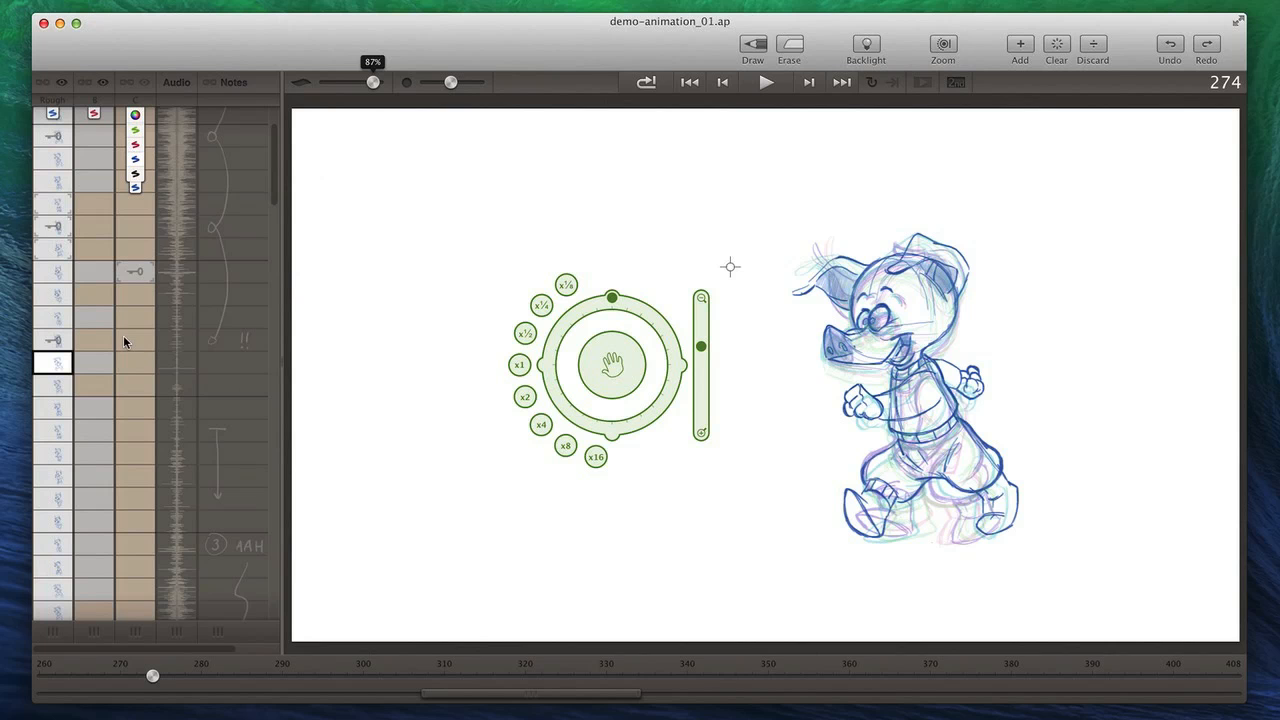
mouse_move(100, 228)
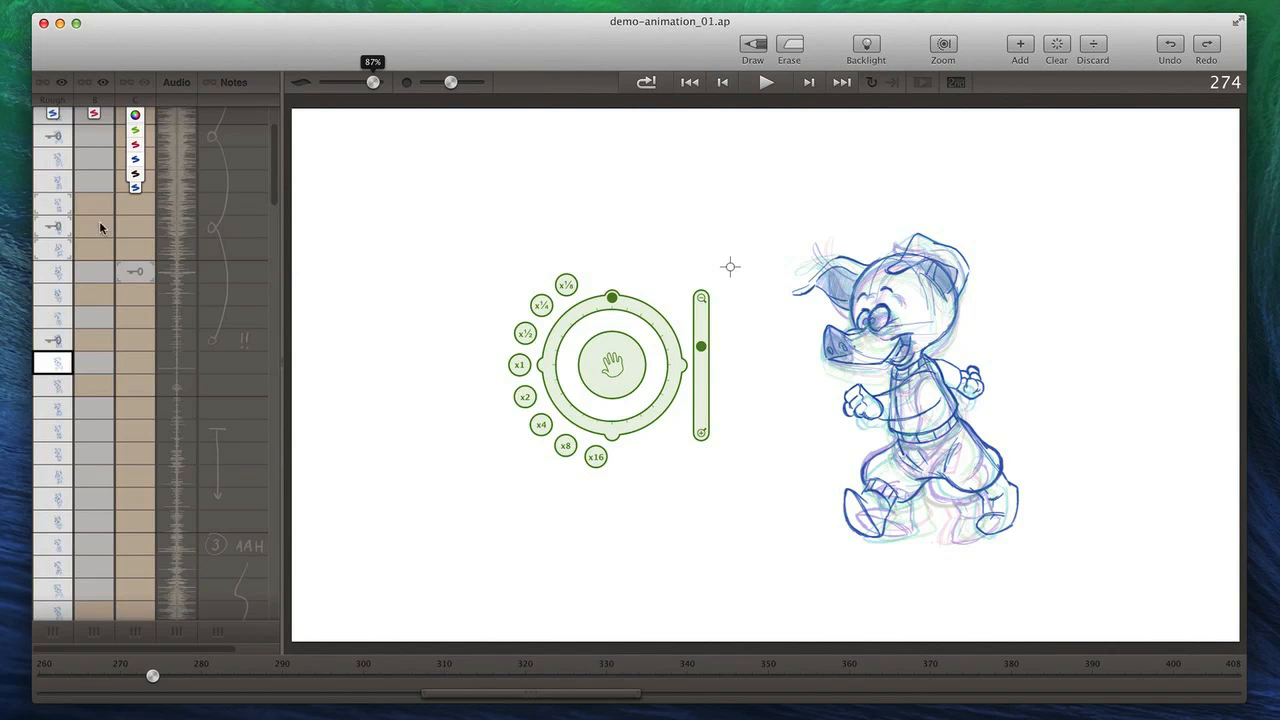
mouse_move(118, 376)
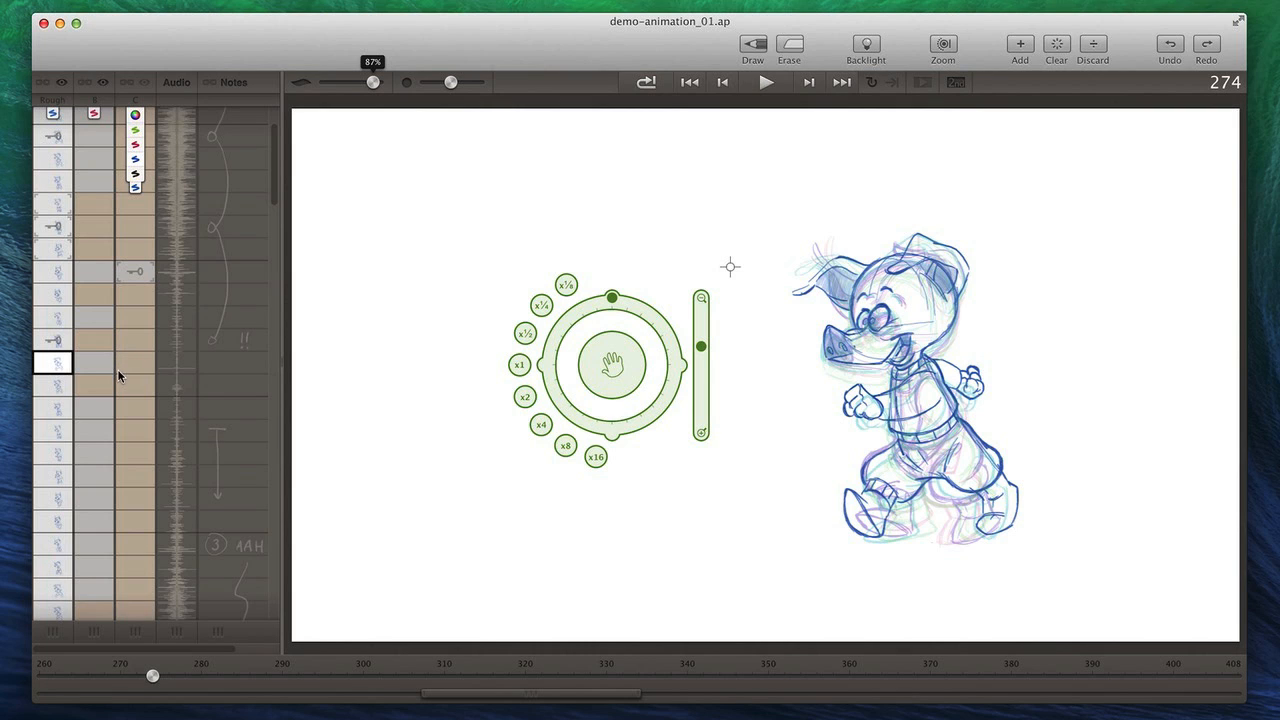
mouse_move(104, 430)
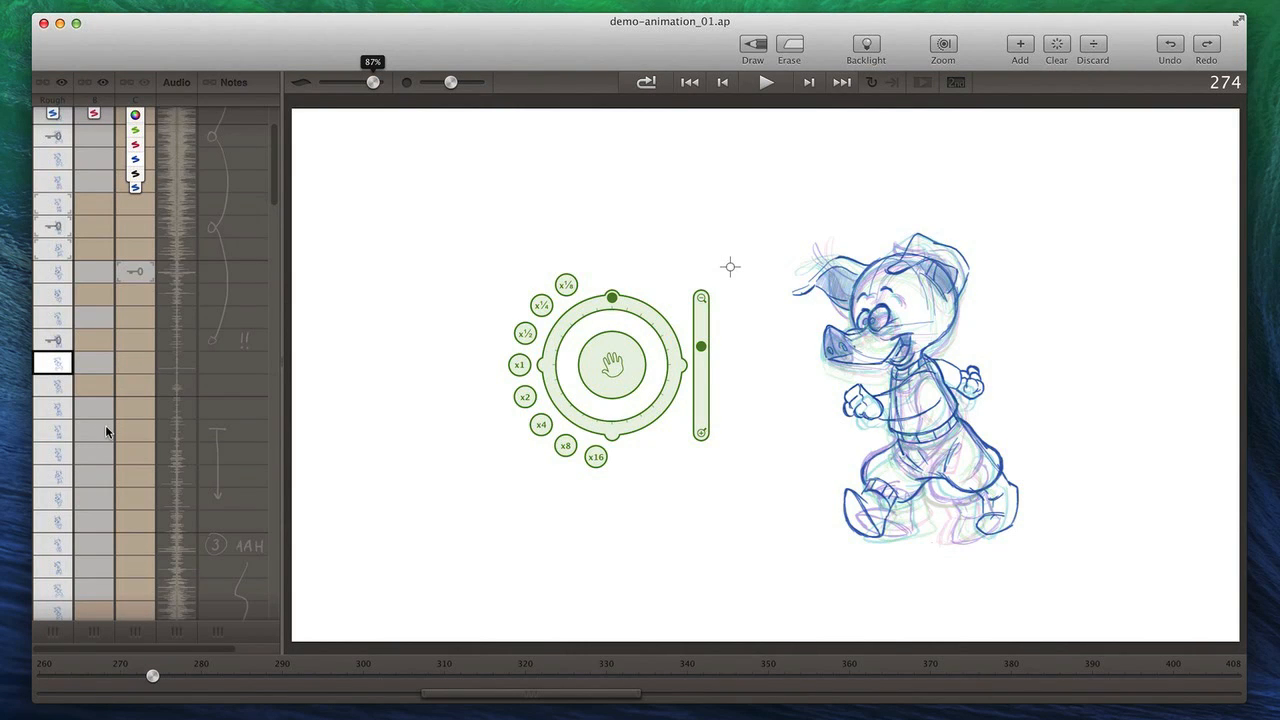
mouse_move(100, 260)
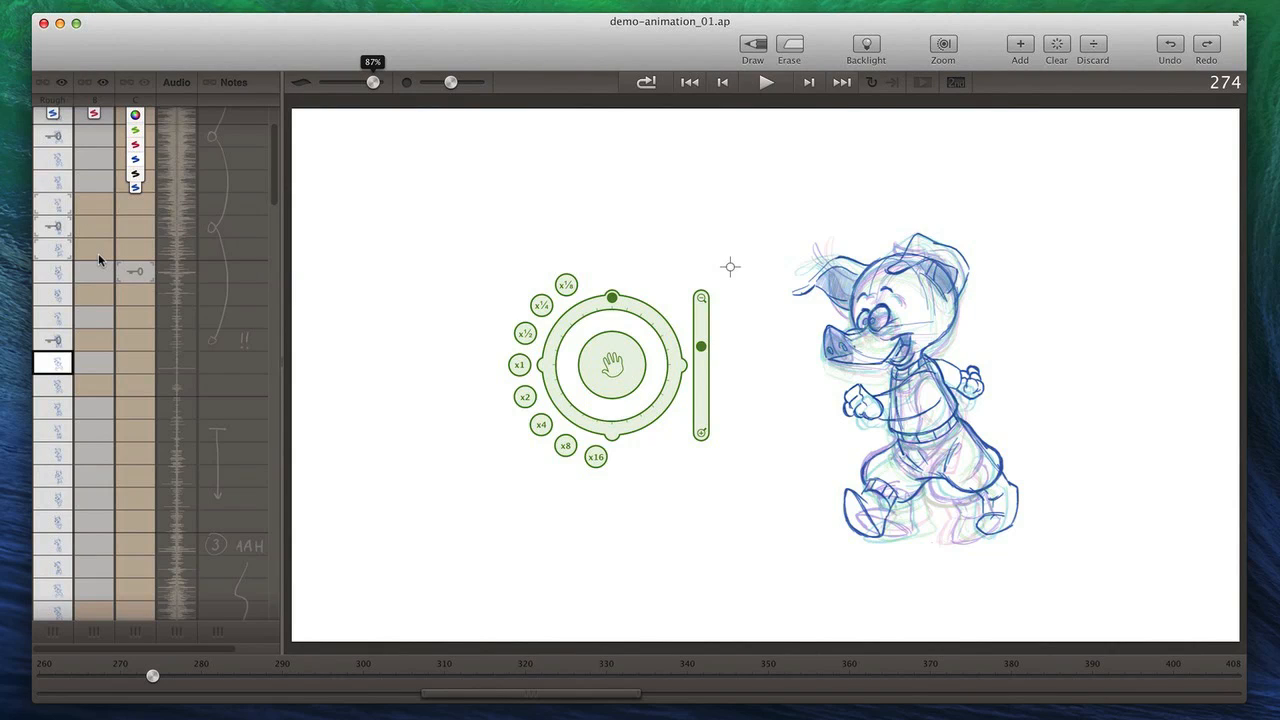
mouse_move(96, 248)
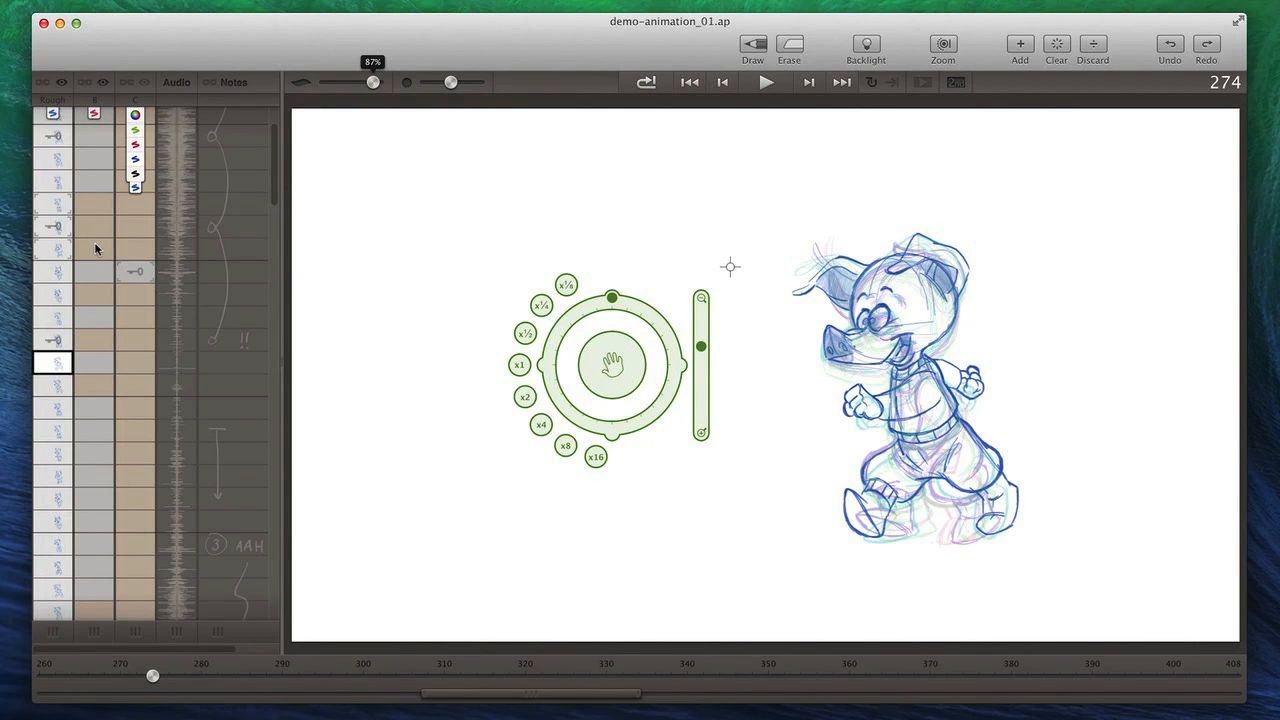
mouse_move(98, 156)
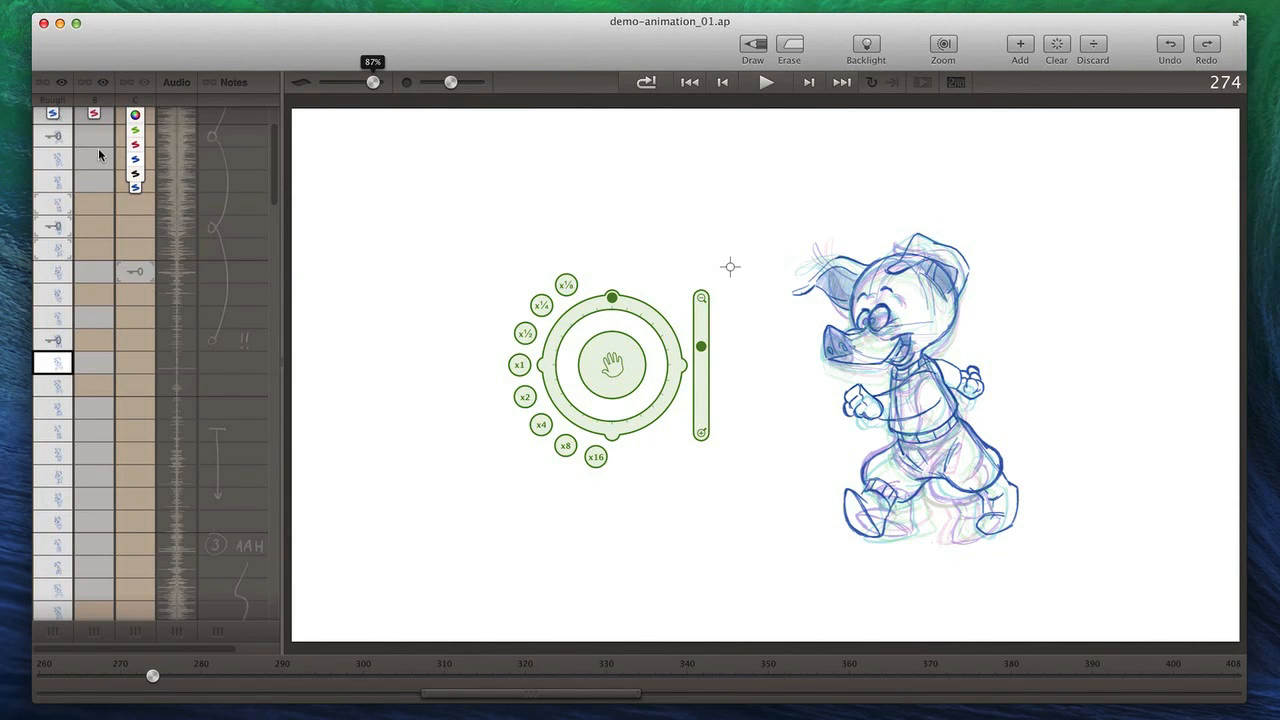
mouse_move(98, 252)
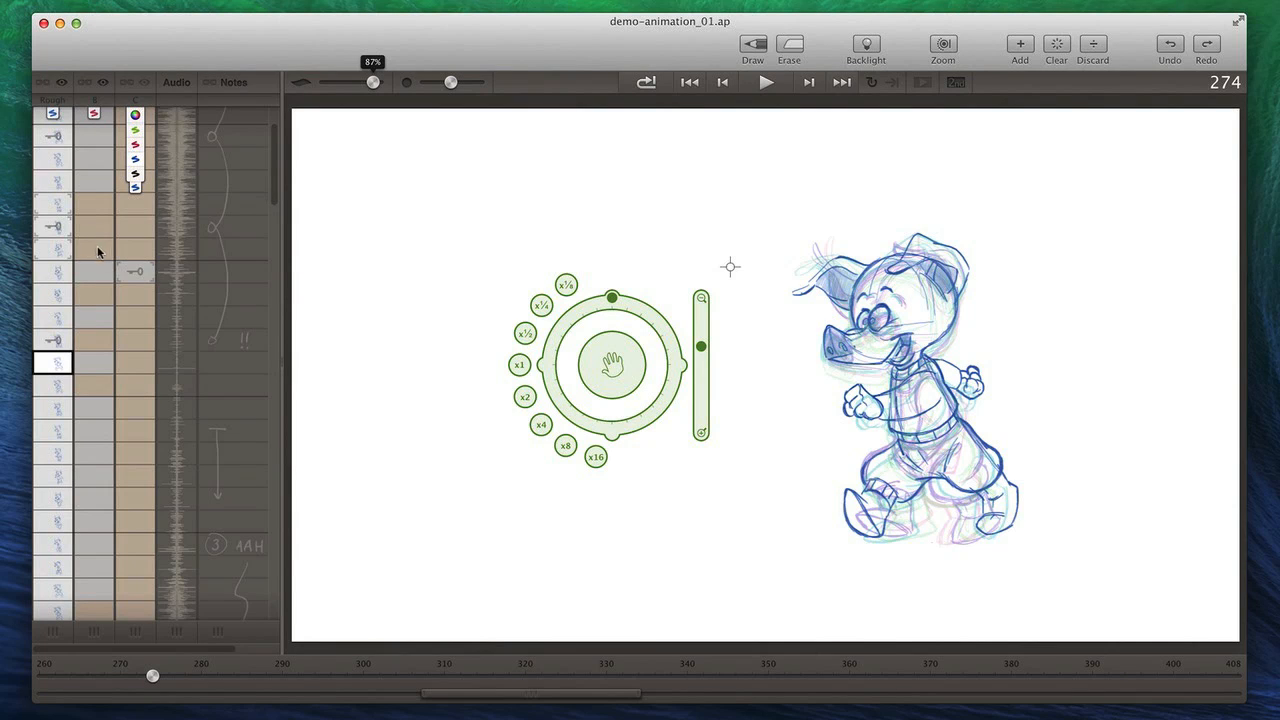
mouse_move(98, 250)
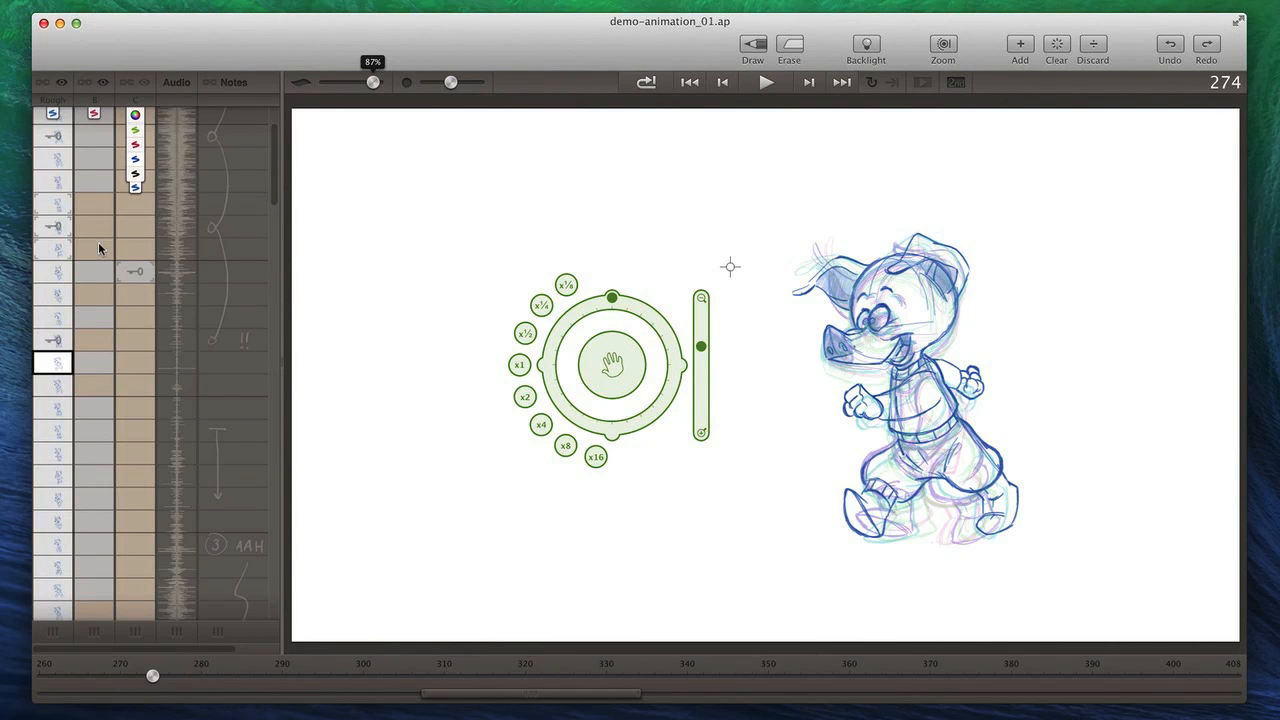
mouse_move(96, 228)
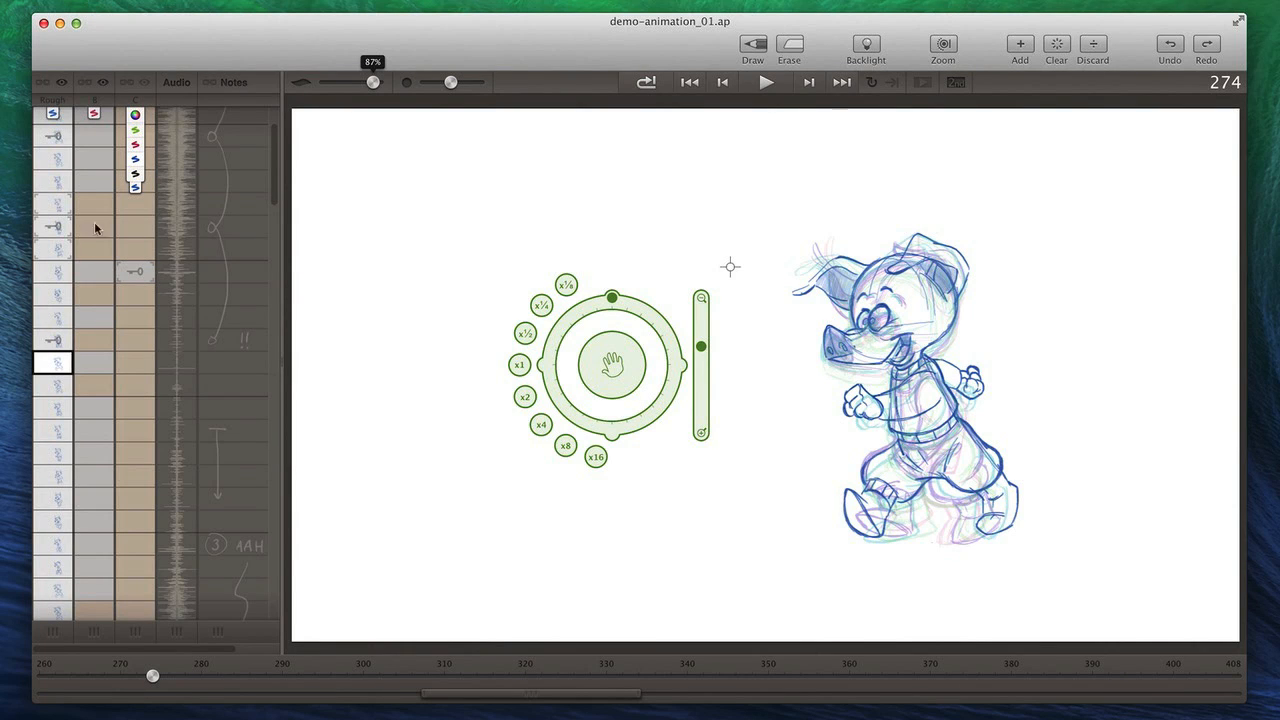
mouse_move(92, 170)
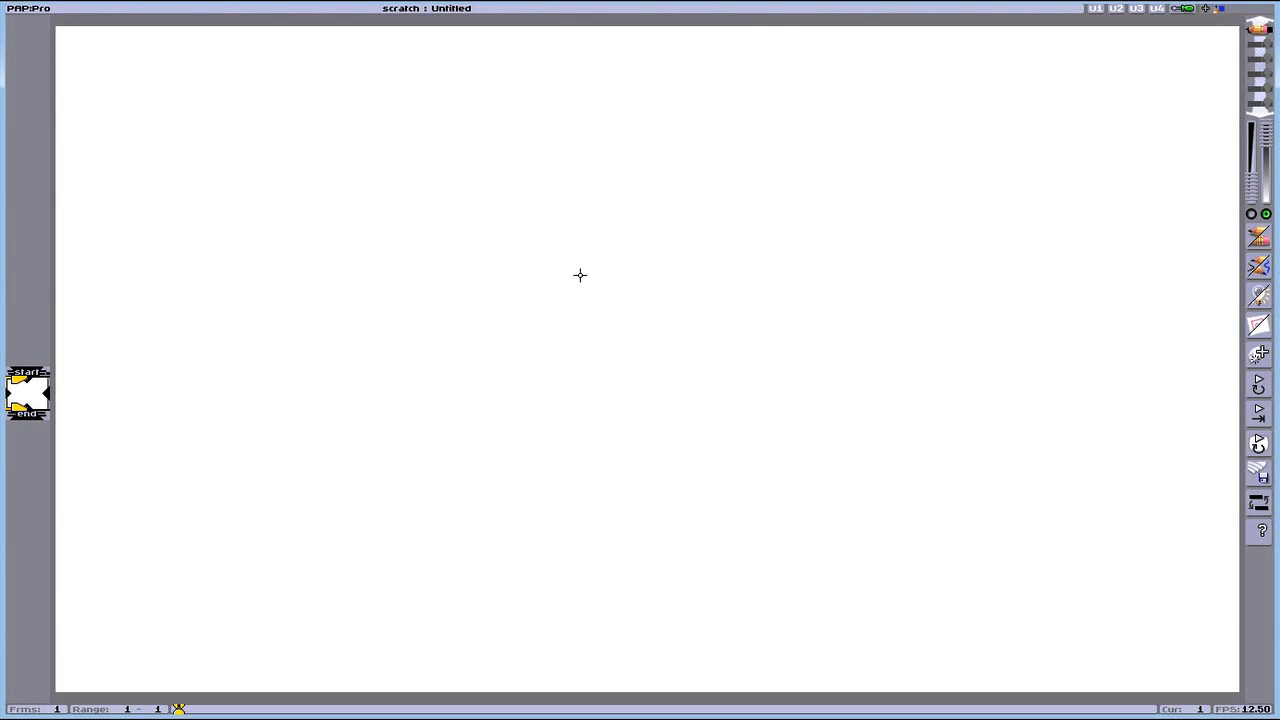
Sketch a circle near the page centre and a blue zigzag to its right, then pick another pen
drag(580, 276, 544, 372)
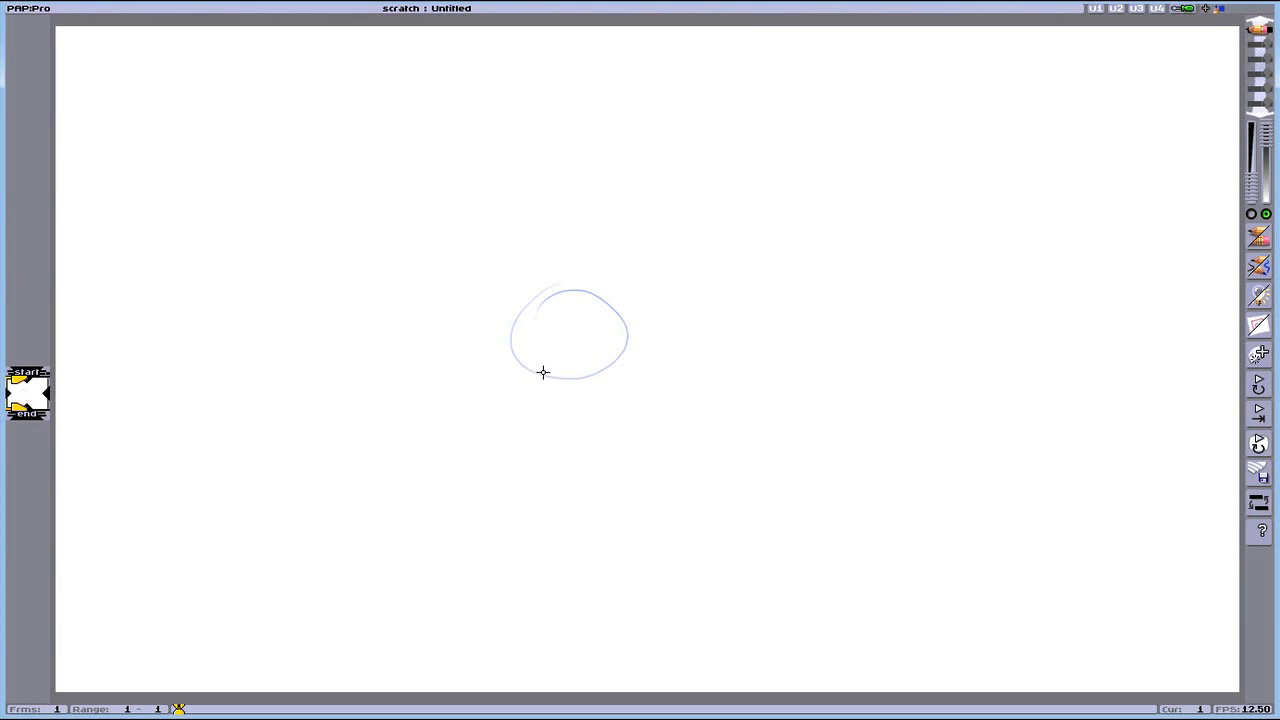
mouse_move(628, 350)
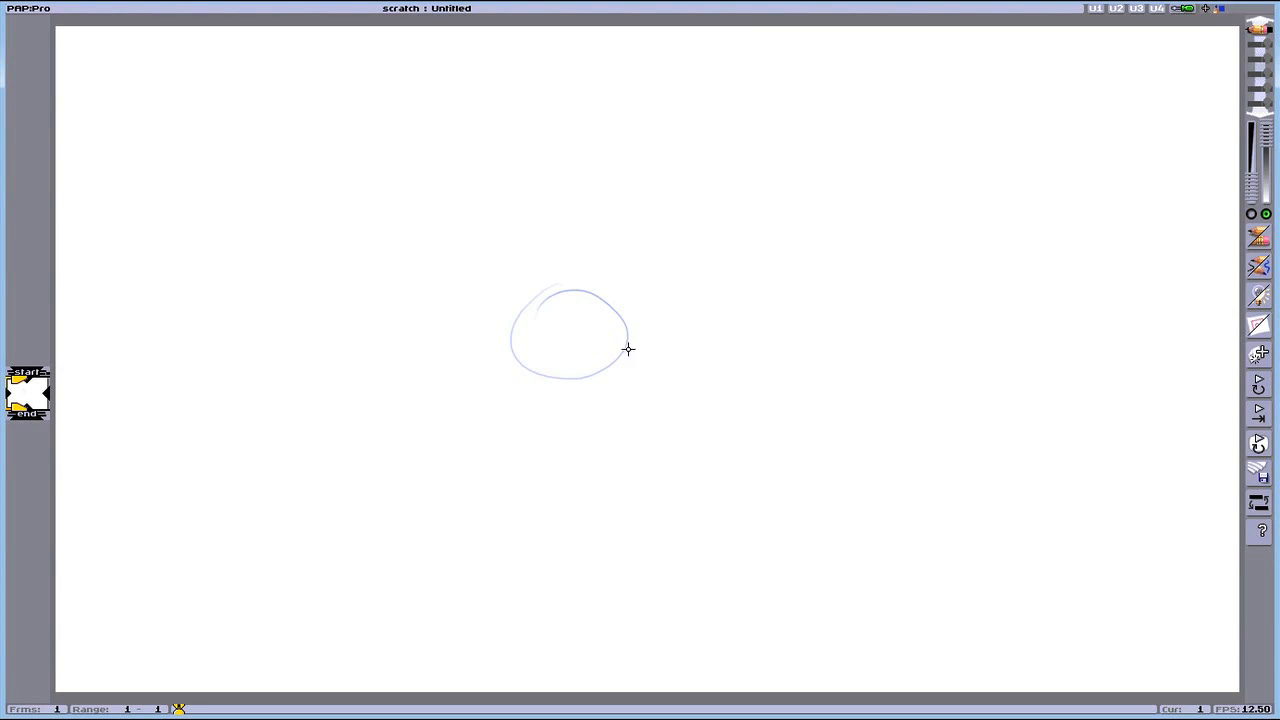
drag(710, 264, 760, 390)
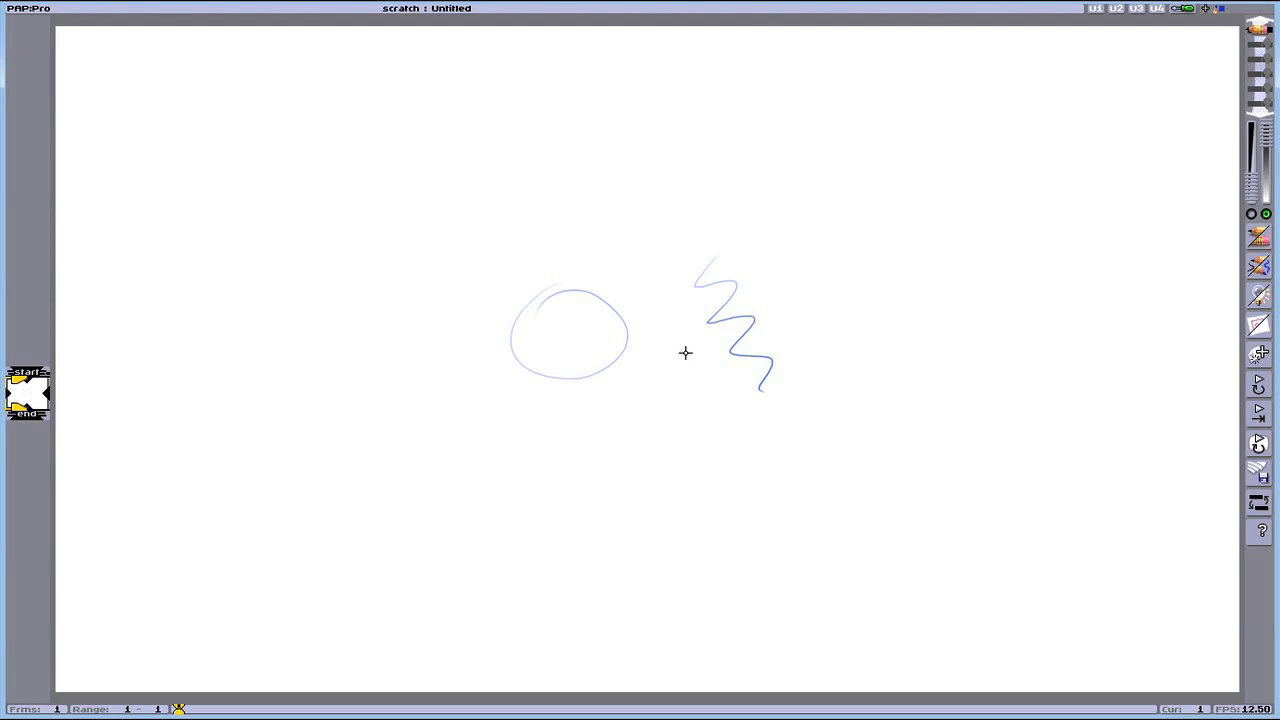
right_click(684, 352)
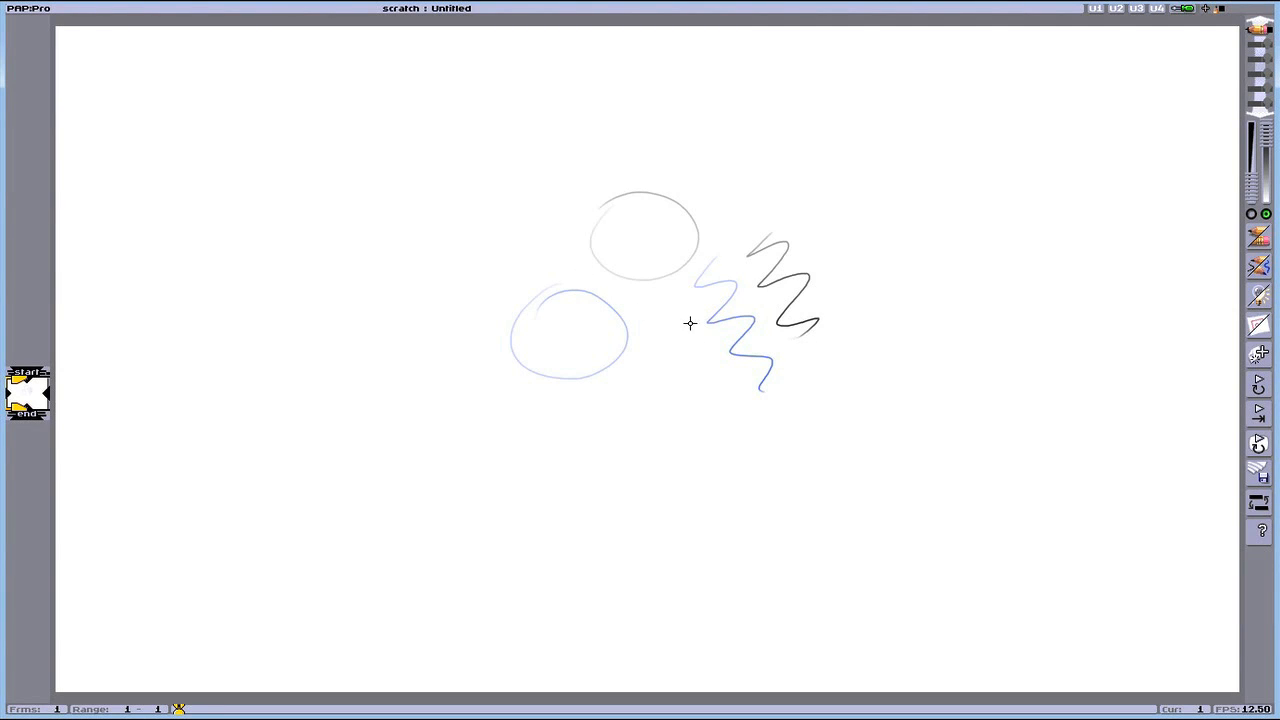
mouse_move(664, 336)
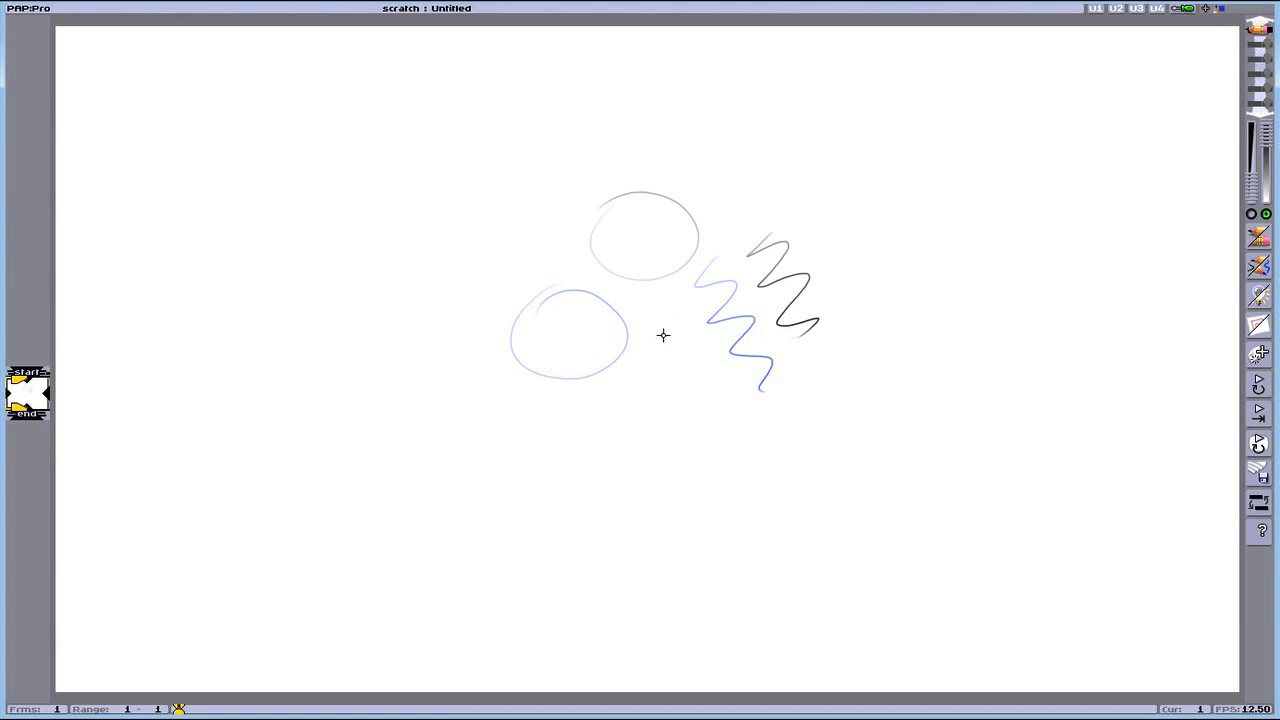
Add grey zigzag strokes below the others and erase part of the upper-right zigzag
drag(664, 336, 660, 410)
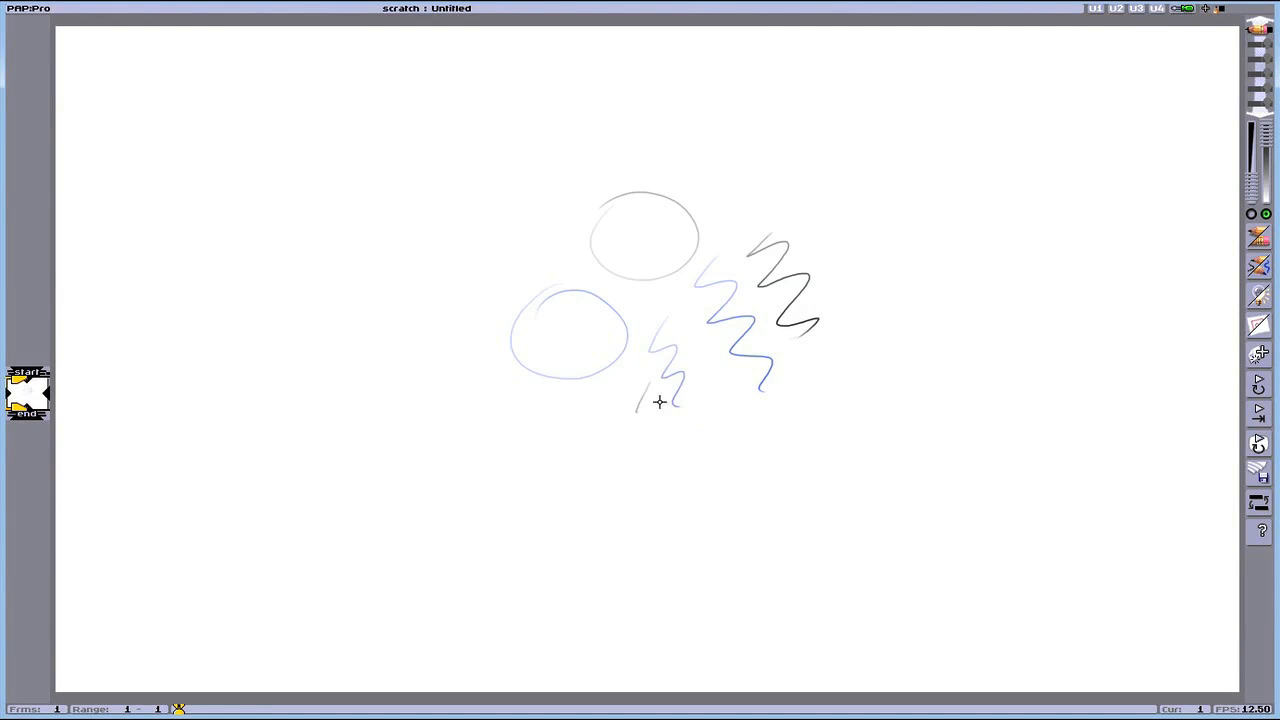
drag(660, 404, 744, 456)
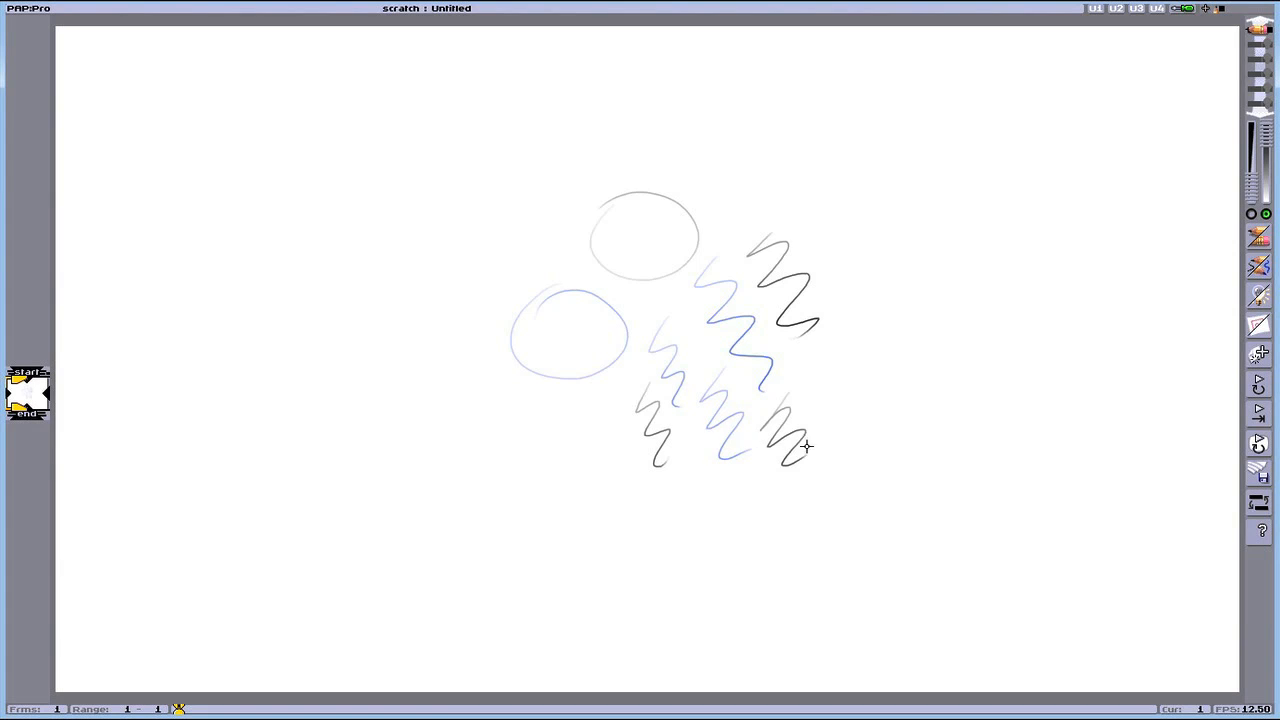
right_click(806, 446)
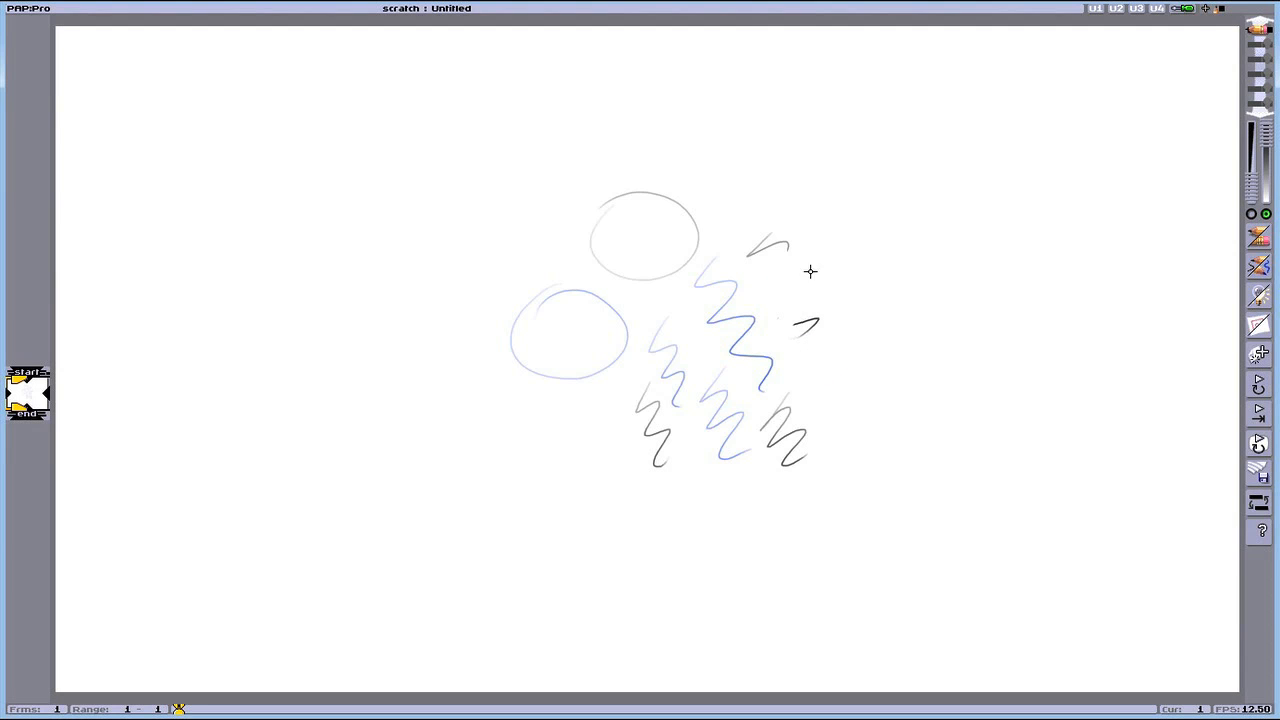
drag(800, 264, 896, 364)
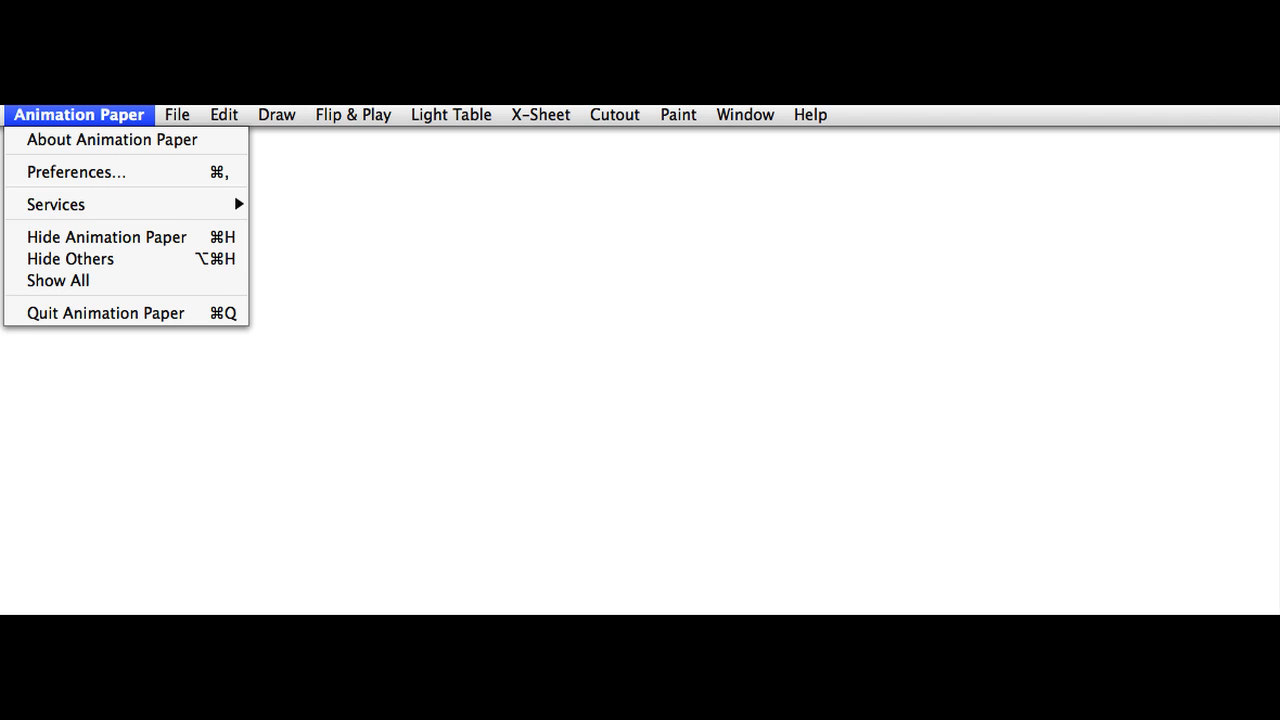
click(176, 114)
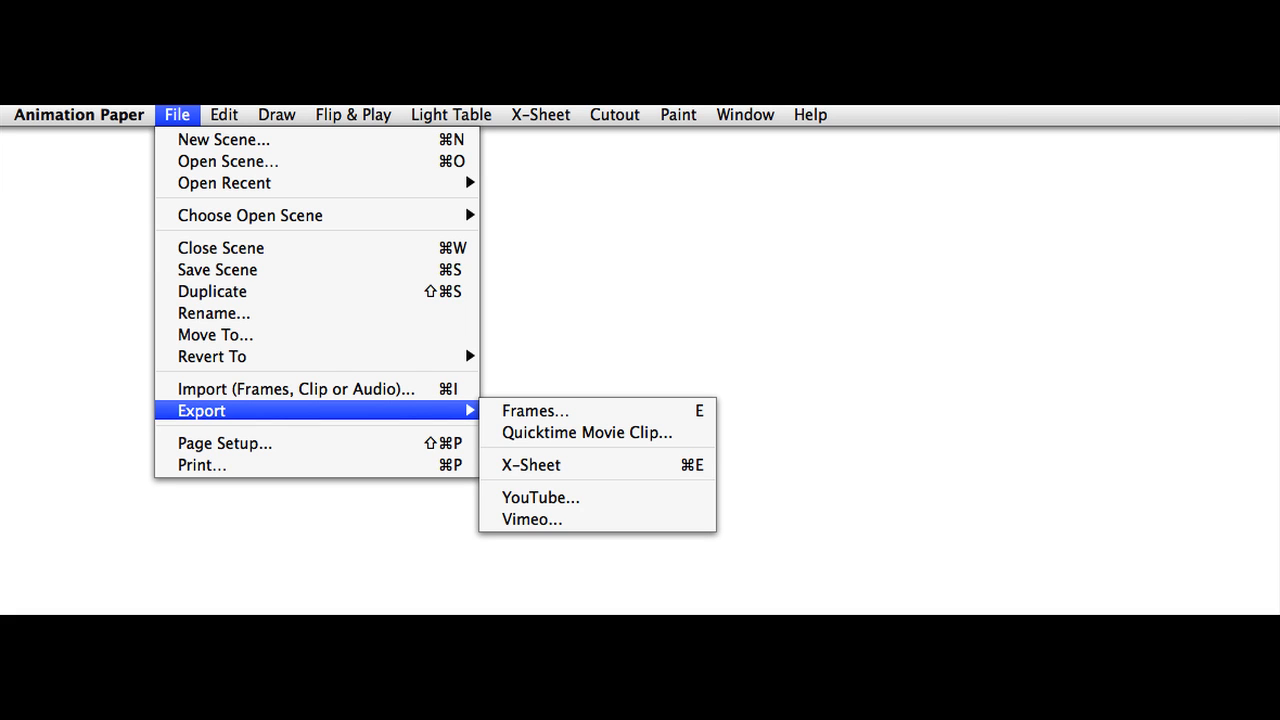
click(224, 114)
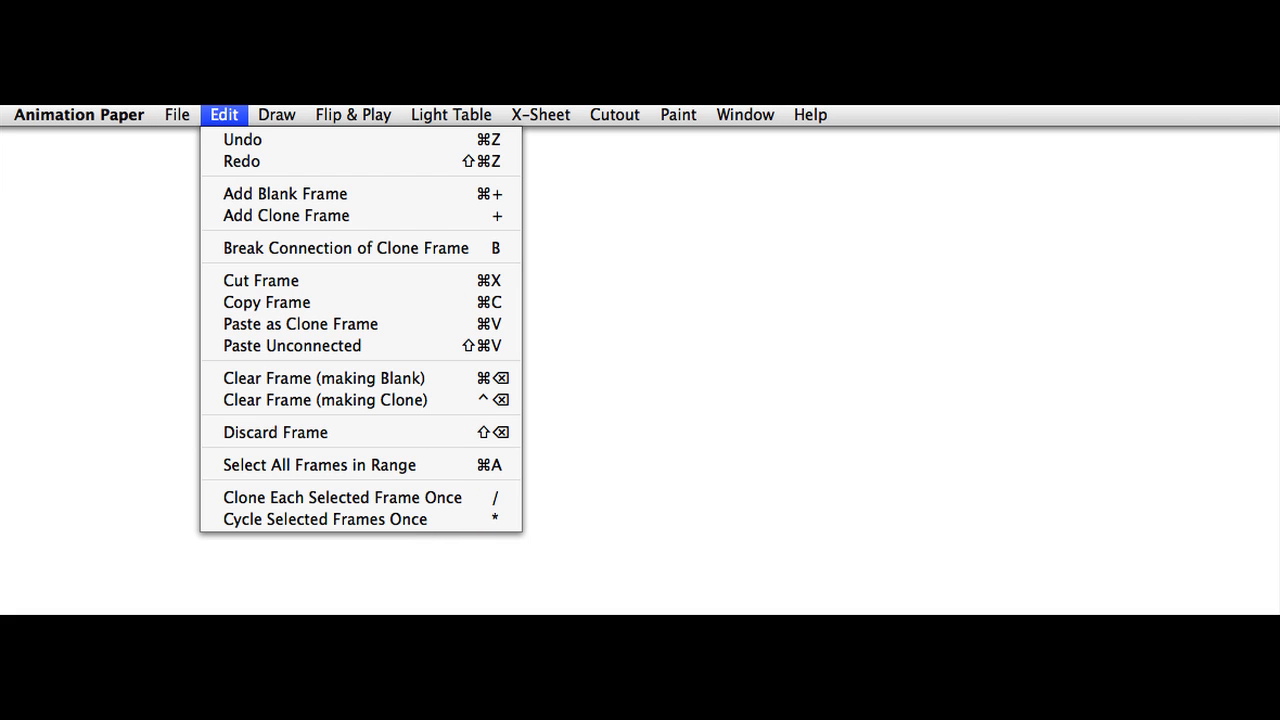
click(276, 114)
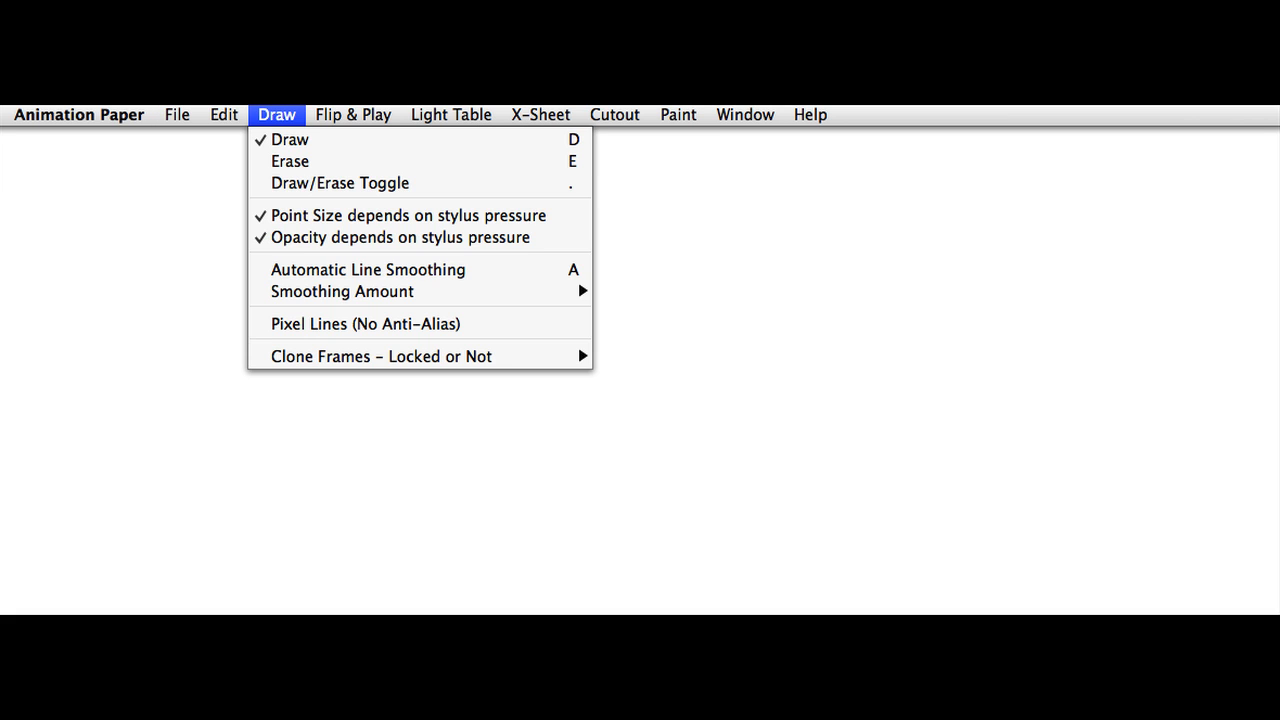
mouse_move(342, 292)
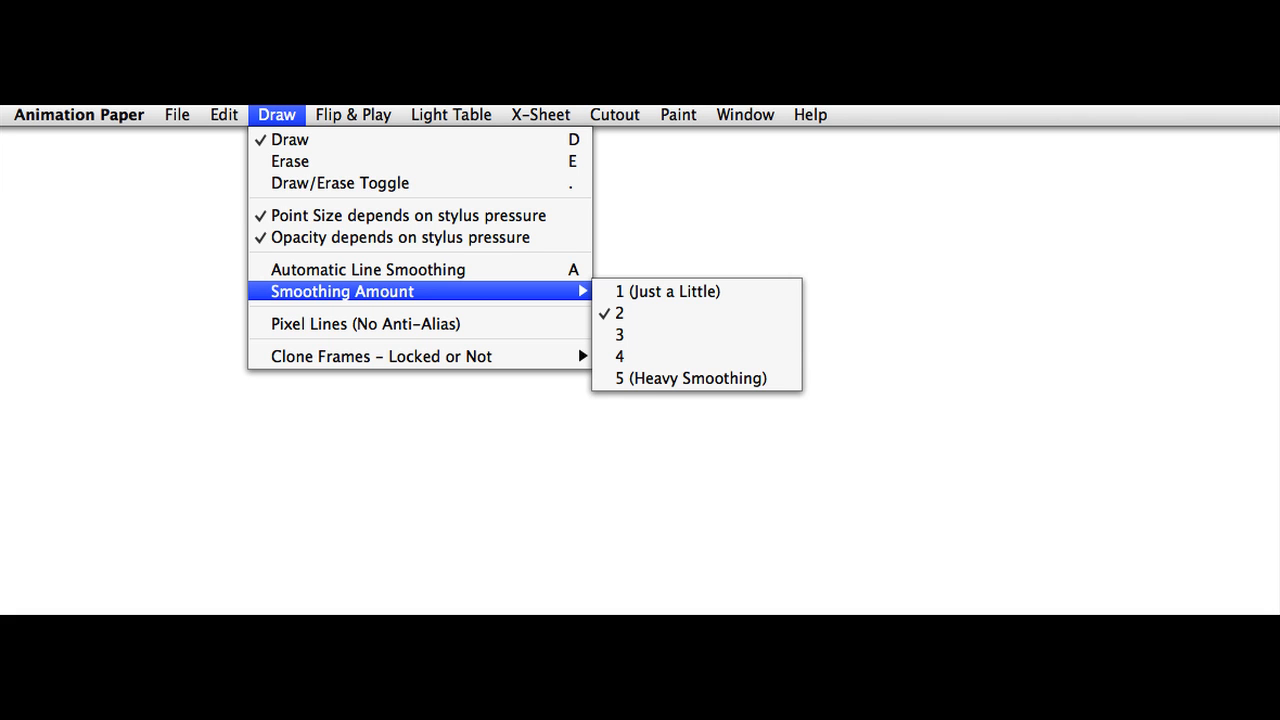
click(352, 114)
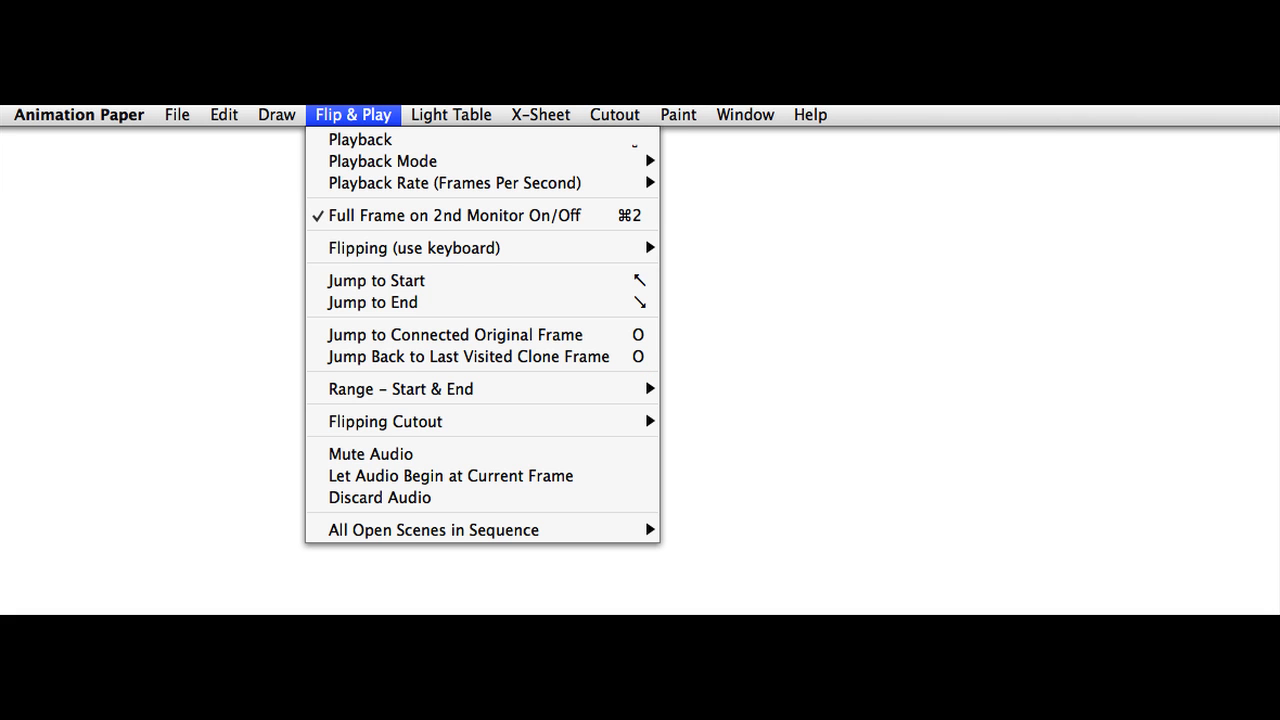
mouse_move(454, 184)
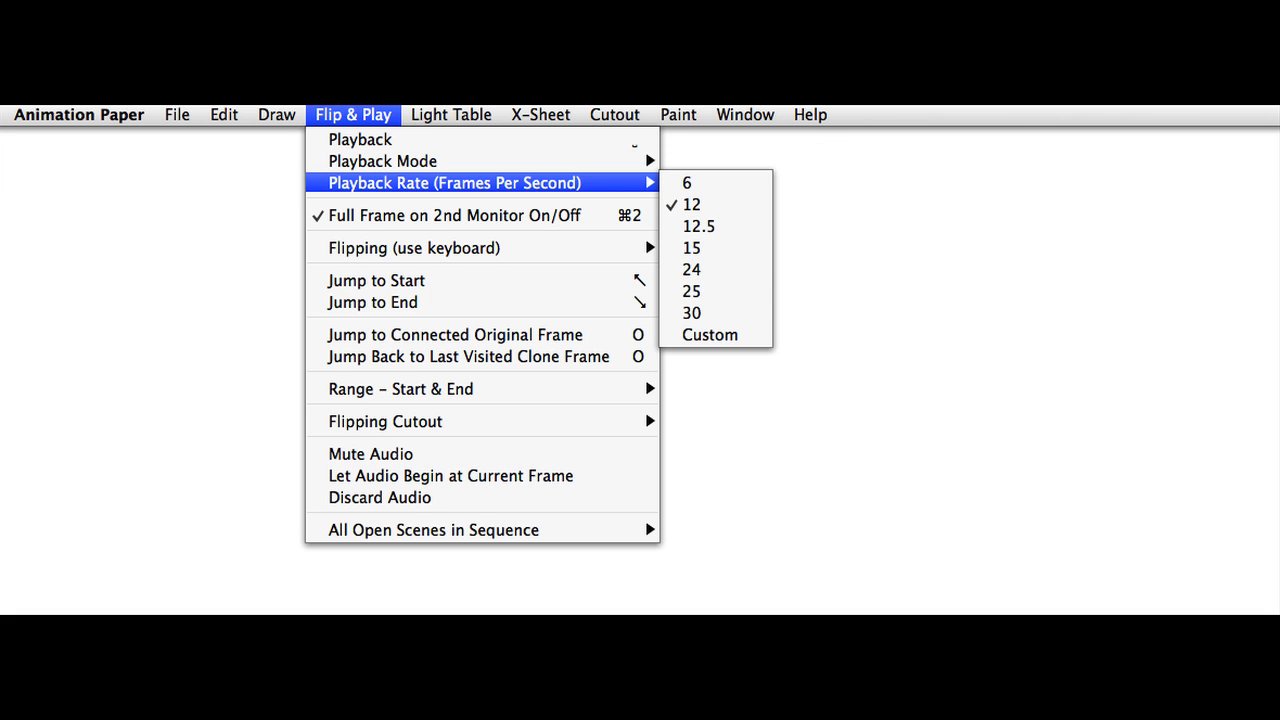
mouse_move(400, 388)
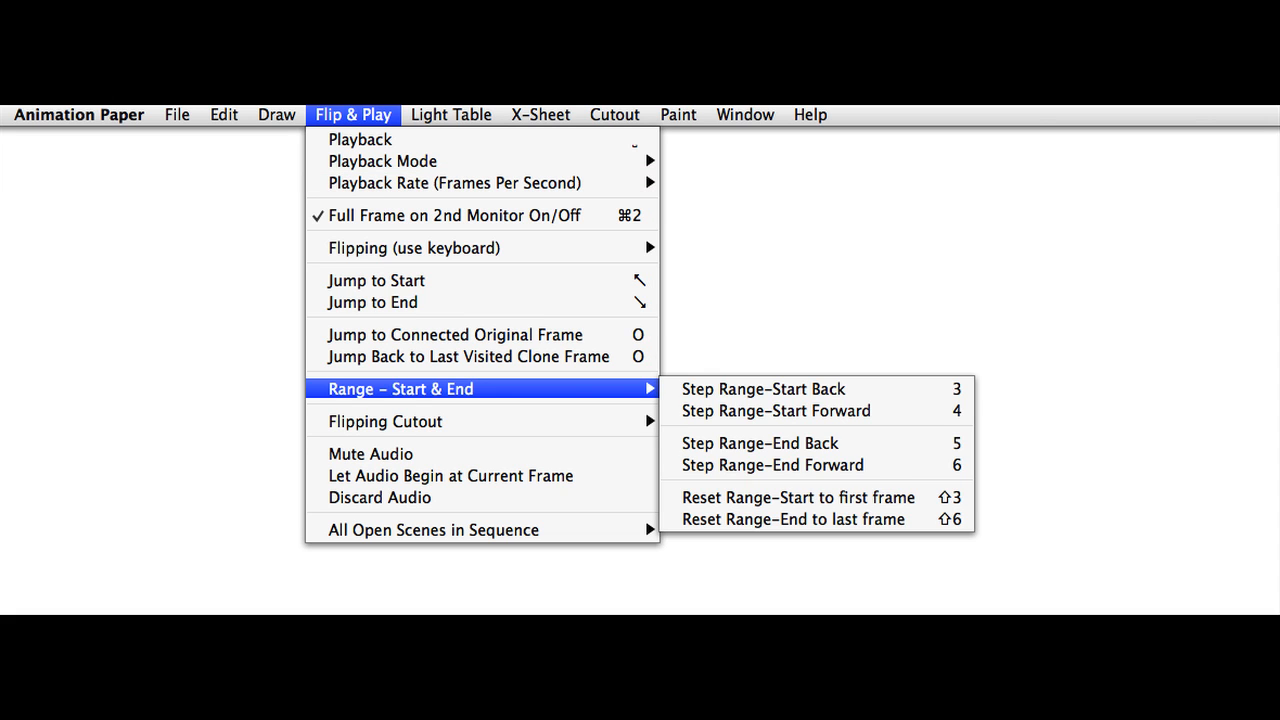
mouse_move(432, 528)
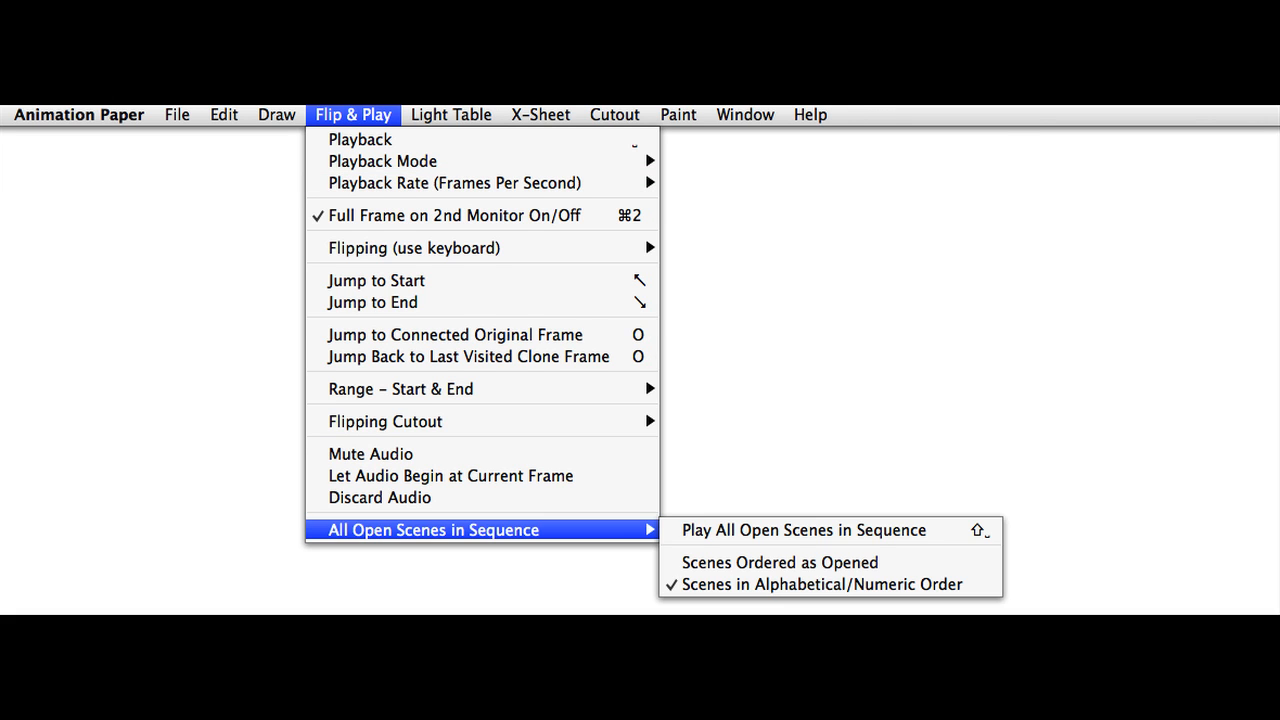
click(452, 114)
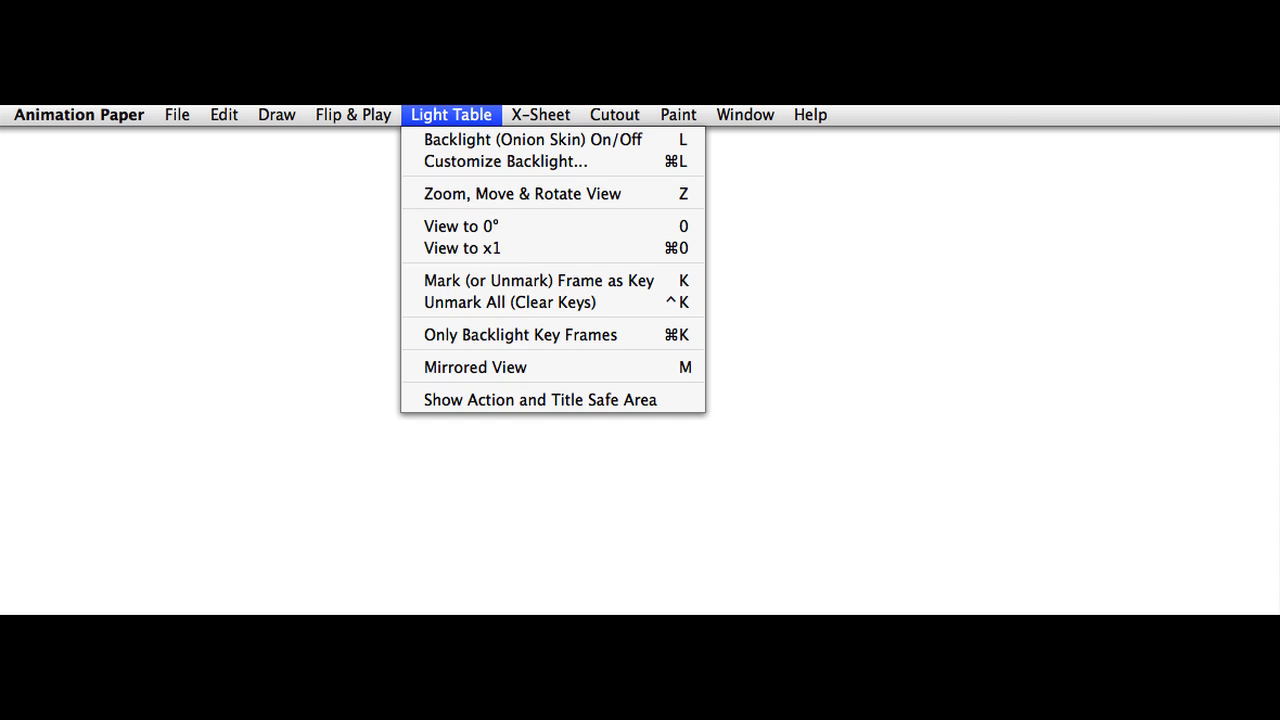
click(540, 114)
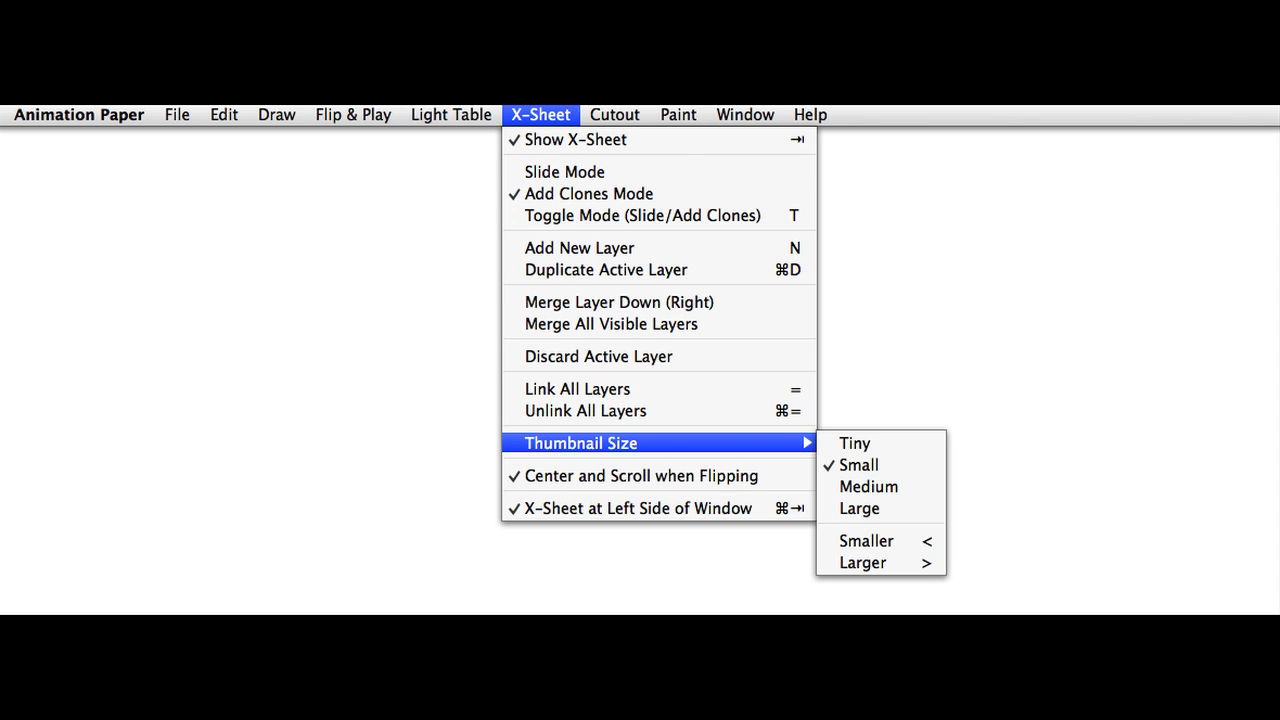
click(614, 114)
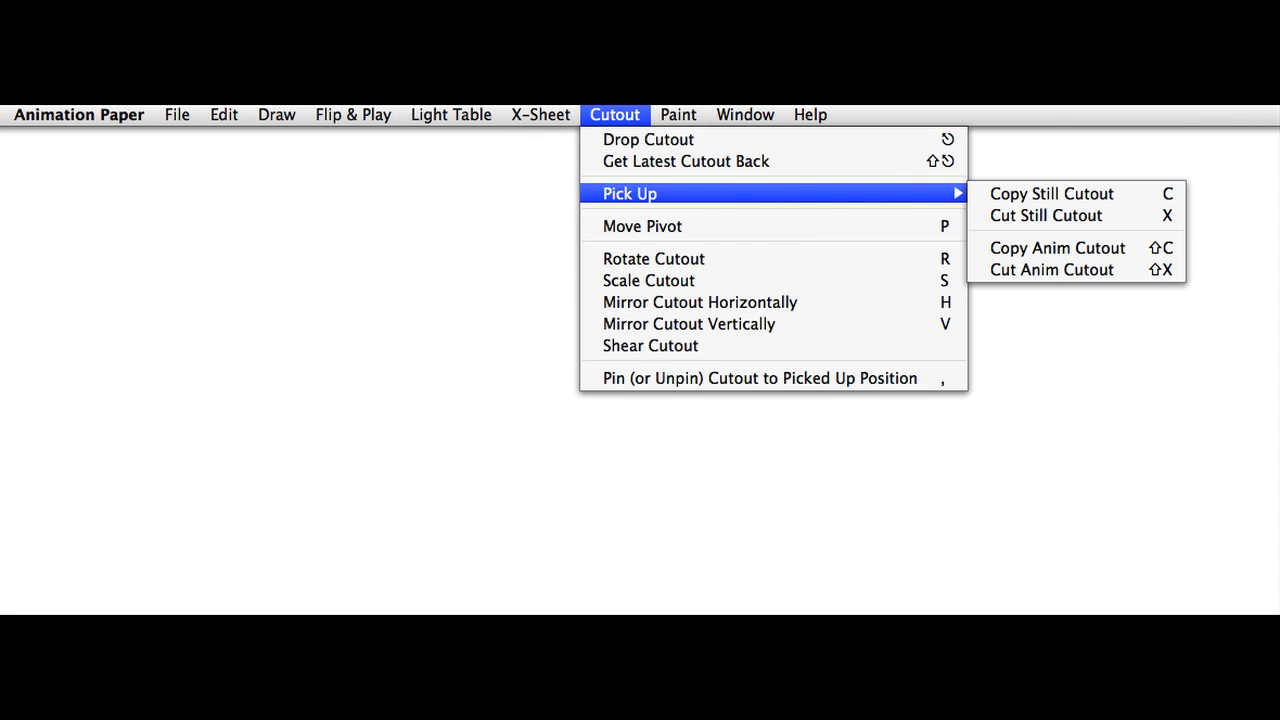
click(678, 114)
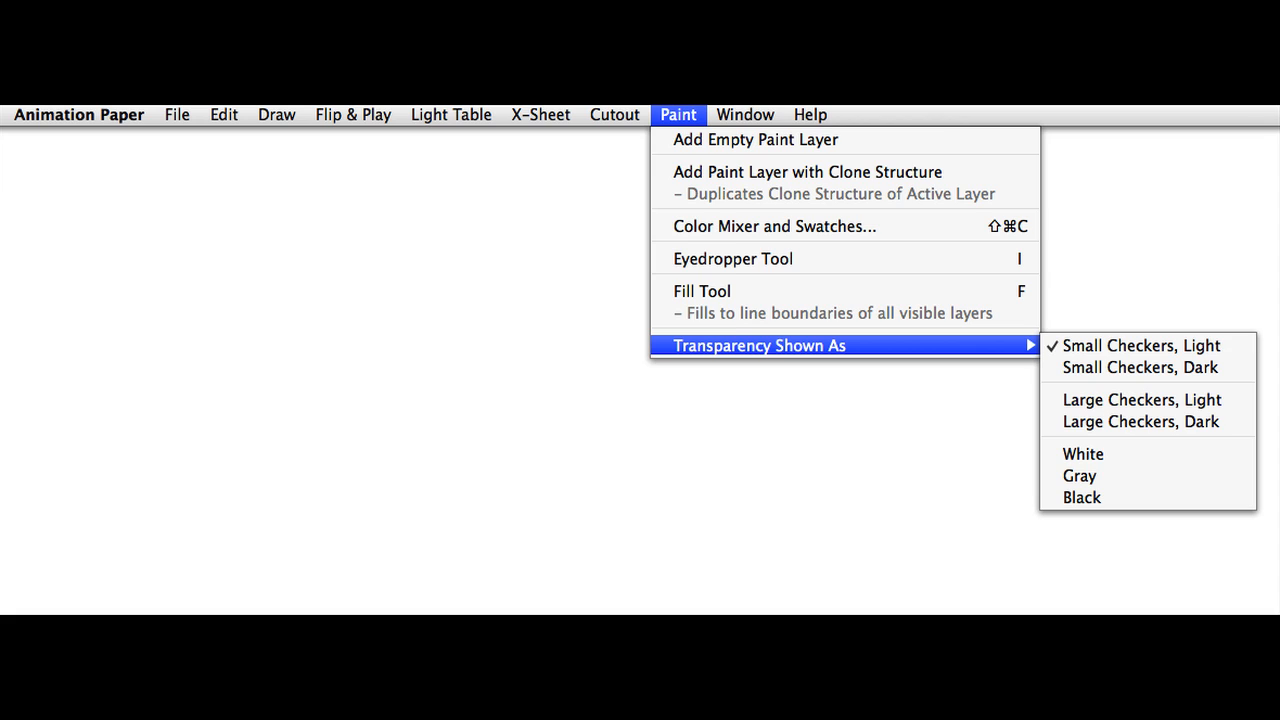
click(808, 114)
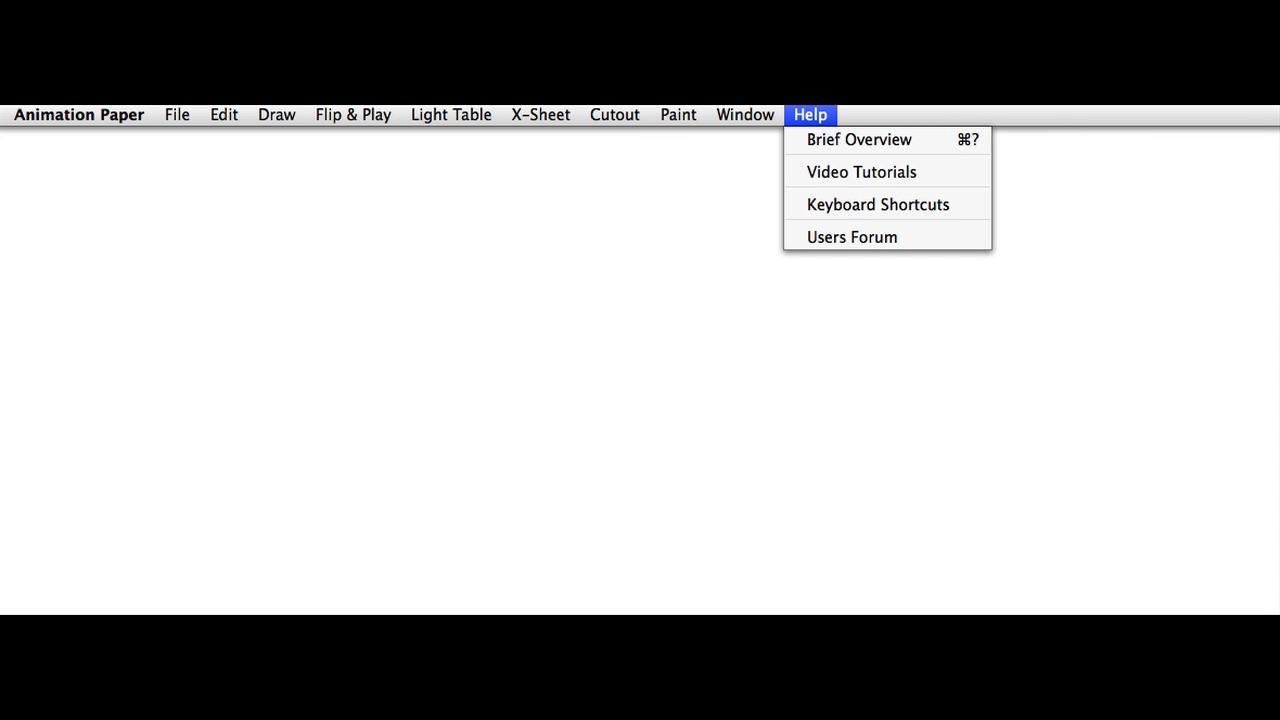